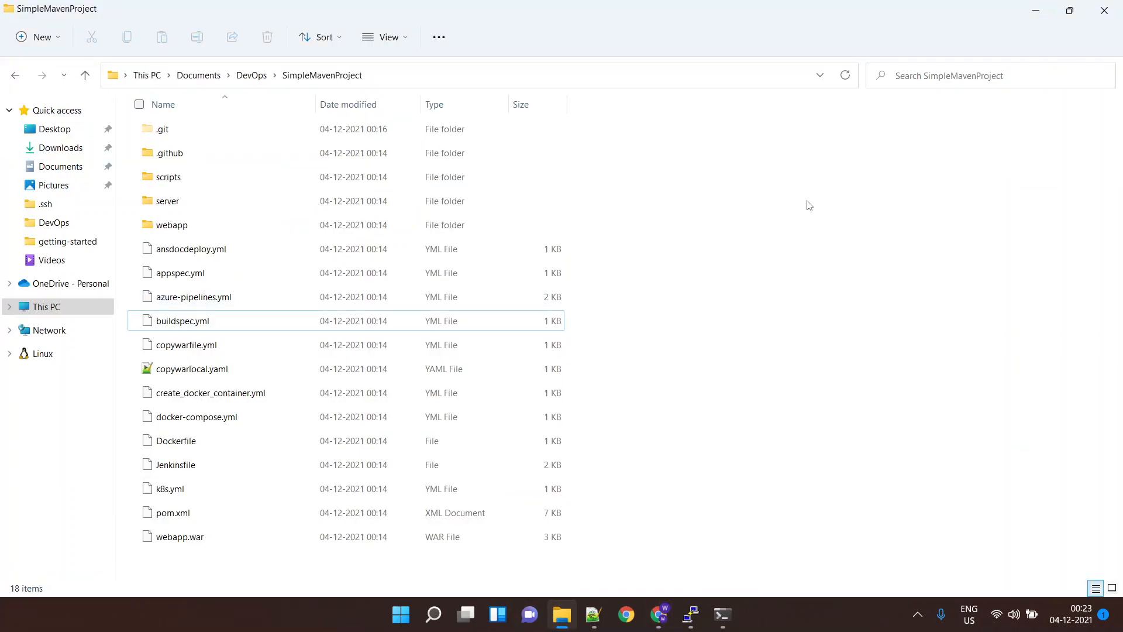
# Create the empty JavaApplication Git repository in Learning Devops and select its HTTPS clone URL.
pyautogui.click(625, 615)
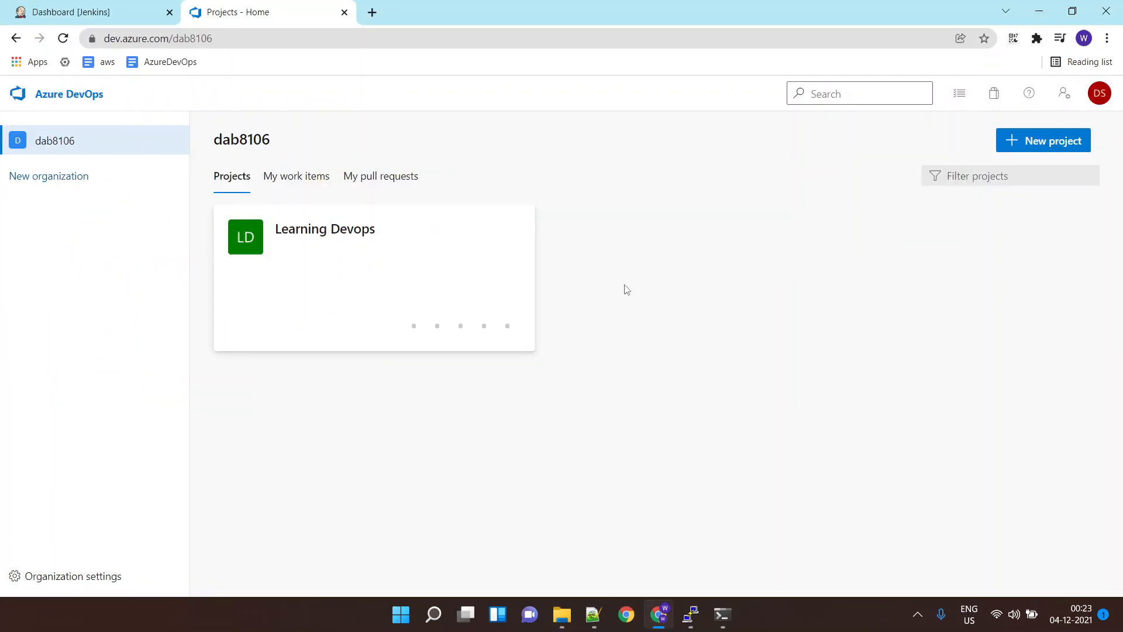
pyautogui.click(323, 229)
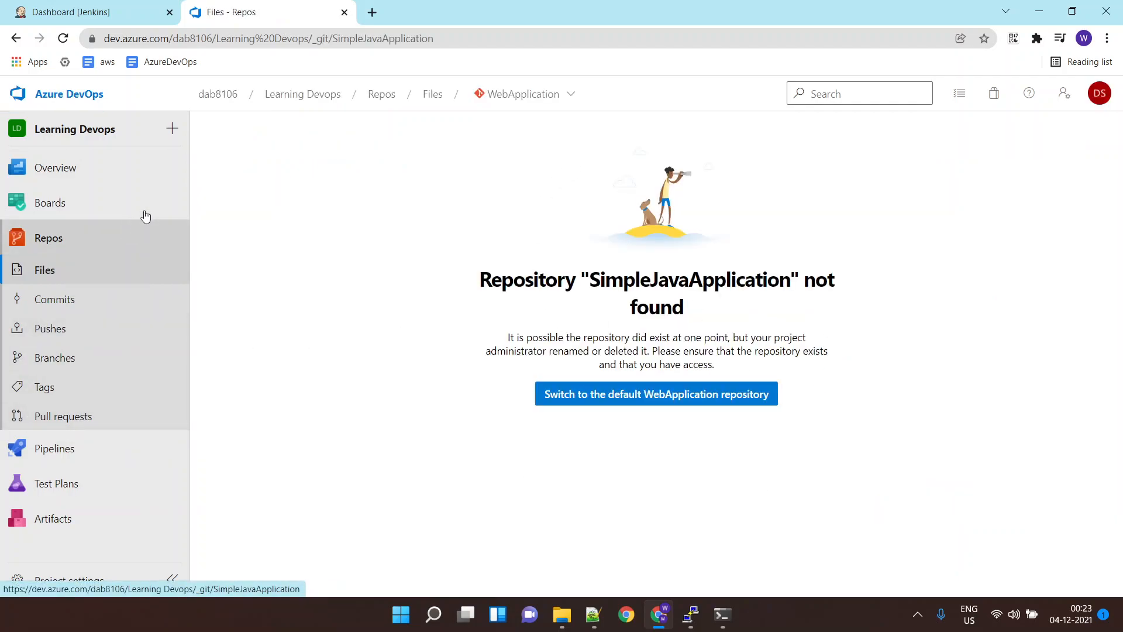
pyautogui.click(571, 94)
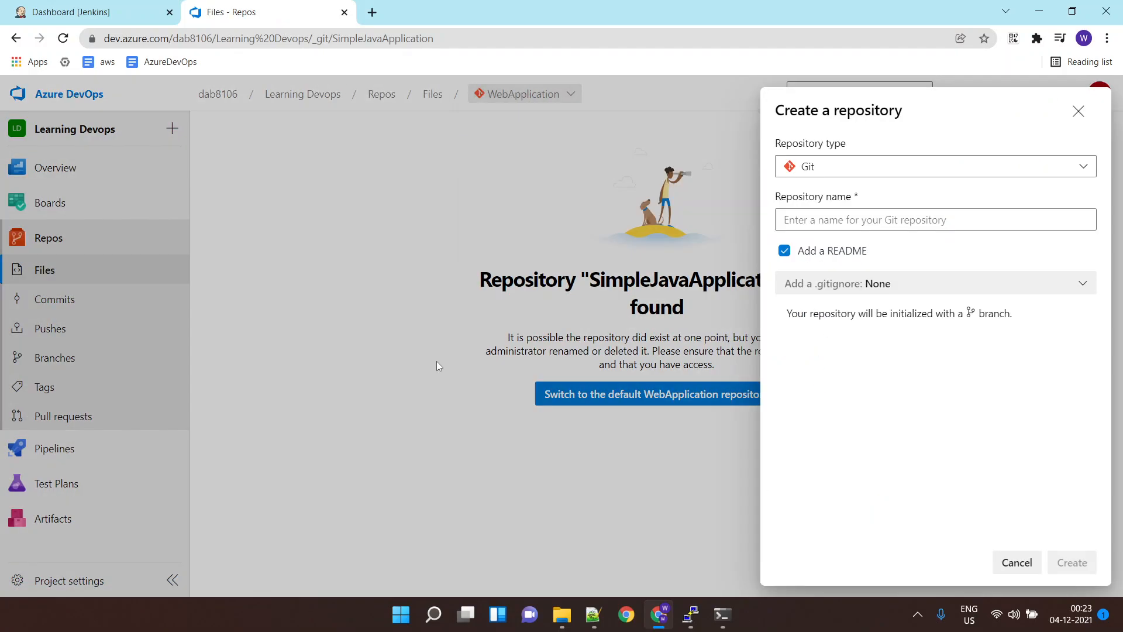
pyautogui.write('JavaApplication')
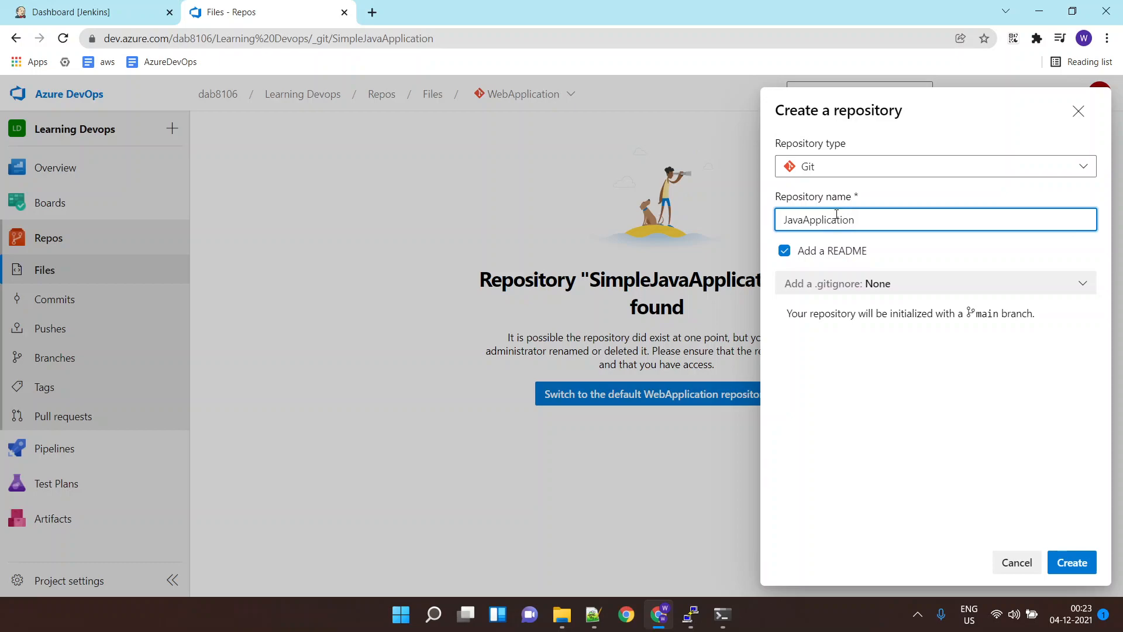
pyautogui.click(1072, 562)
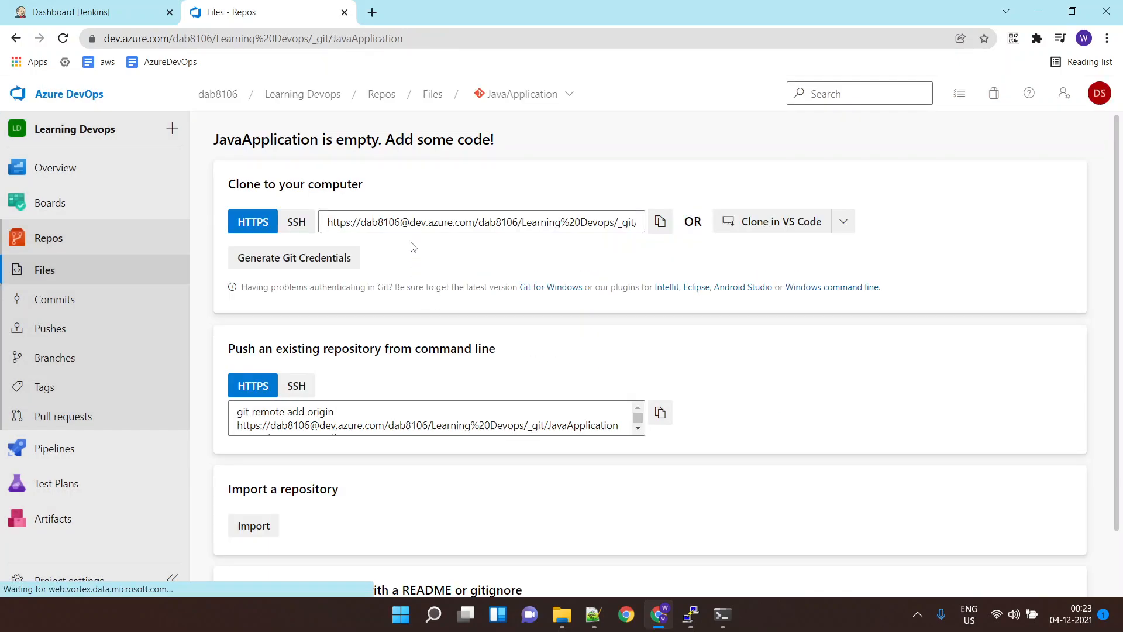
pyautogui.click(481, 221)
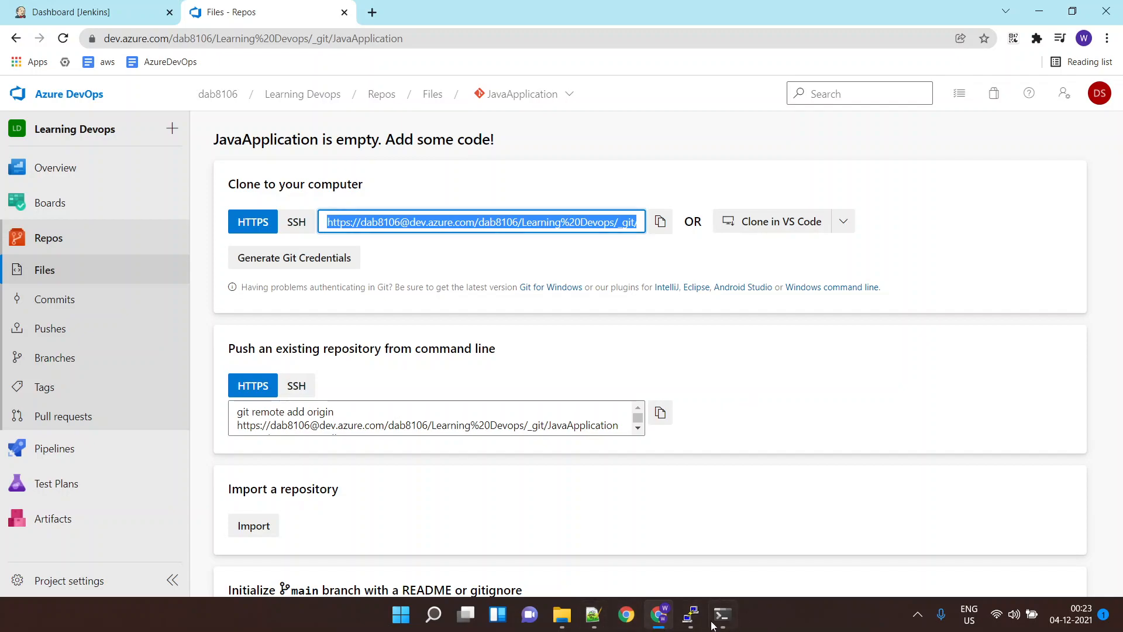
# Remove the existing origin remote from the local Maven project in PowerShell.
pyautogui.click(721, 615)
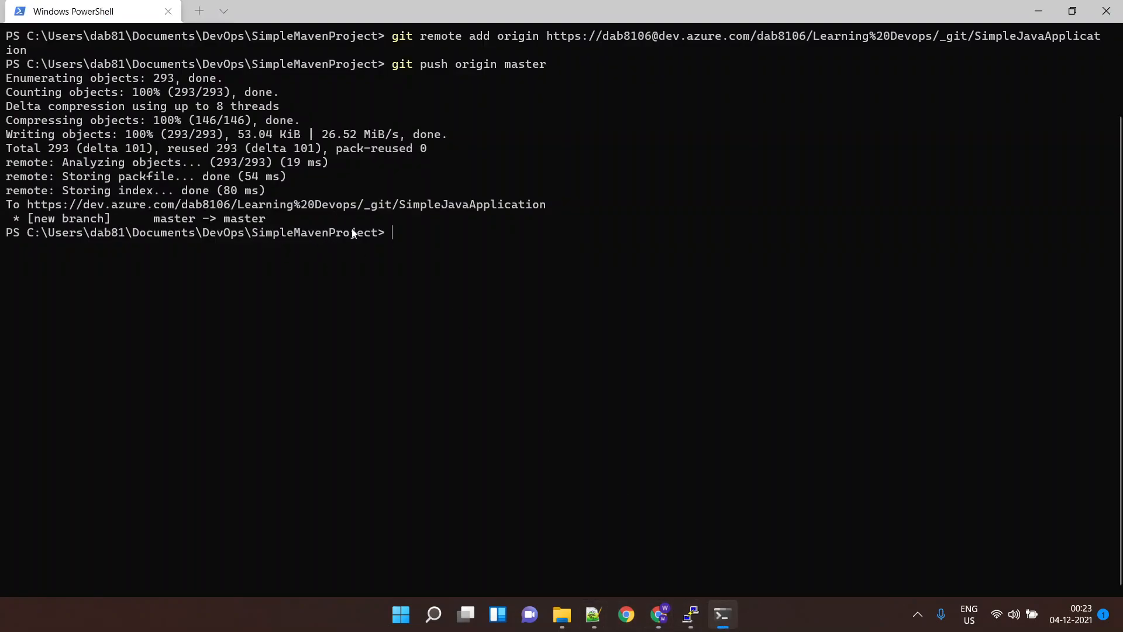
pyautogui.write('git')
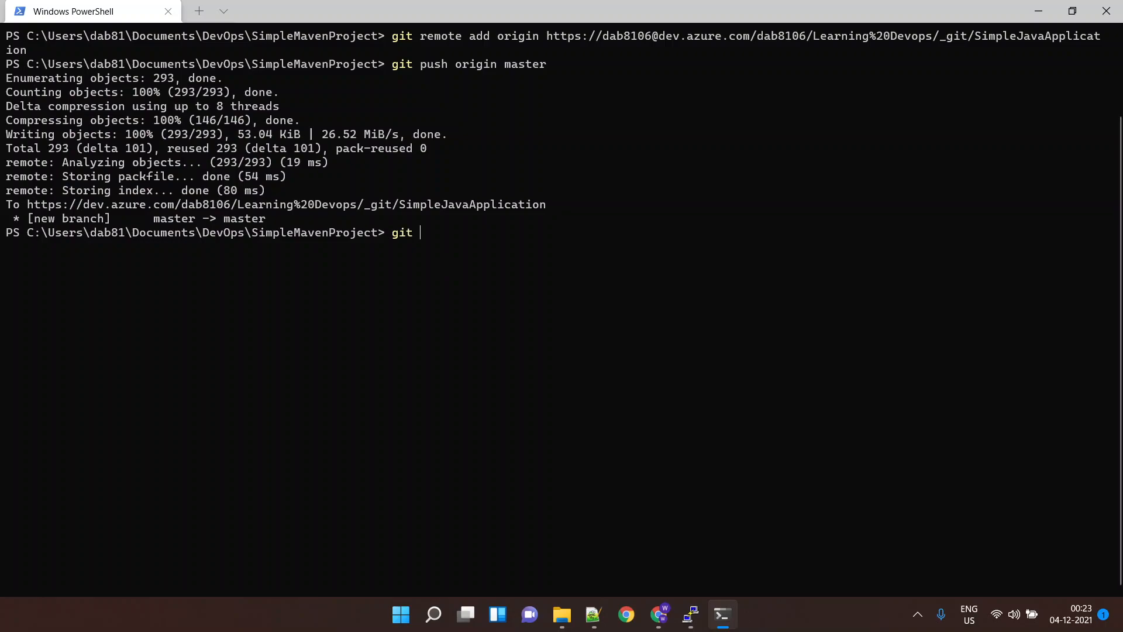
pyautogui.write('remote')
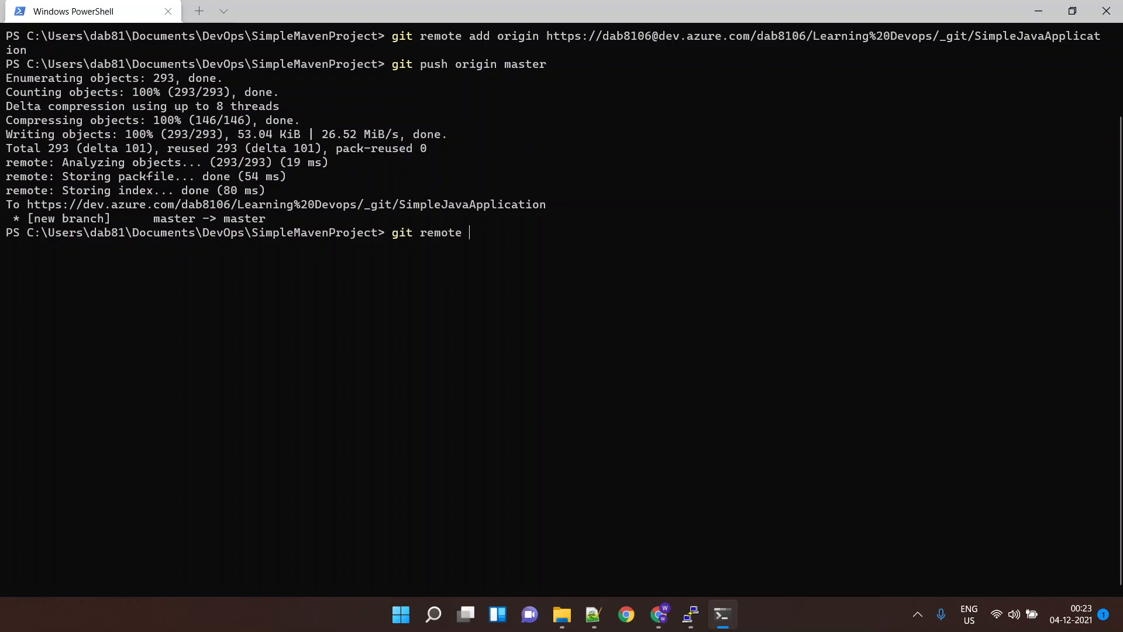
pyautogui.write('remove')
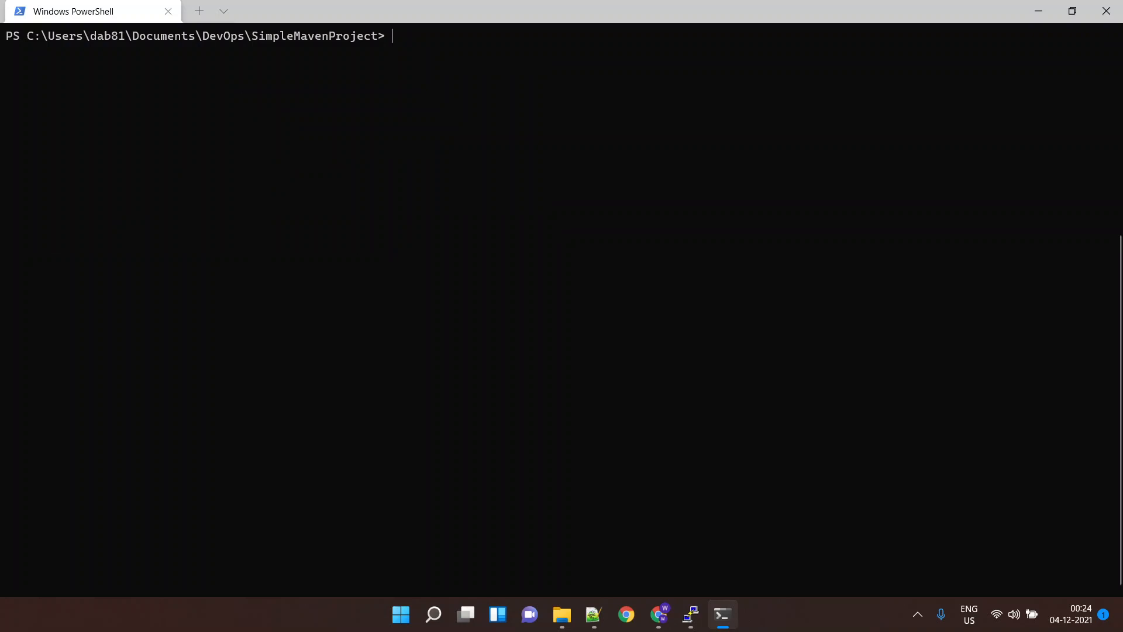
pyautogui.write('git rem')
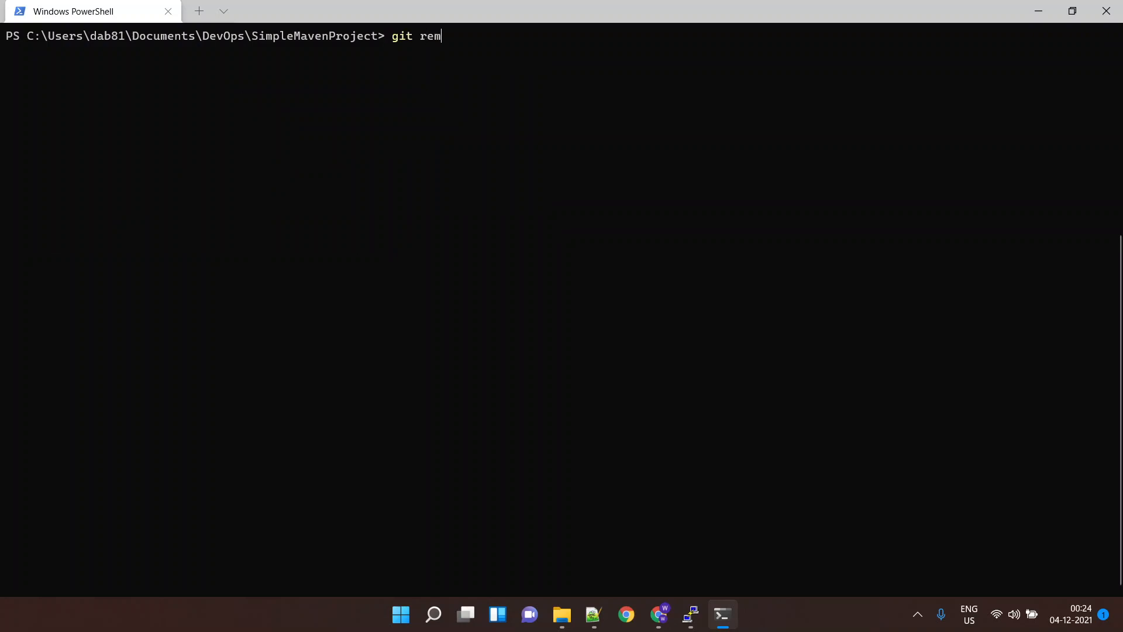
pyautogui.write('ote add ori')
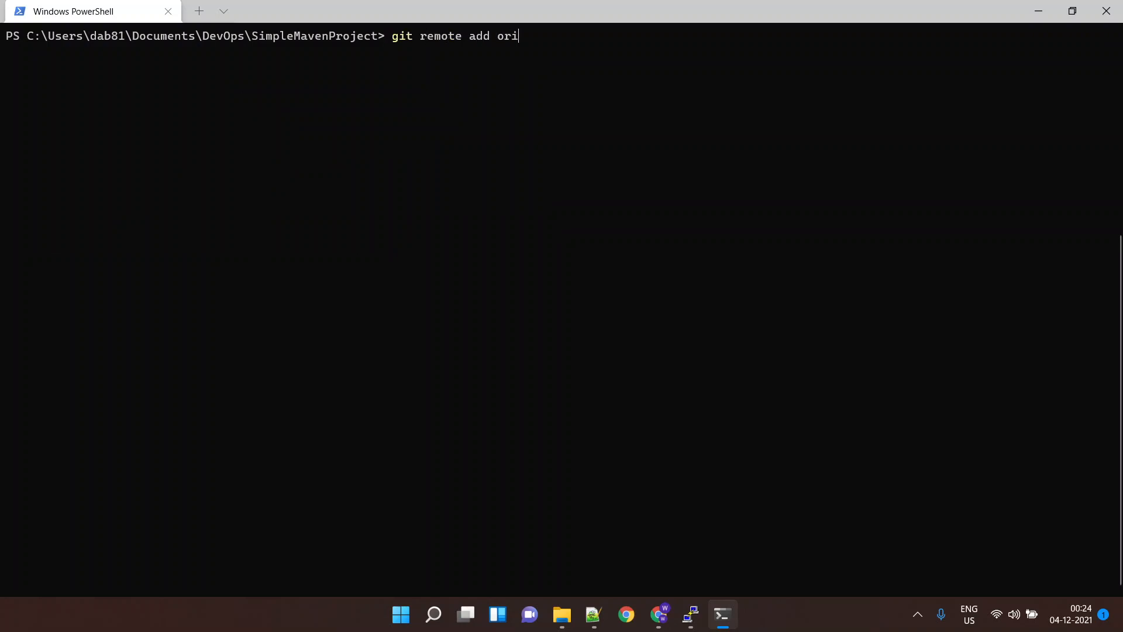
pyautogui.write('gin https://dab8106@dev.azure.com/dab8106/Learning%20Devops/_git/JavaApplication')
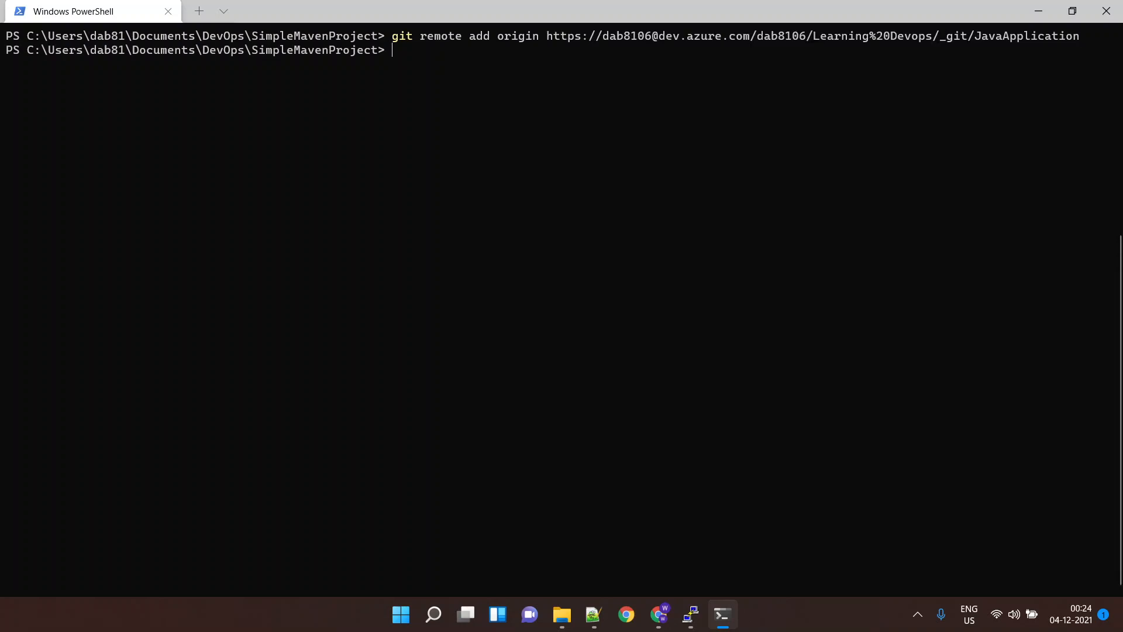
pyautogui.write('gi')
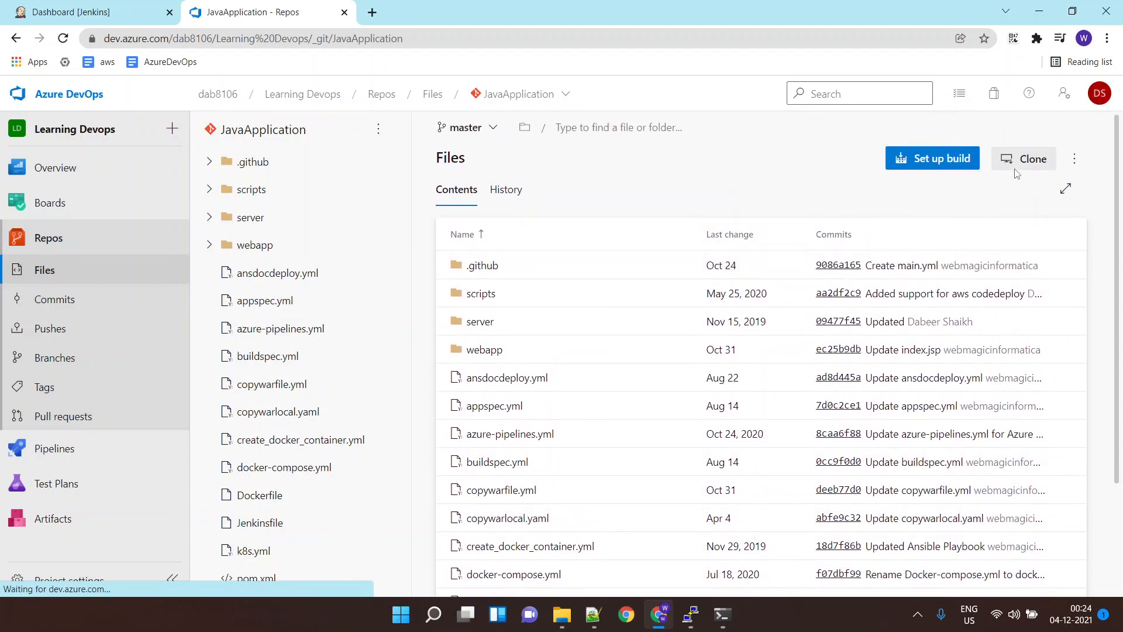
# Open the JavaApplication Clone panel showing its HTTPS command-line URL.
pyautogui.click(1031, 158)
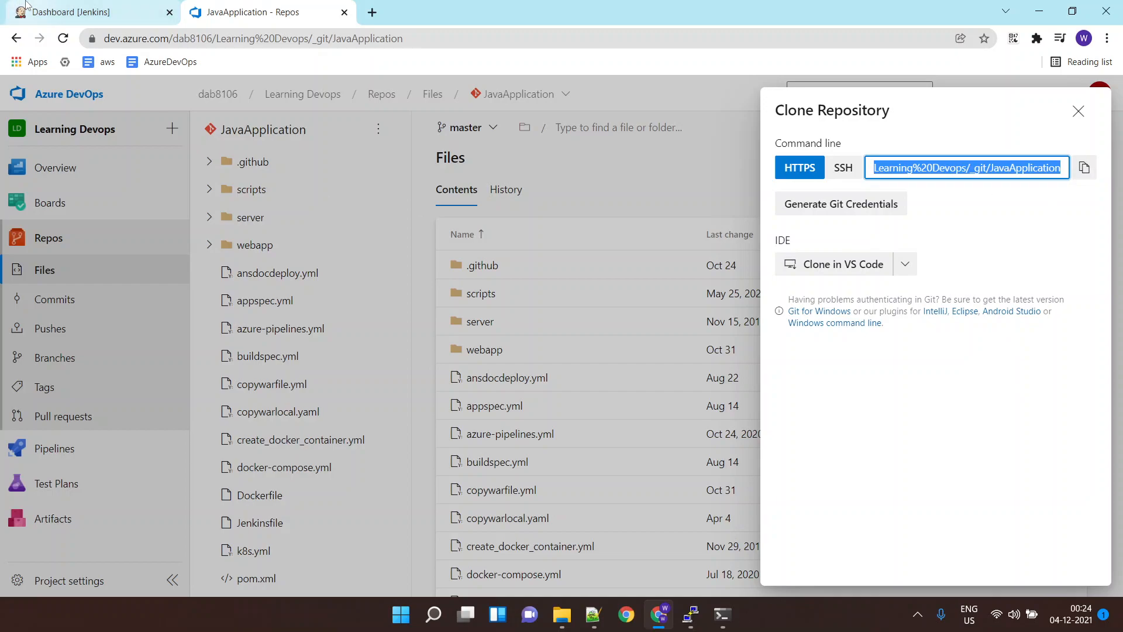
# Create a Jenkins Maven project named SimpleJavaBuild-repo and reach its Configure page.
pyautogui.click(86, 13)
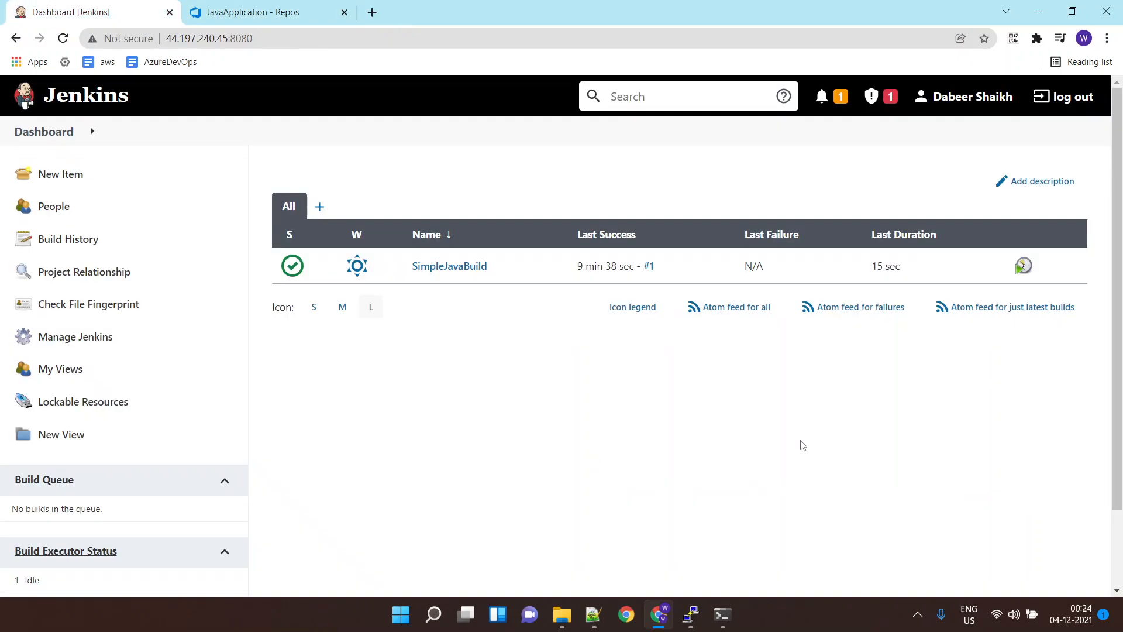
pyautogui.moveTo(542, 391)
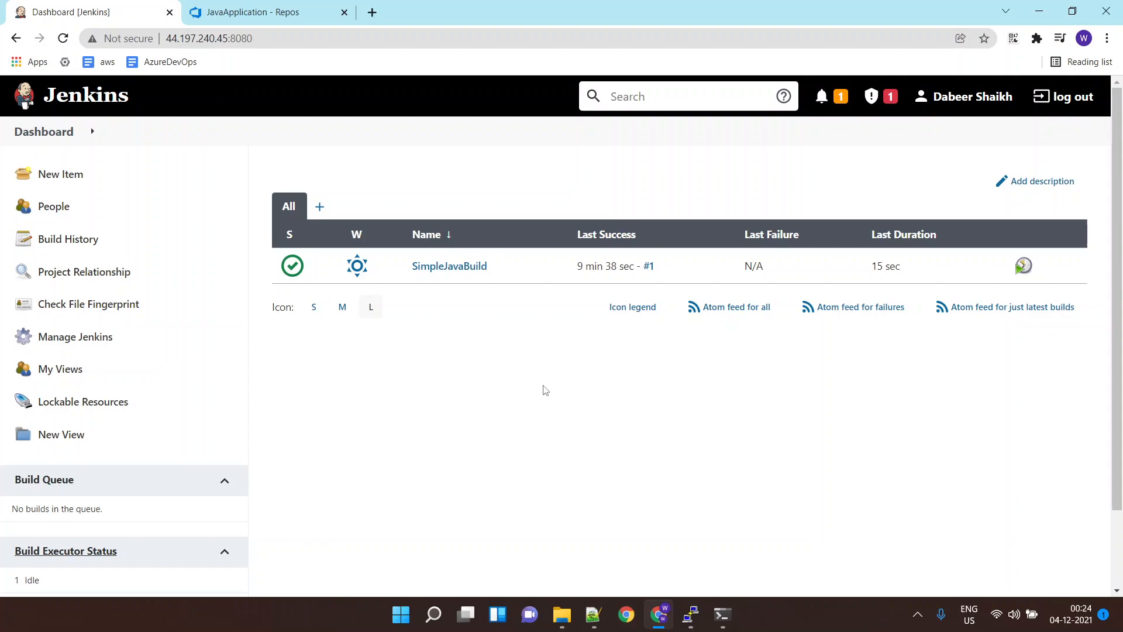
pyautogui.moveTo(568, 393)
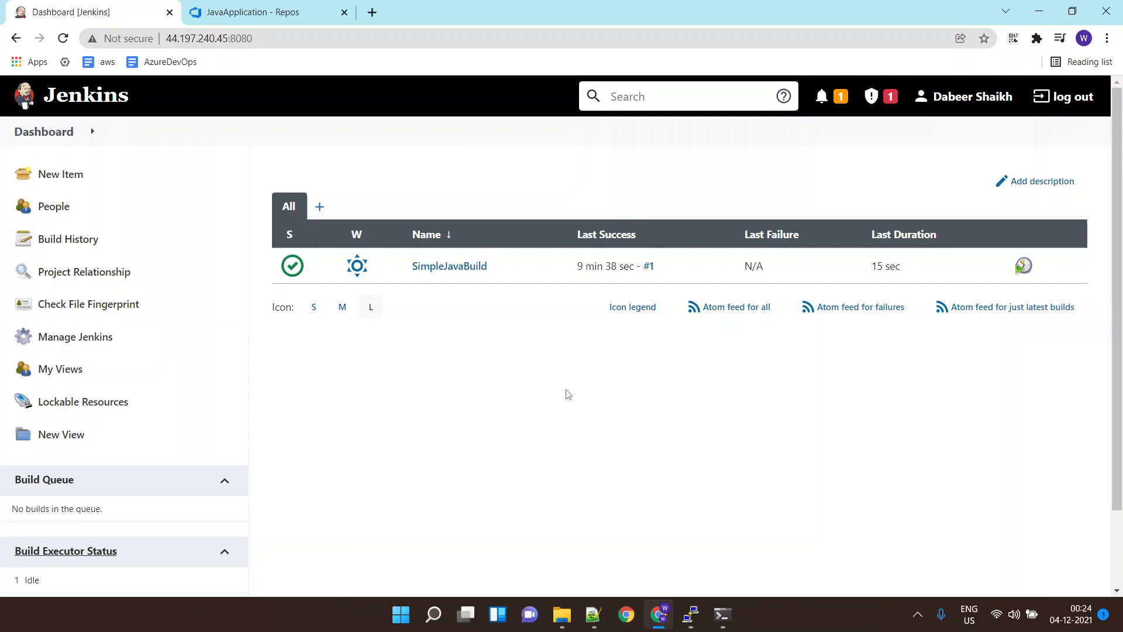
pyautogui.moveTo(577, 387)
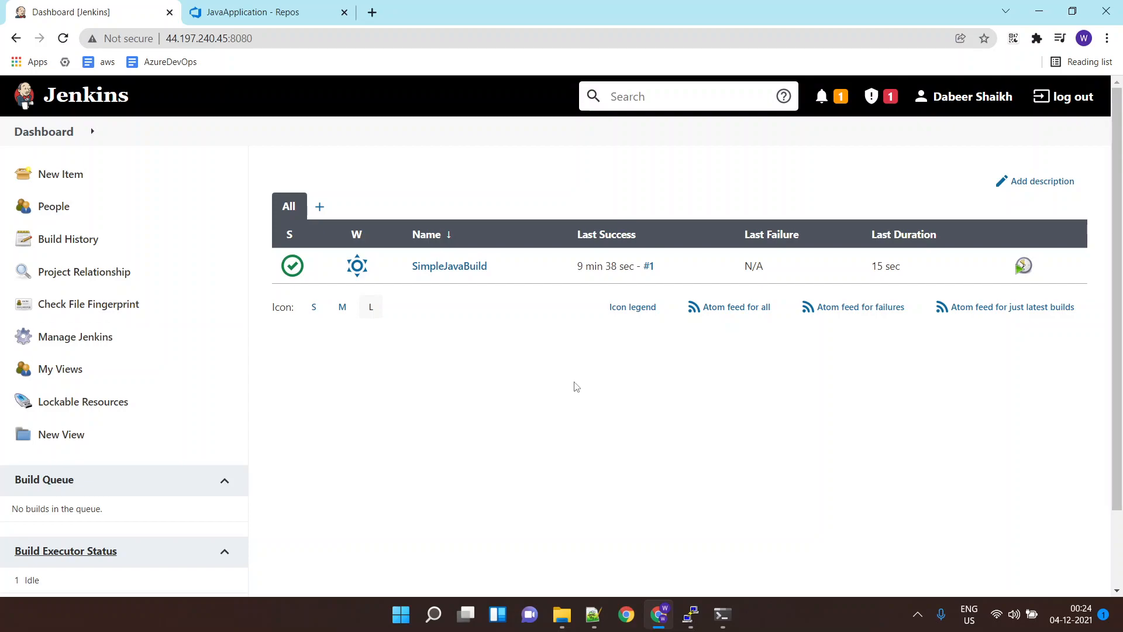
pyautogui.moveTo(576, 479)
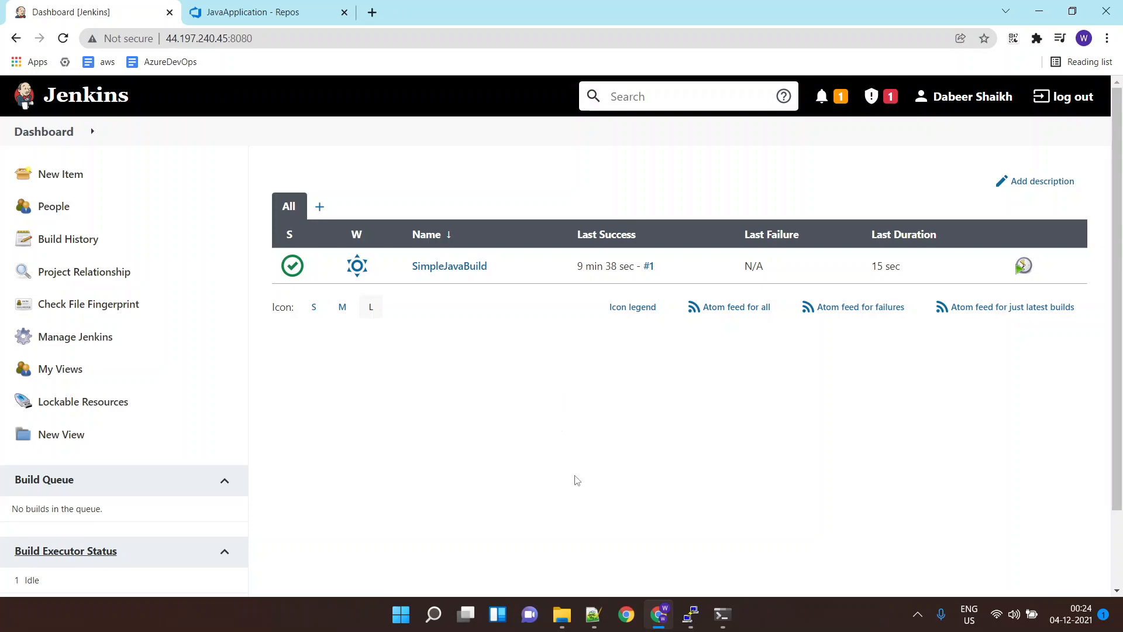
pyautogui.click(60, 173)
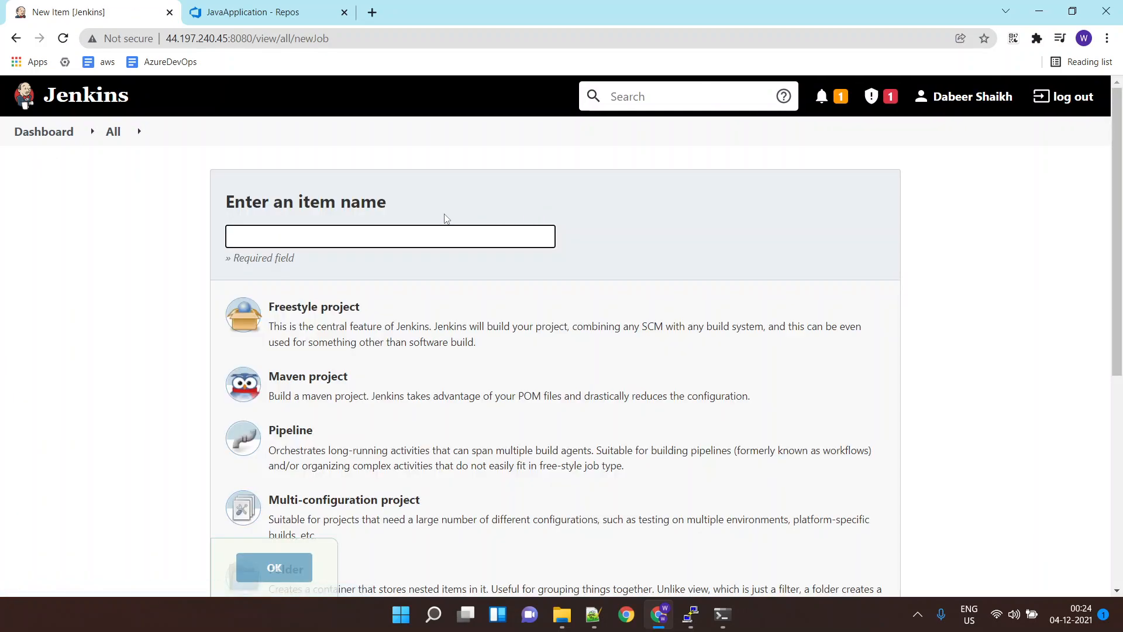
pyautogui.write('SimpleJavaBuild-')
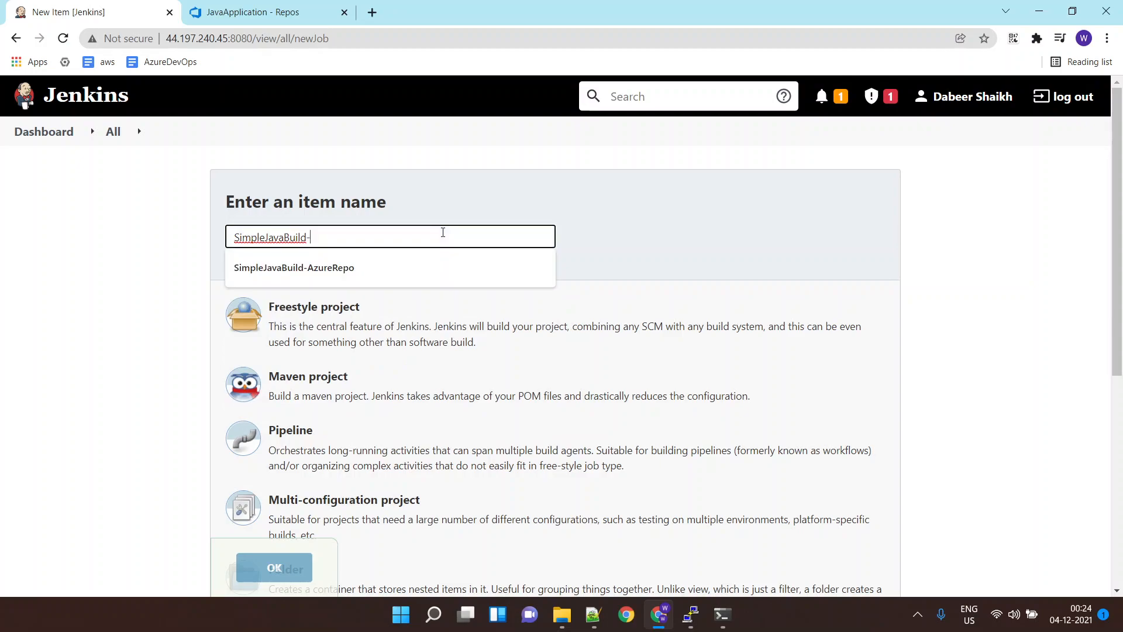
pyautogui.write('repo')
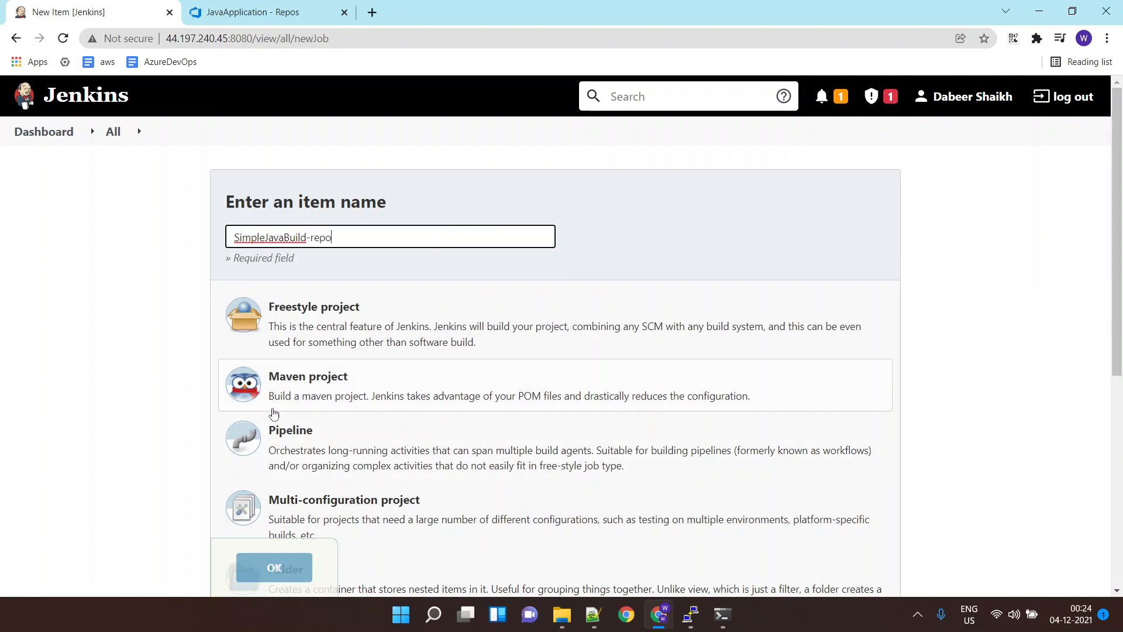
pyautogui.moveTo(294, 397)
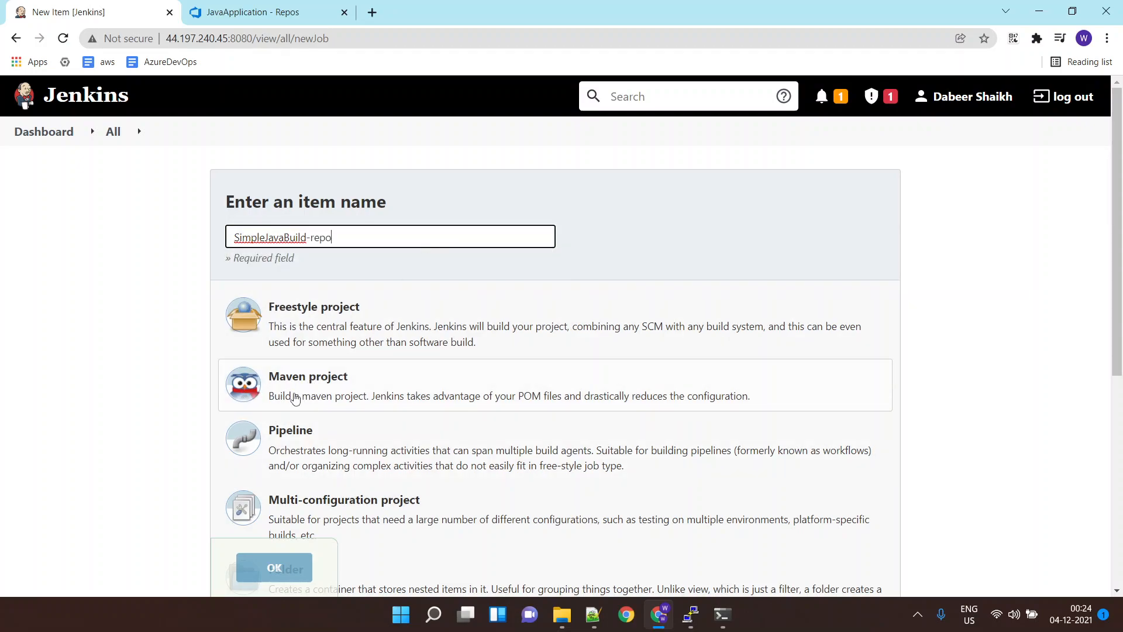
pyautogui.click(274, 567)
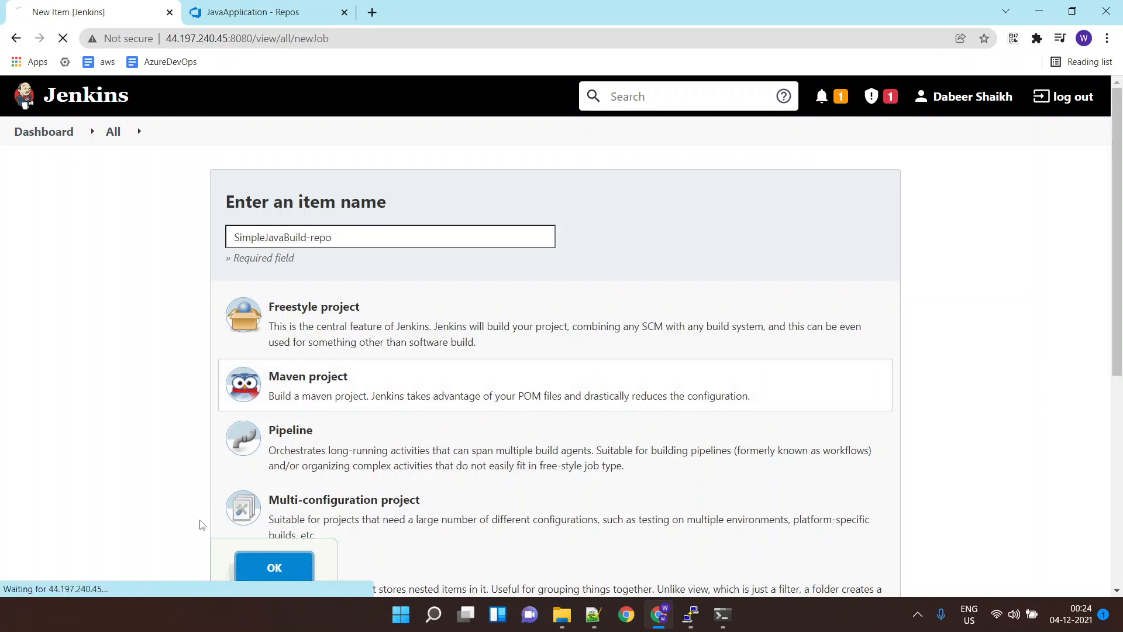
pyautogui.click(274, 567)
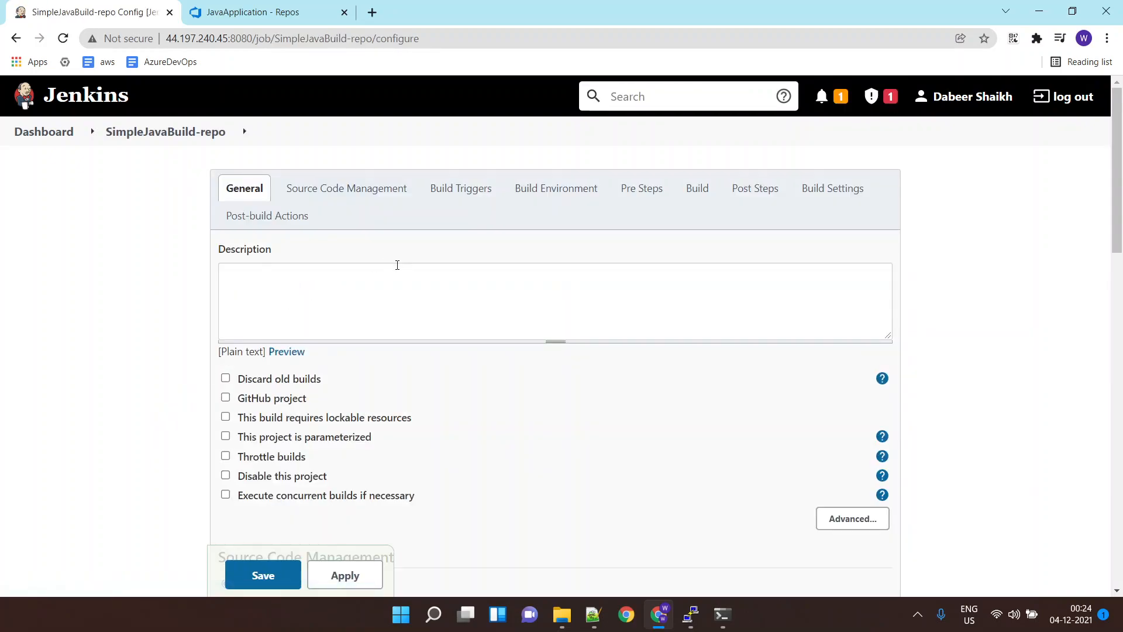
# Set Source Code Management to Git with the Azure JavaApplication repository URL.
pyautogui.click(346, 188)
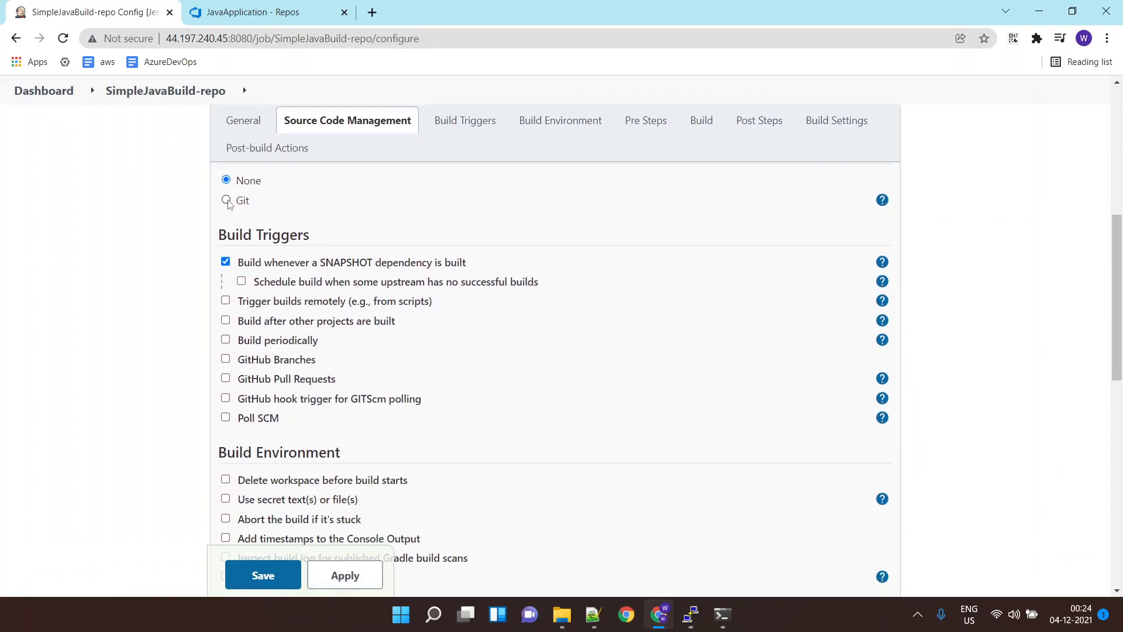
pyautogui.click(226, 200)
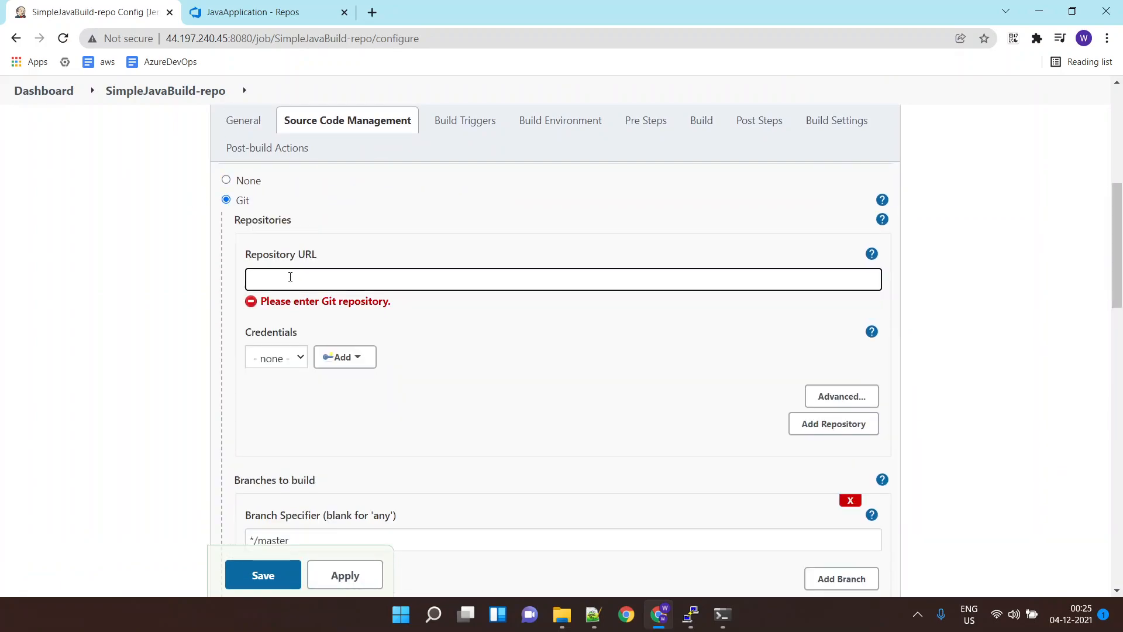
pyautogui.write('https://dab8106@dev.azure.com/dab8106/Learning%20Devops/_git/JavaApplication')
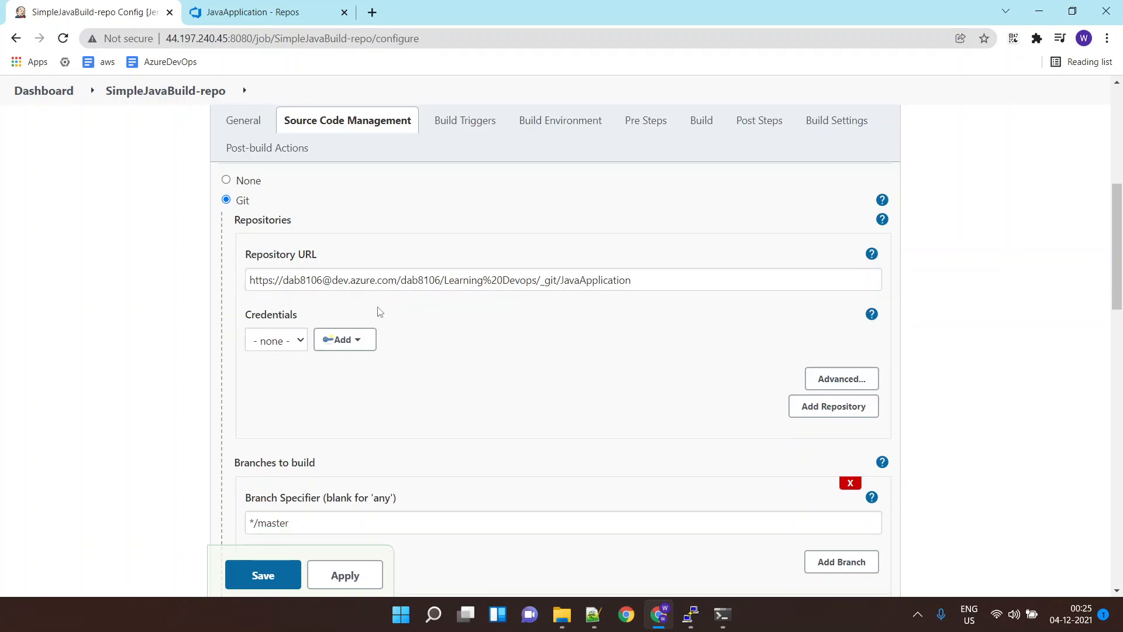
pyautogui.moveTo(501, 367)
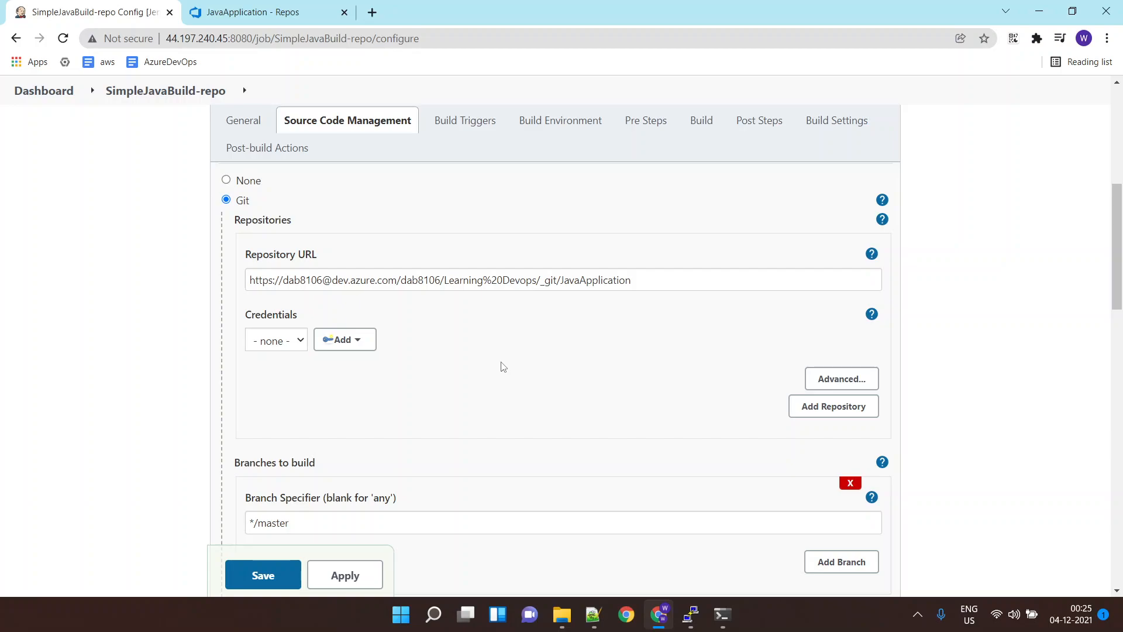
# Set the Maven goals to 'clean install package' and save the configuration.
pyautogui.scroll(-3)
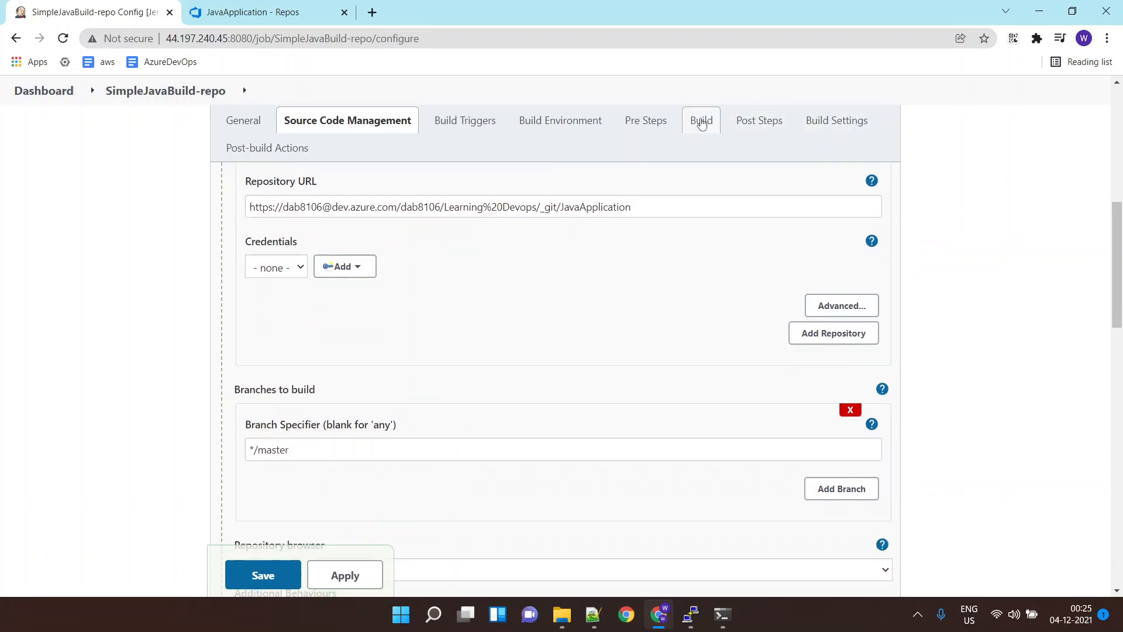
pyautogui.click(702, 119)
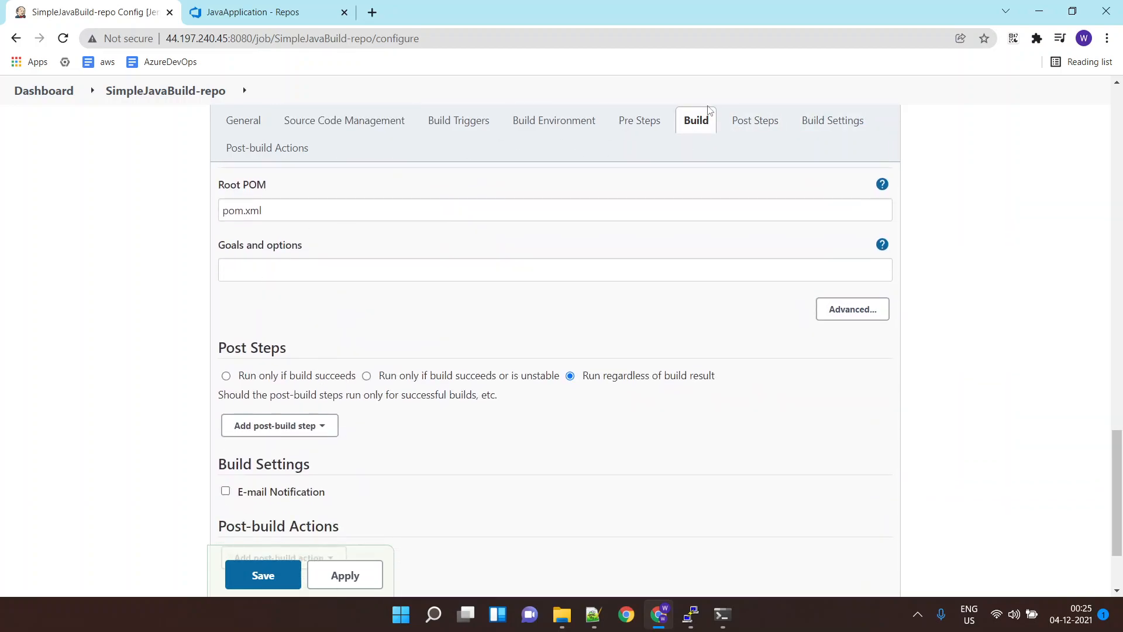
pyautogui.click(554, 269)
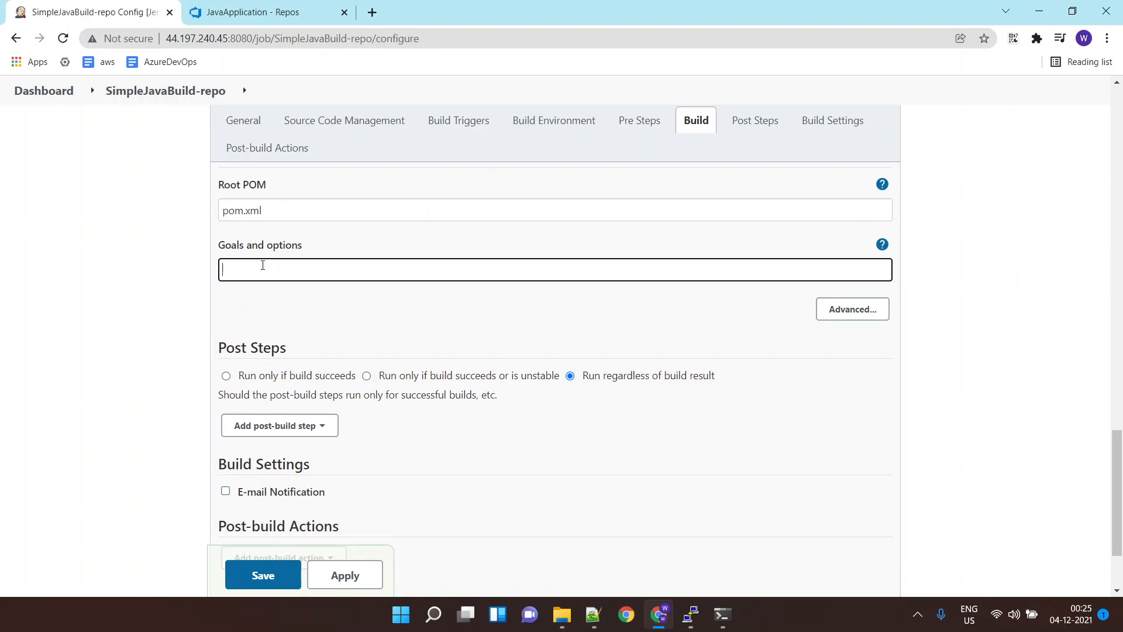
pyautogui.write('clean install package')
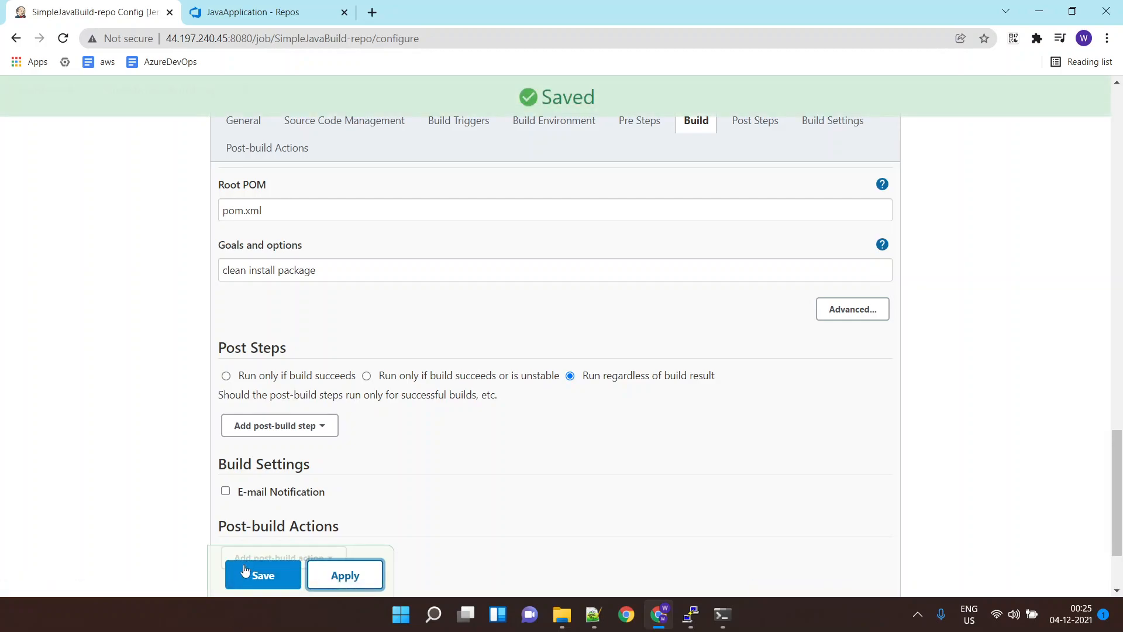
pyautogui.click(262, 575)
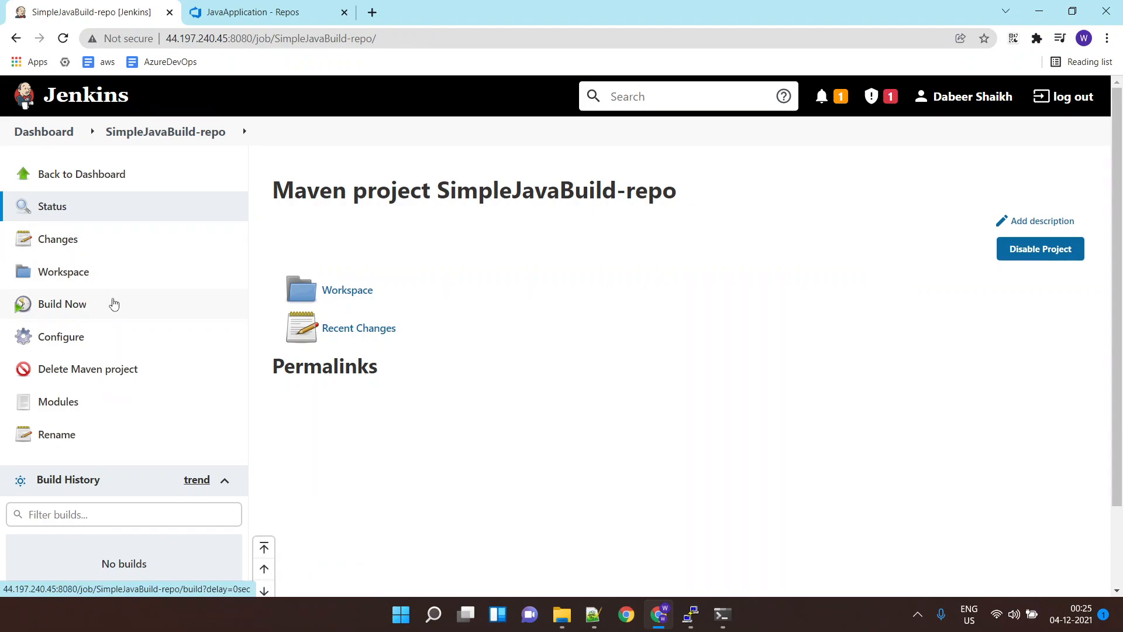
# Run build #1, confirm 'Finished: SUCCESS' in its console output, and return to the project.
pyautogui.click(61, 304)
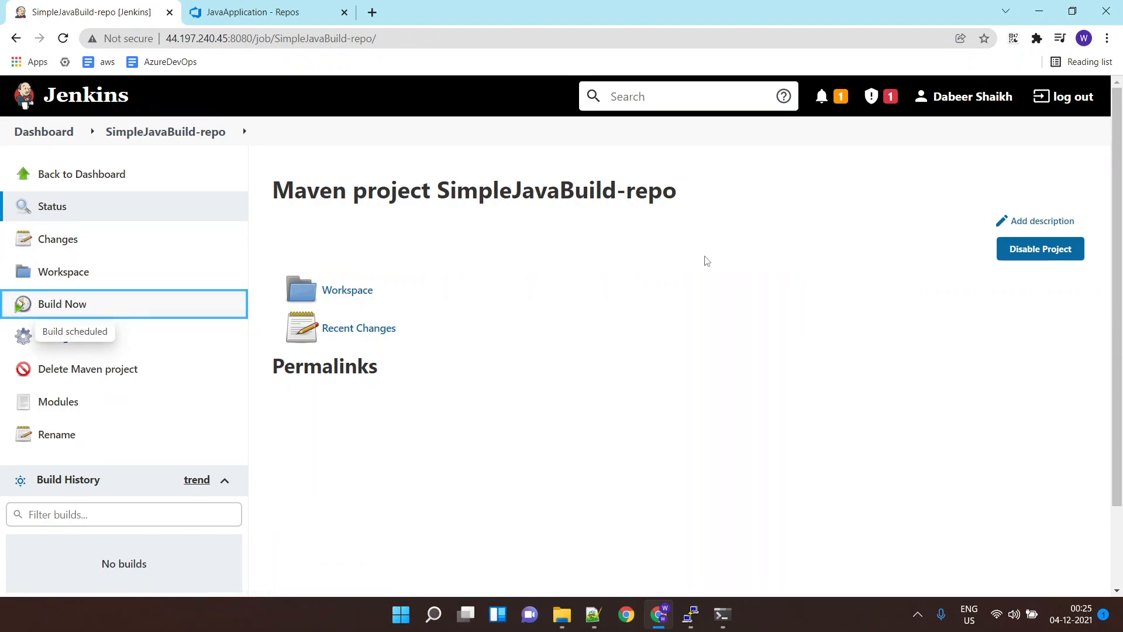
pyautogui.click(61, 304)
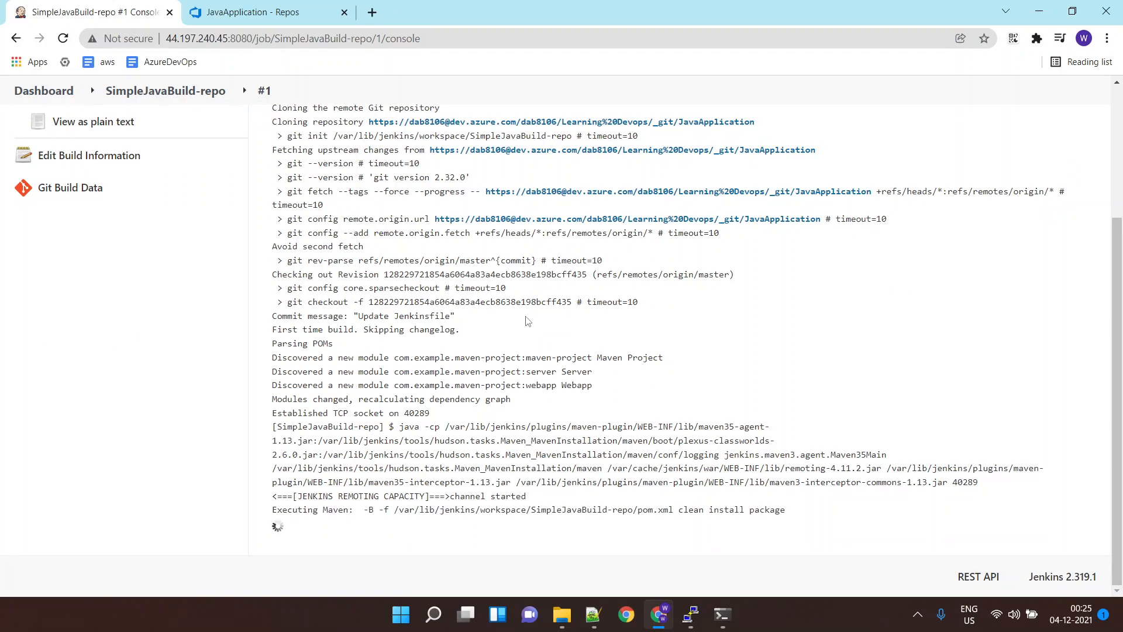
pyautogui.scroll(-3)
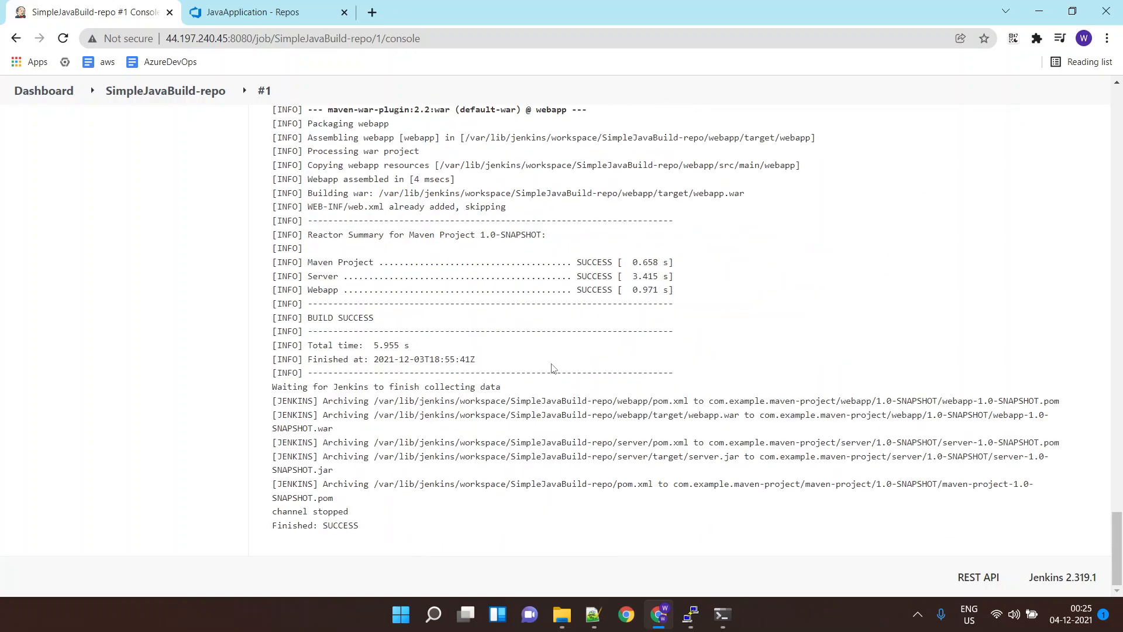
pyautogui.doubleClick(316, 525)
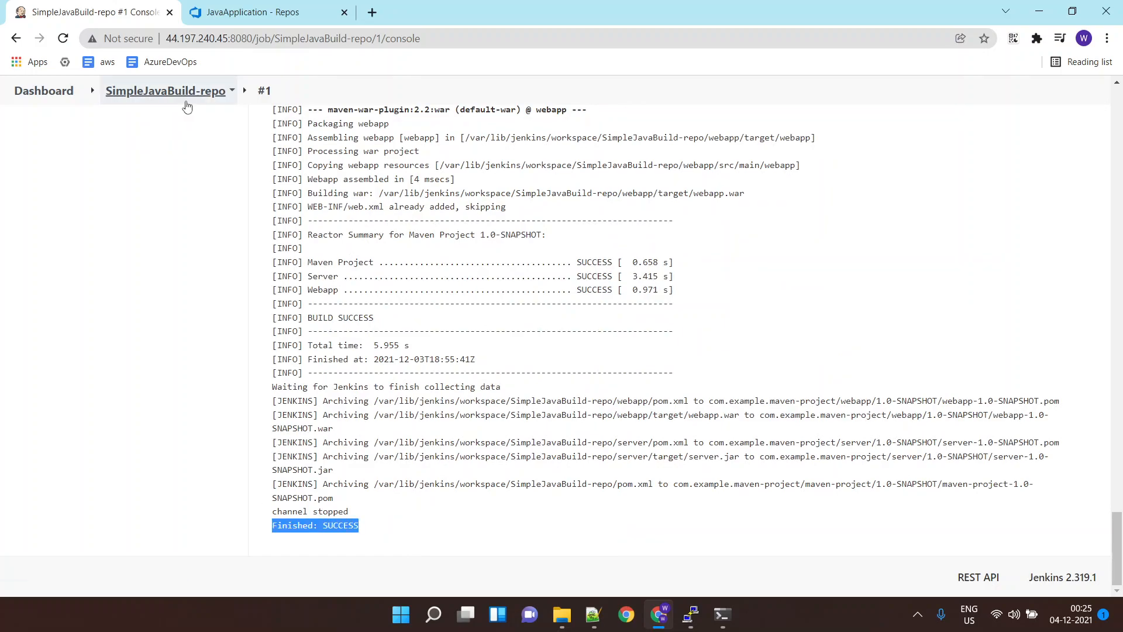
pyautogui.click(166, 90)
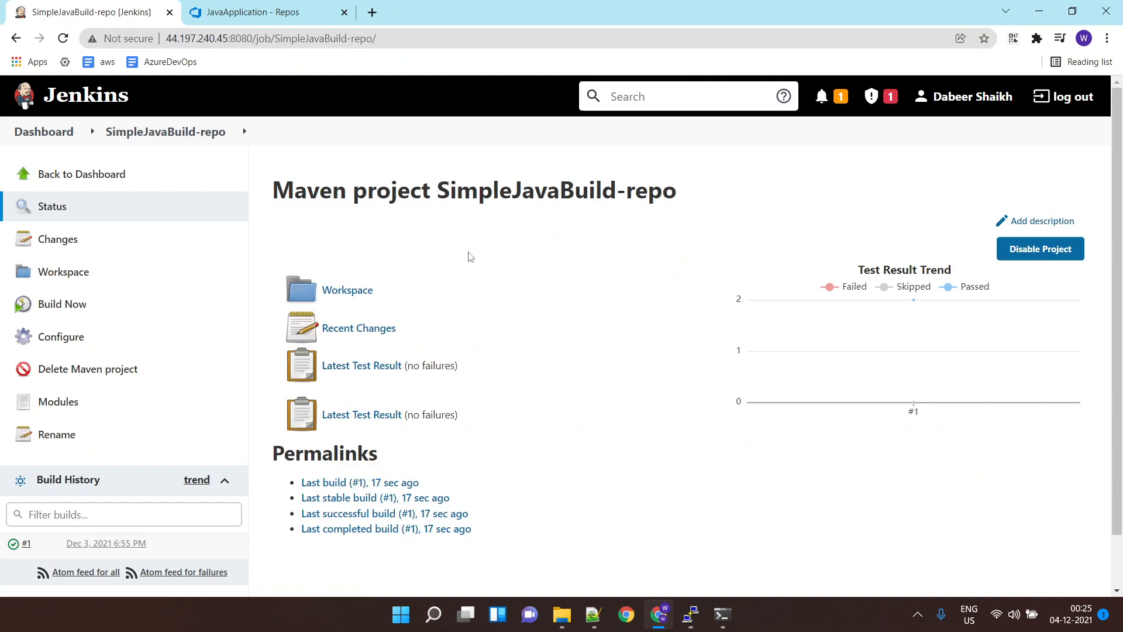
# Glance at Azure DevOps, then return to the Jenkins dashboard listing both successful jobs.
pyautogui.click(261, 12)
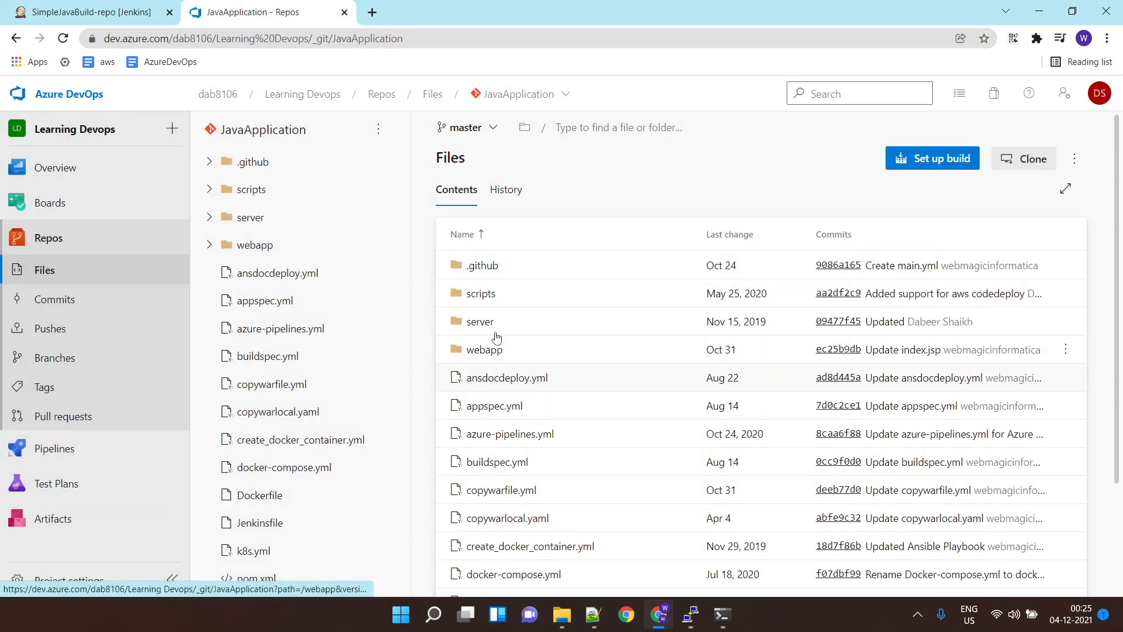
pyautogui.moveTo(86, 13)
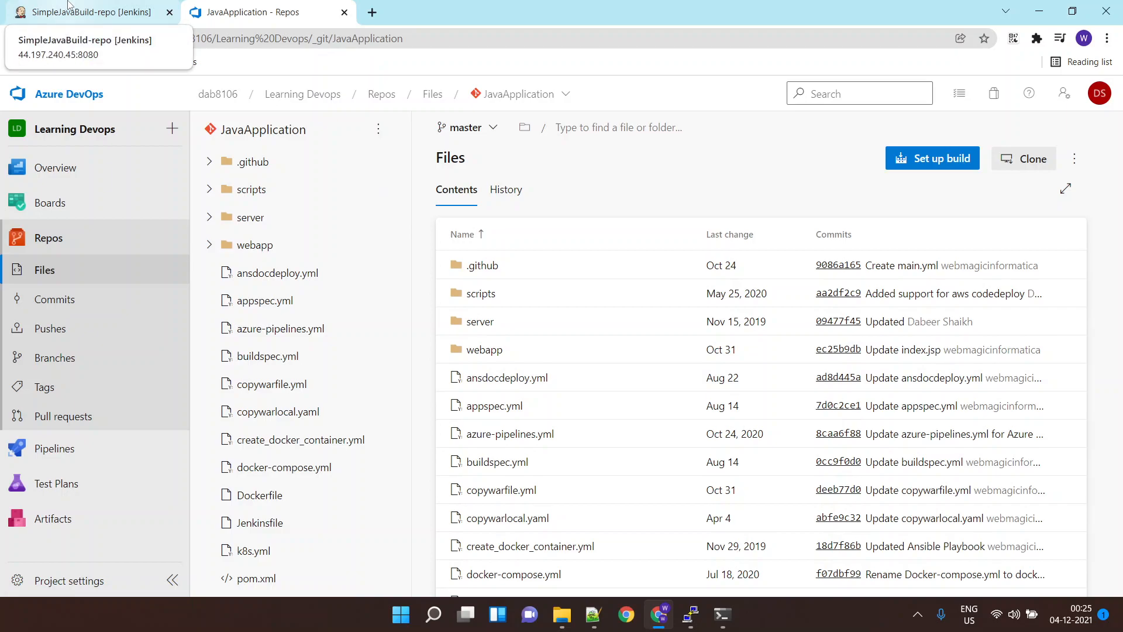
pyautogui.click(89, 13)
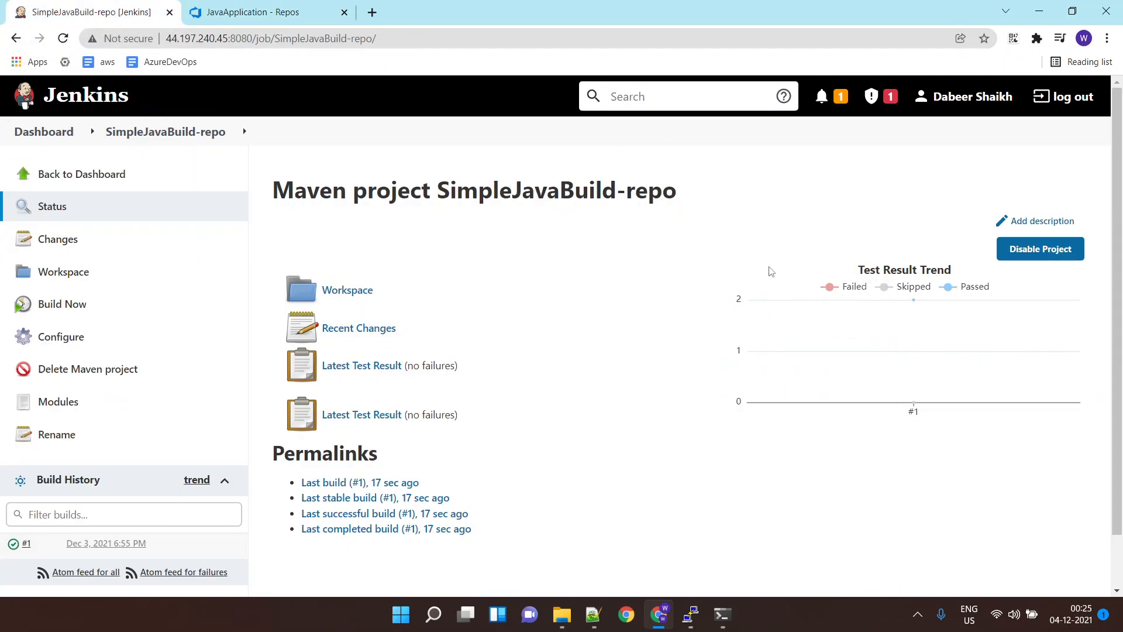
pyautogui.click(43, 131)
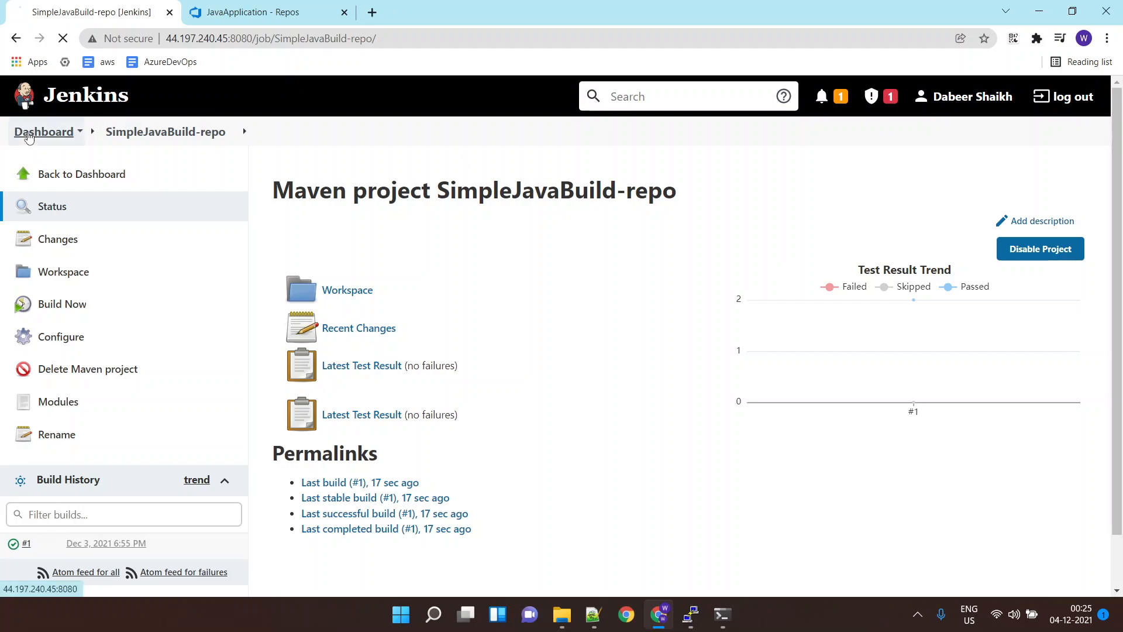
pyautogui.click(44, 132)
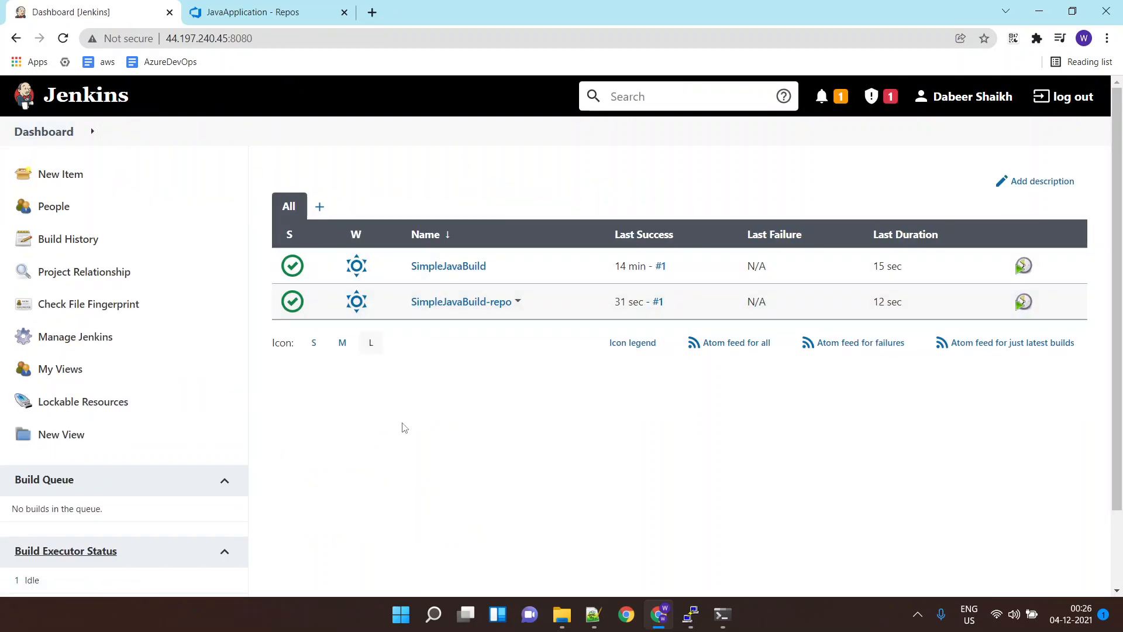
# Navigate to the Learning Devops Project settings and open the Service hooks page.
pyautogui.click(258, 12)
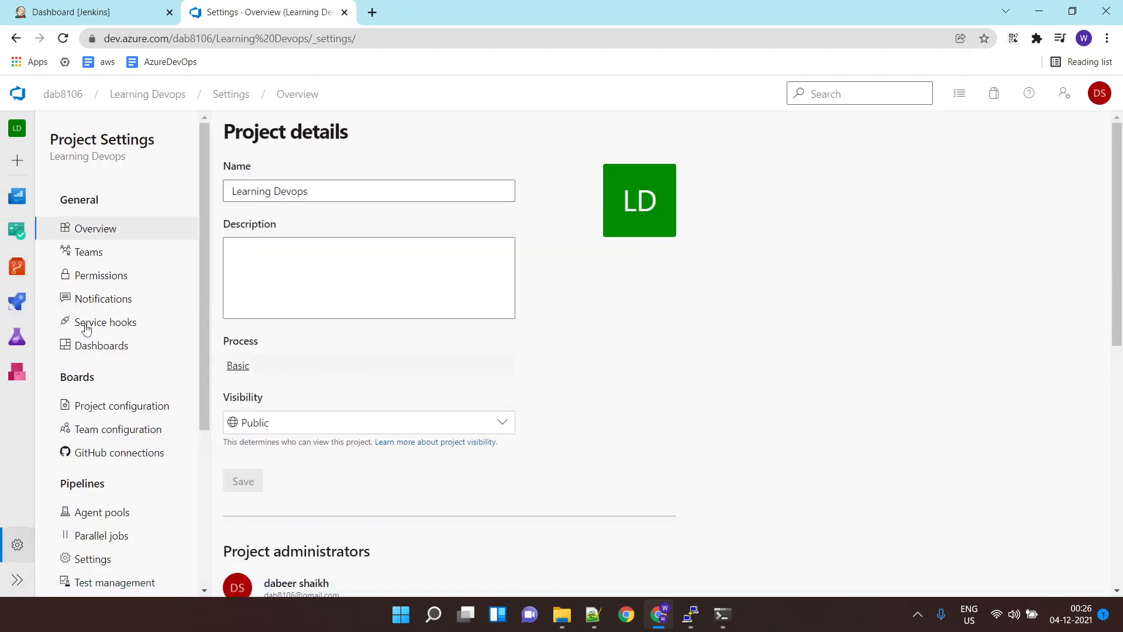
pyautogui.click(105, 322)
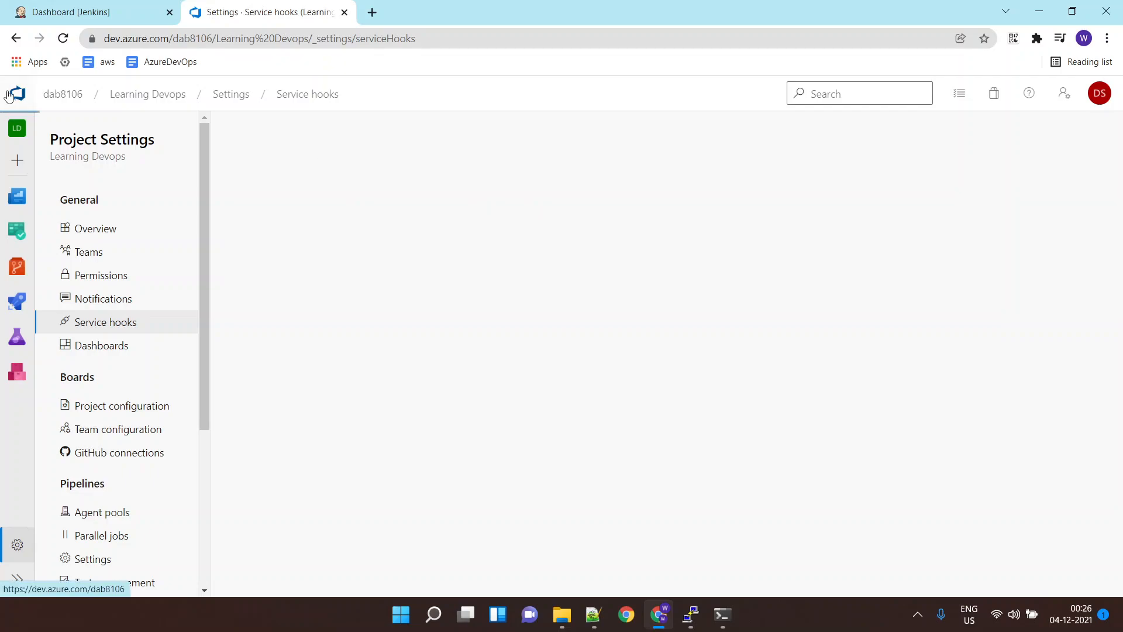
pyautogui.click(14, 94)
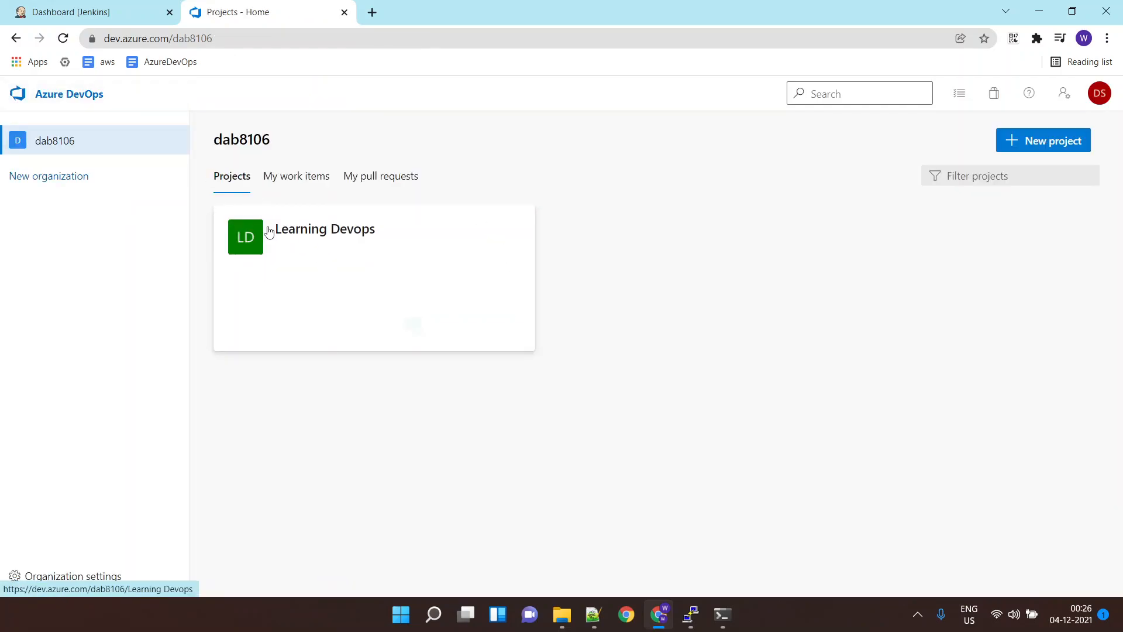
pyautogui.click(323, 229)
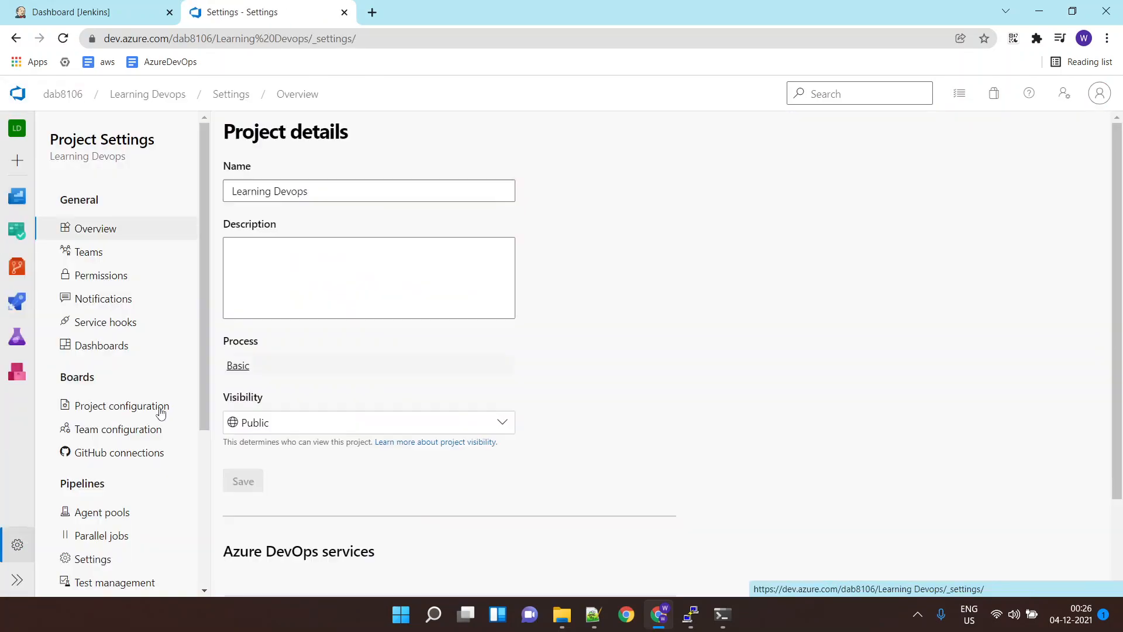
pyautogui.click(105, 322)
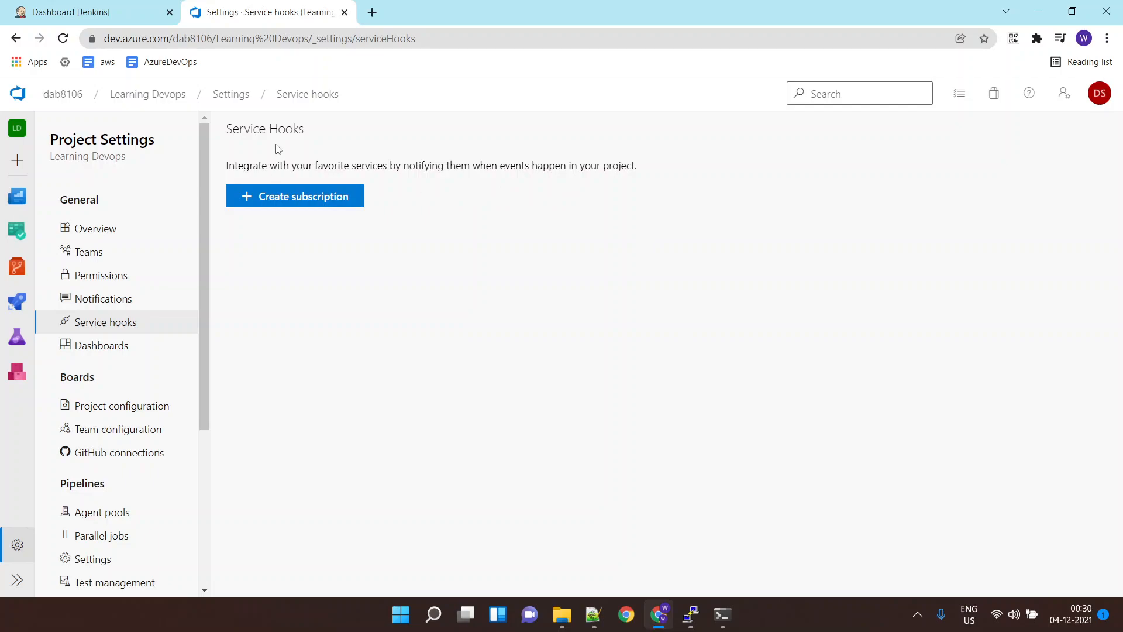
pyautogui.moveTo(301, 196)
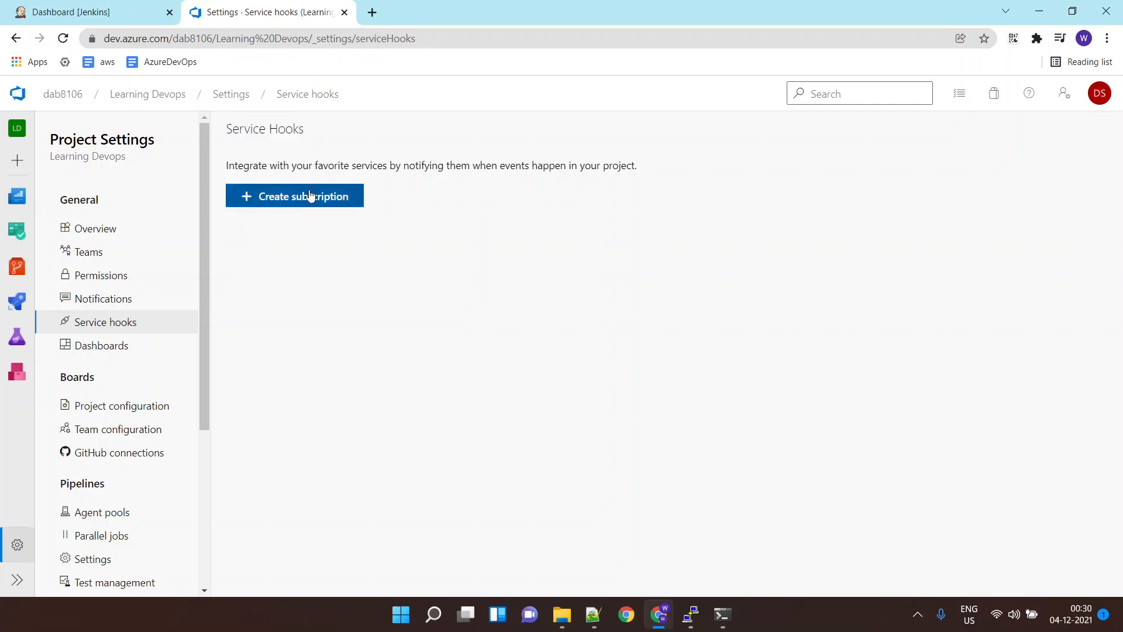
# Start a new service hook subscription with Jenkins as the service.
pyautogui.click(294, 196)
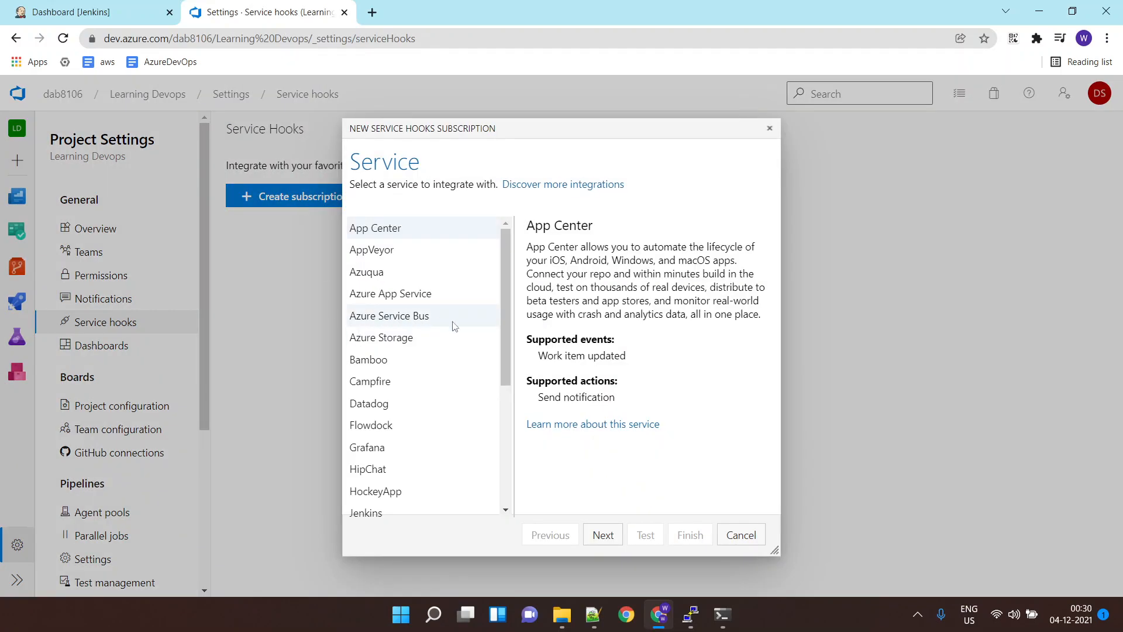
pyautogui.scroll(-3)
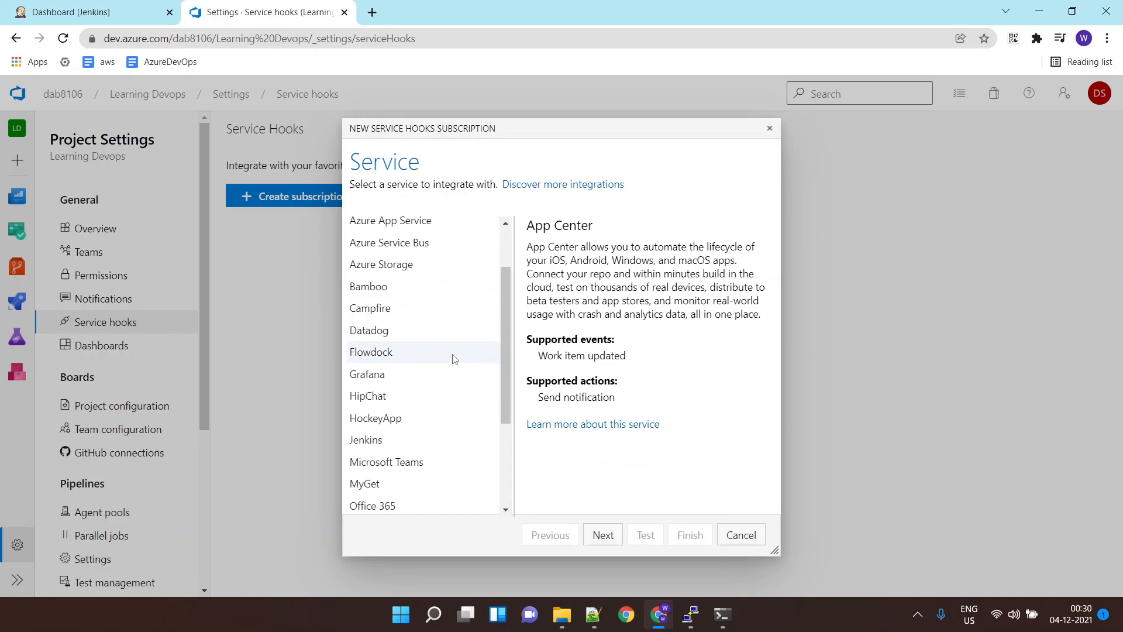
pyautogui.scroll(-3)
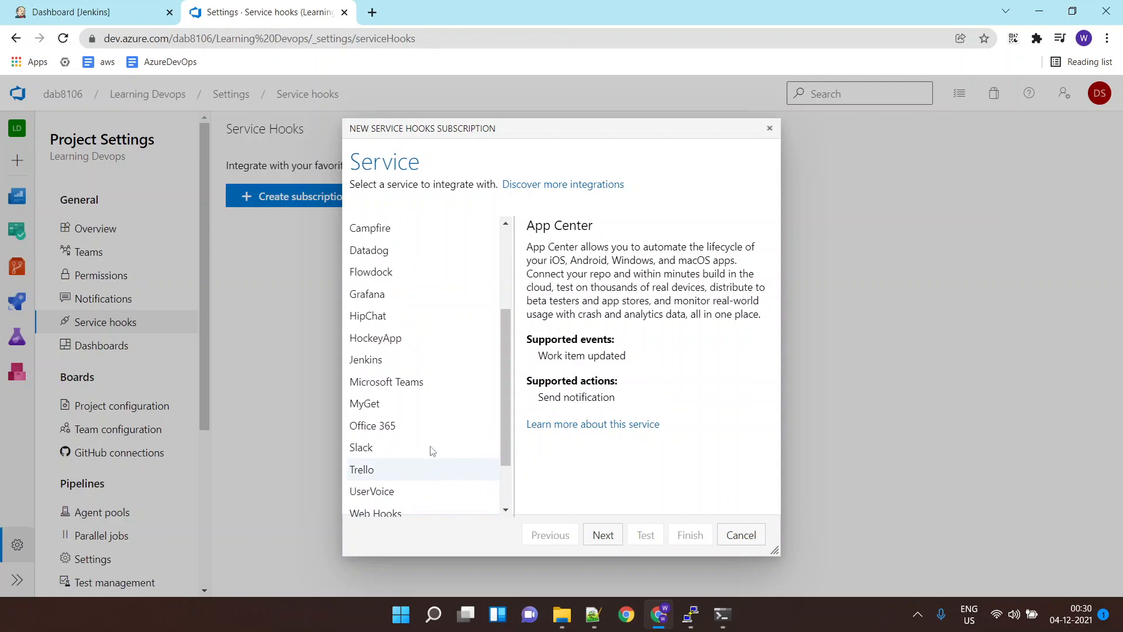
pyautogui.click(367, 358)
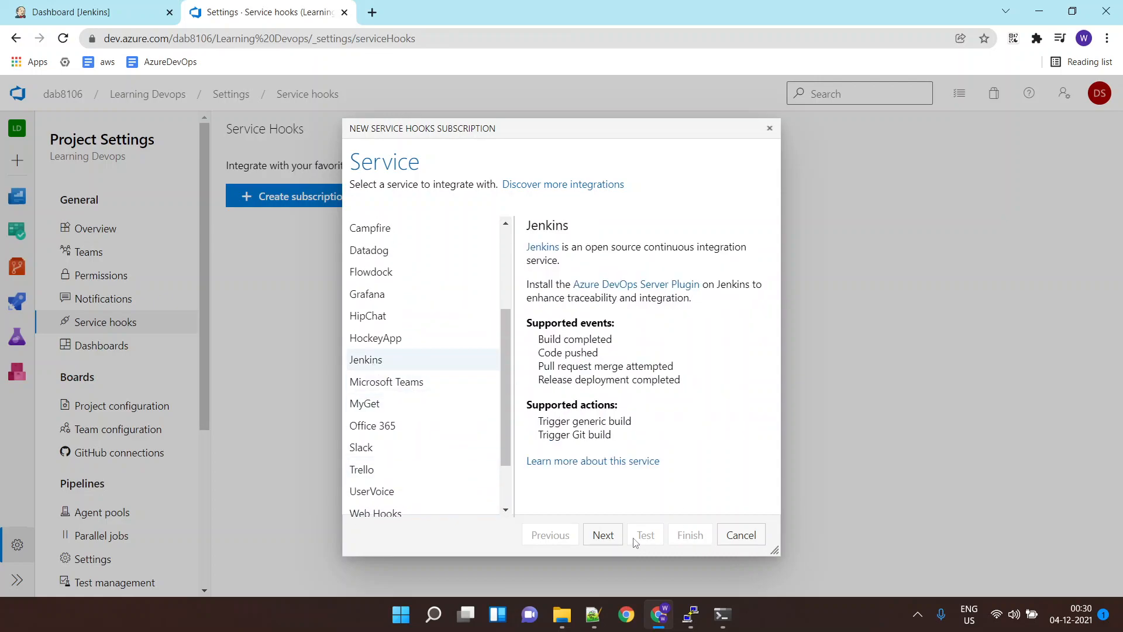
pyautogui.click(602, 534)
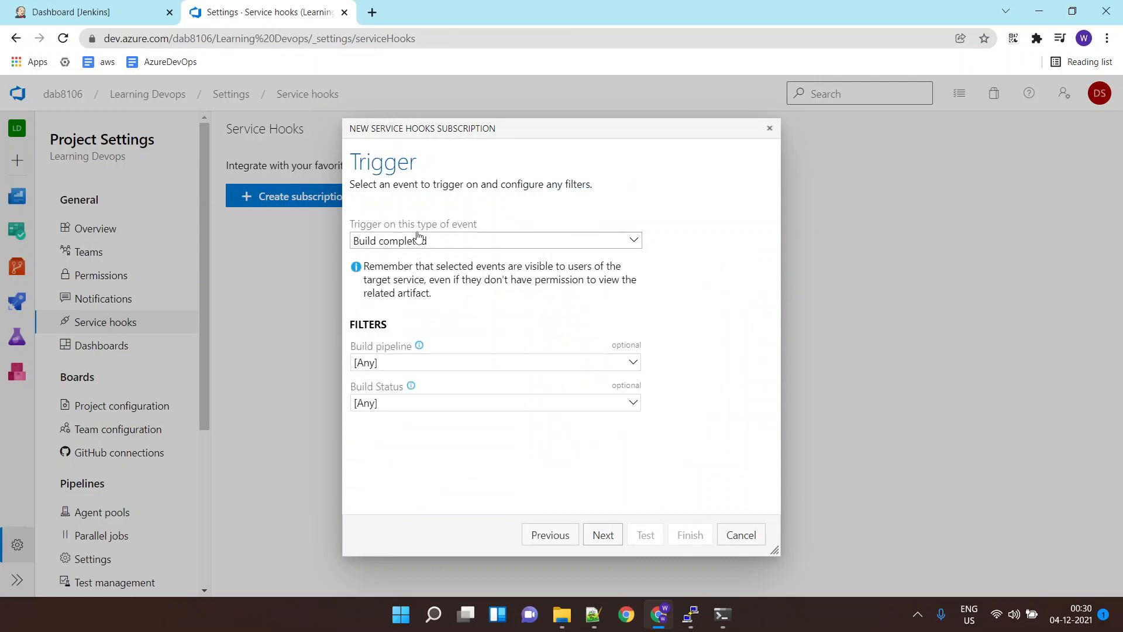
# Set the trigger to Code pushed on the JavaApplication repository and proceed to actions.
pyautogui.click(495, 240)
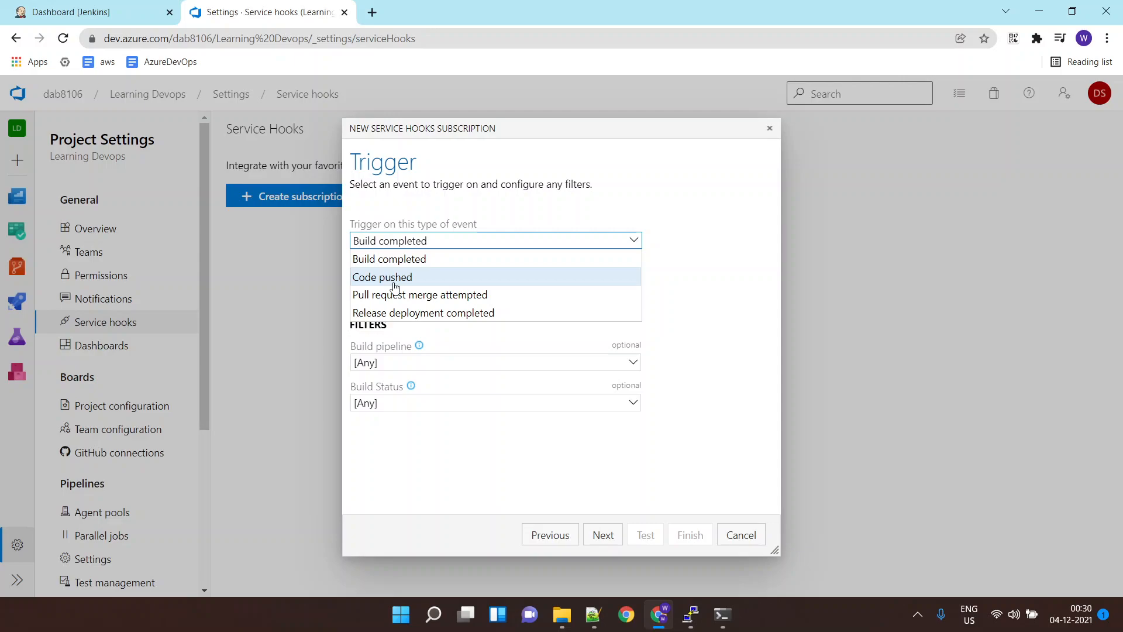
pyautogui.click(382, 276)
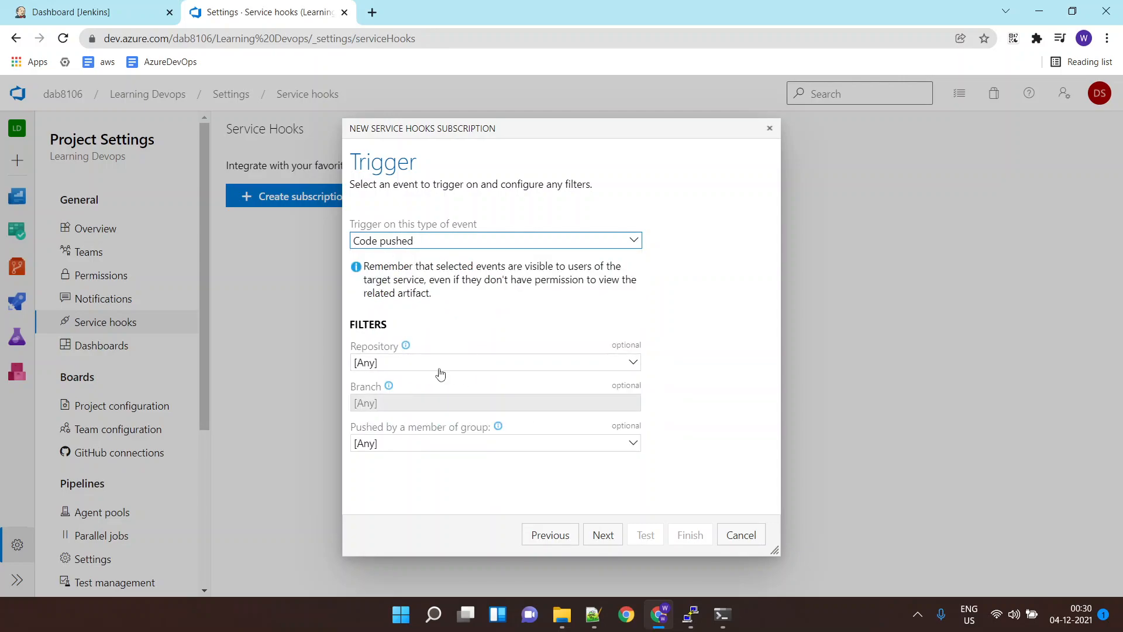
pyautogui.click(495, 362)
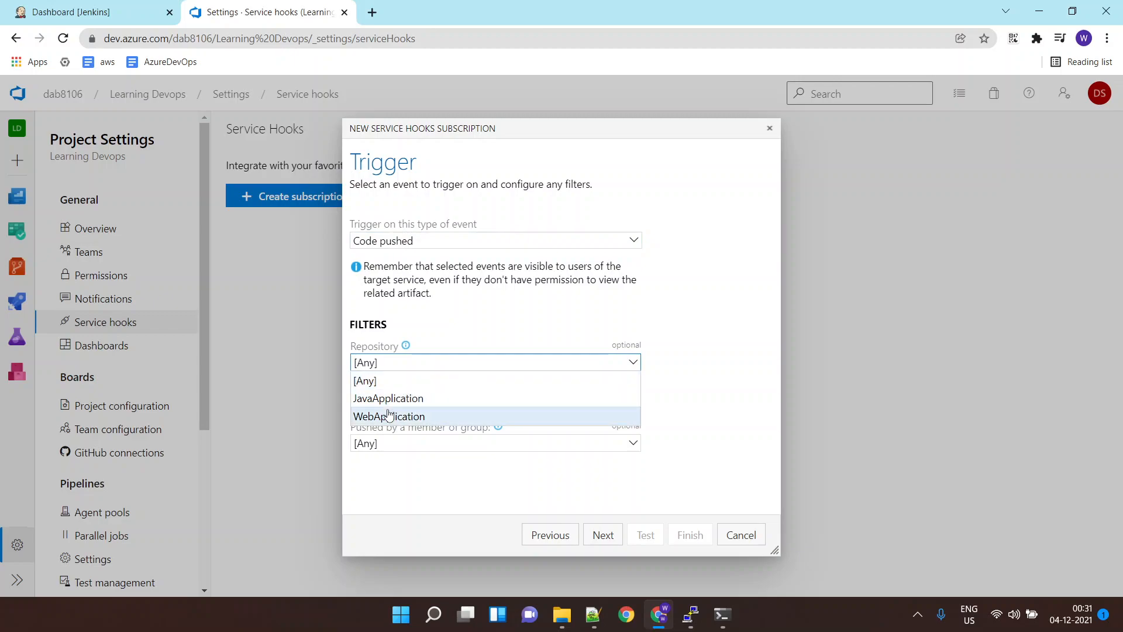
pyautogui.click(387, 398)
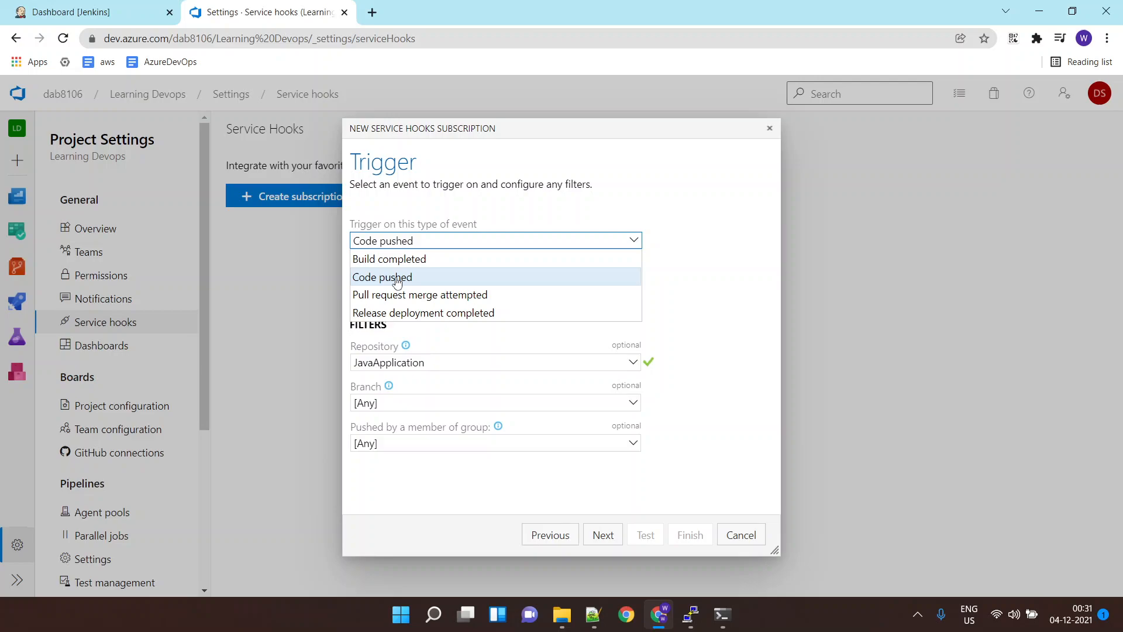
pyautogui.click(382, 277)
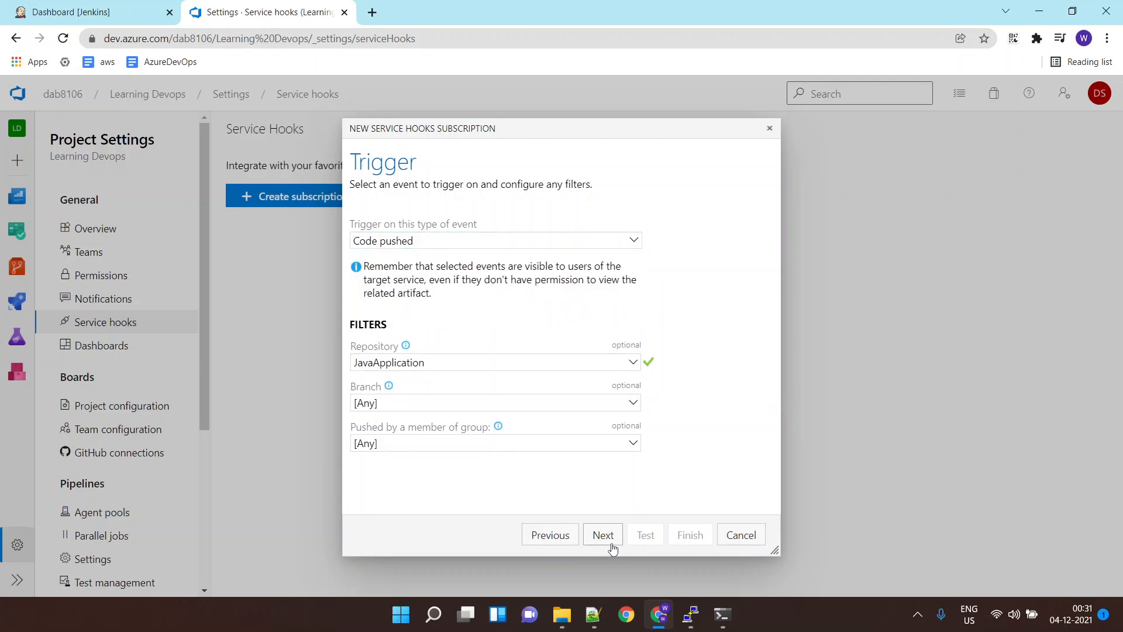
pyautogui.click(603, 534)
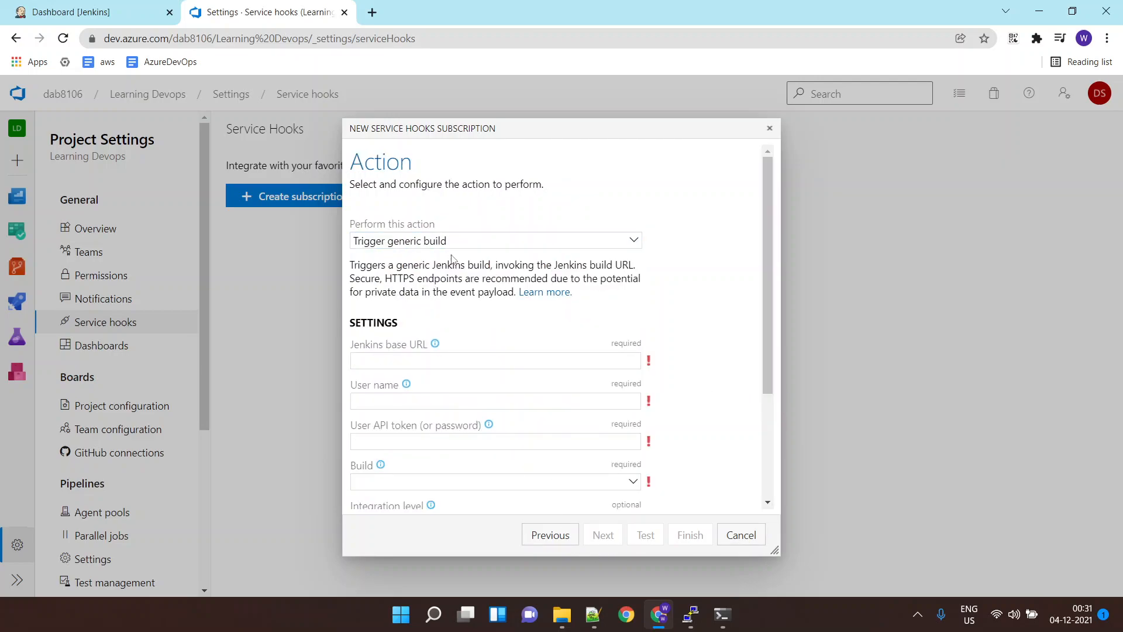
pyautogui.click(86, 12)
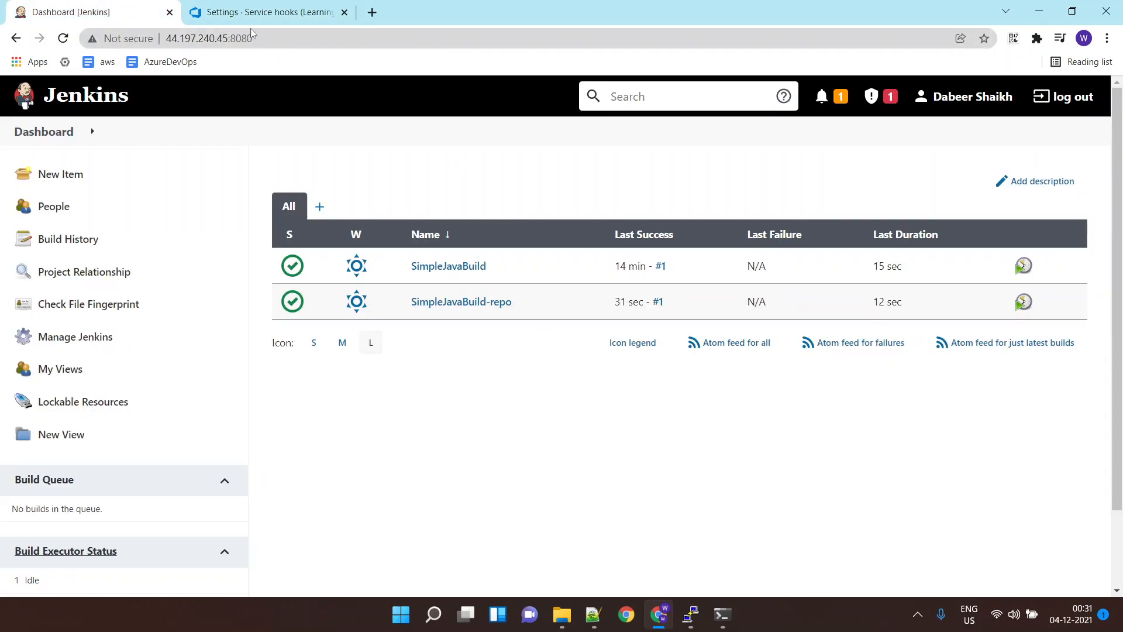
pyautogui.click(269, 12)
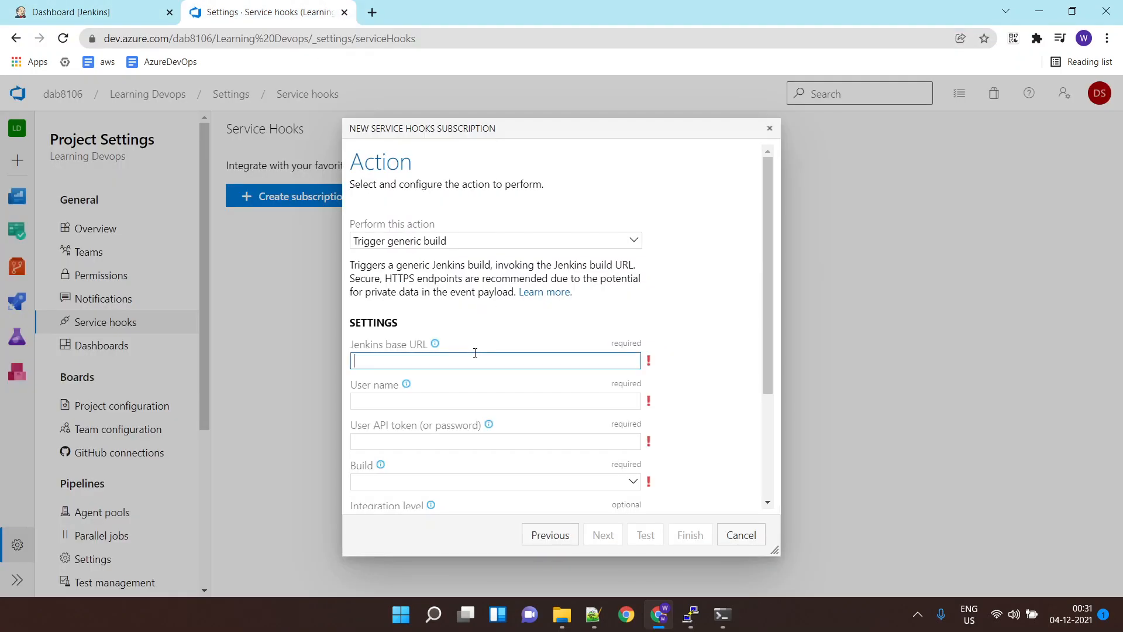
pyautogui.write('http://44.197.240.45:8080/')
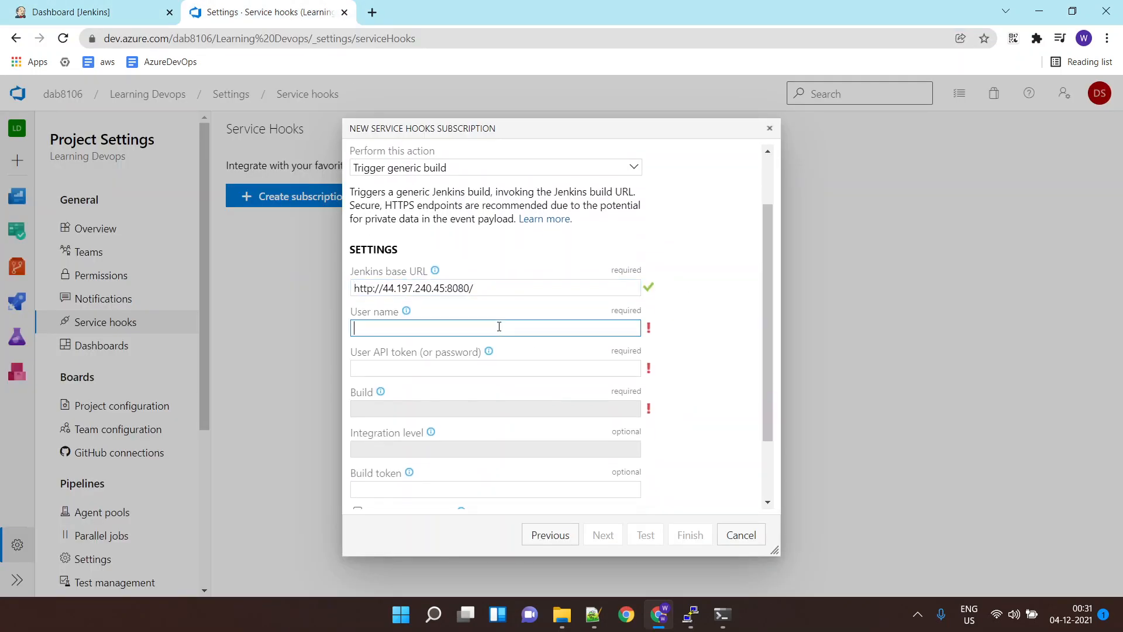
pyautogui.write('dabeer')
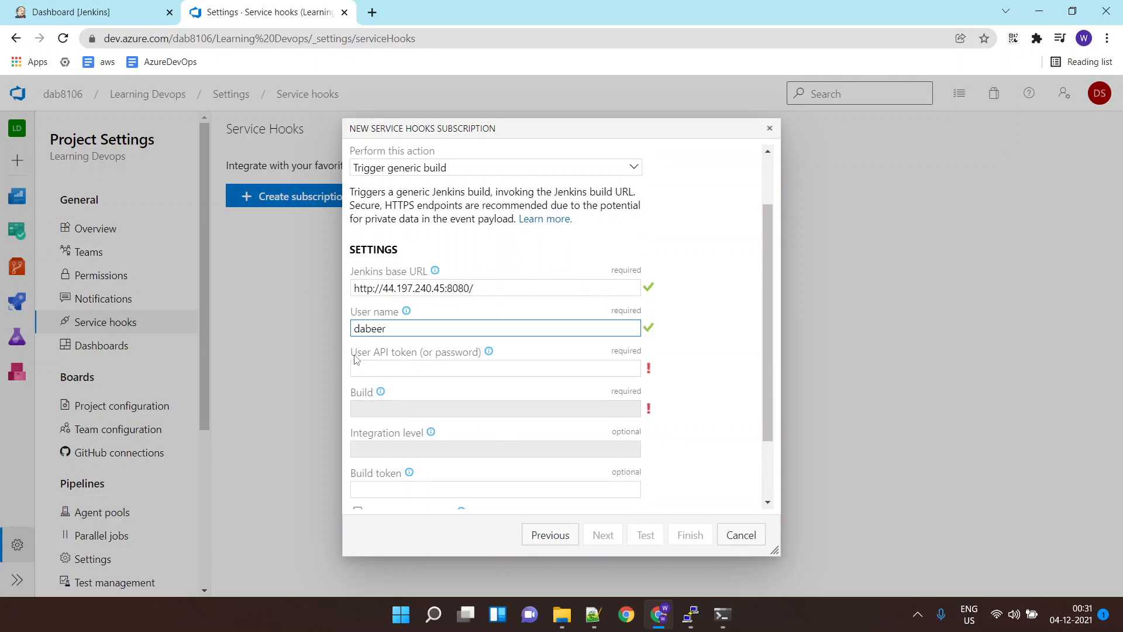
pyautogui.click(86, 12)
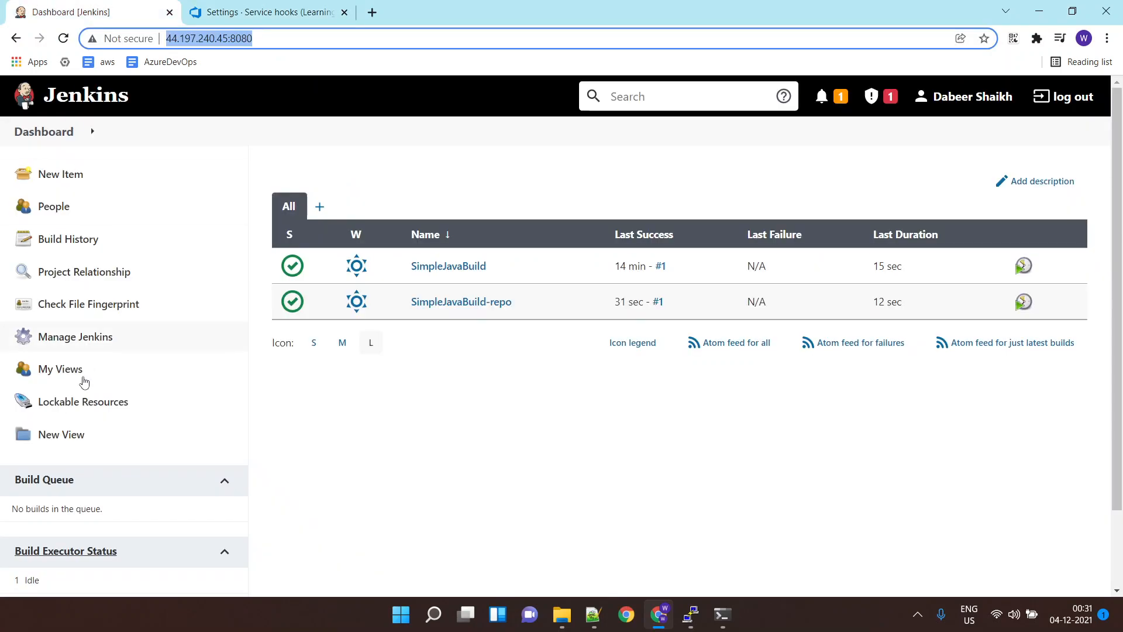
# Open the logged-in user's configuration page from Jenkins People.
pyautogui.click(53, 206)
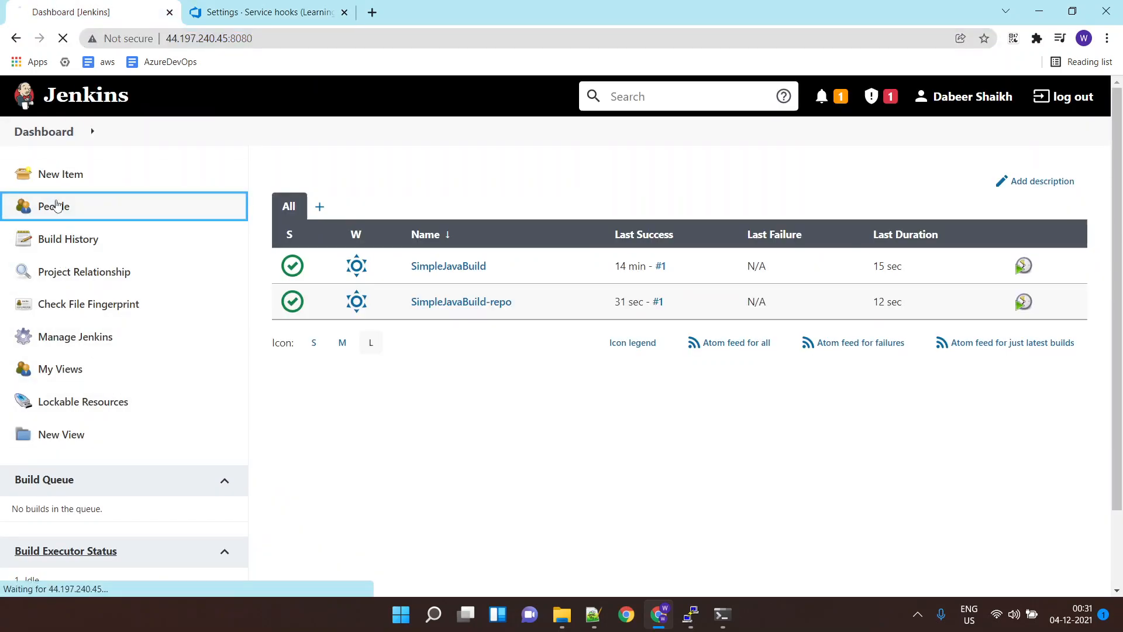
pyautogui.click(53, 206)
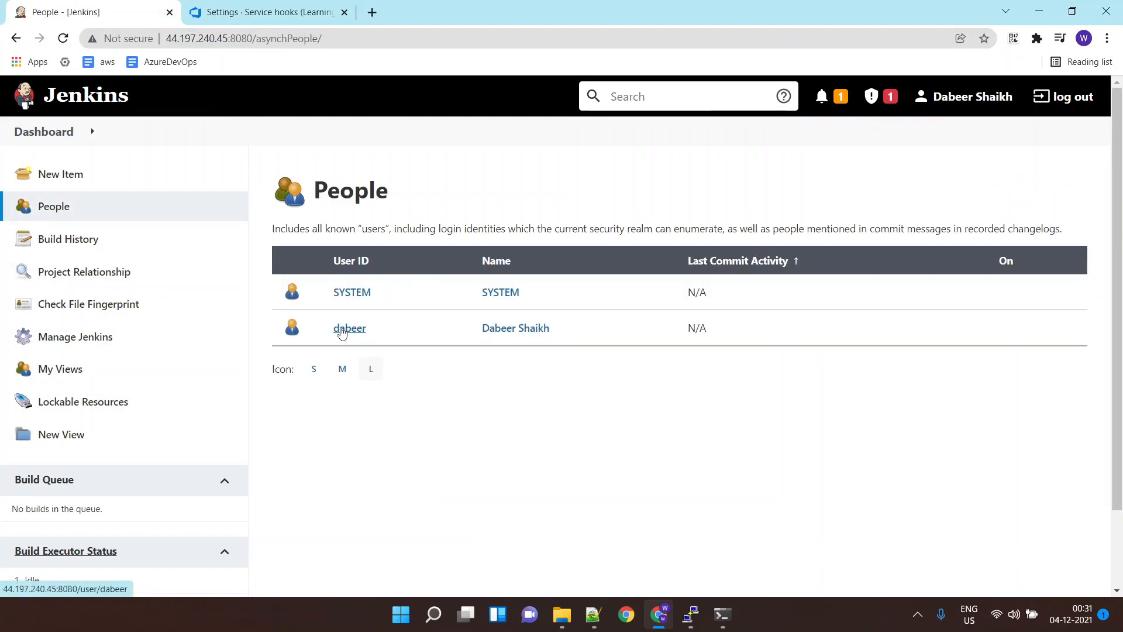
pyautogui.click(349, 328)
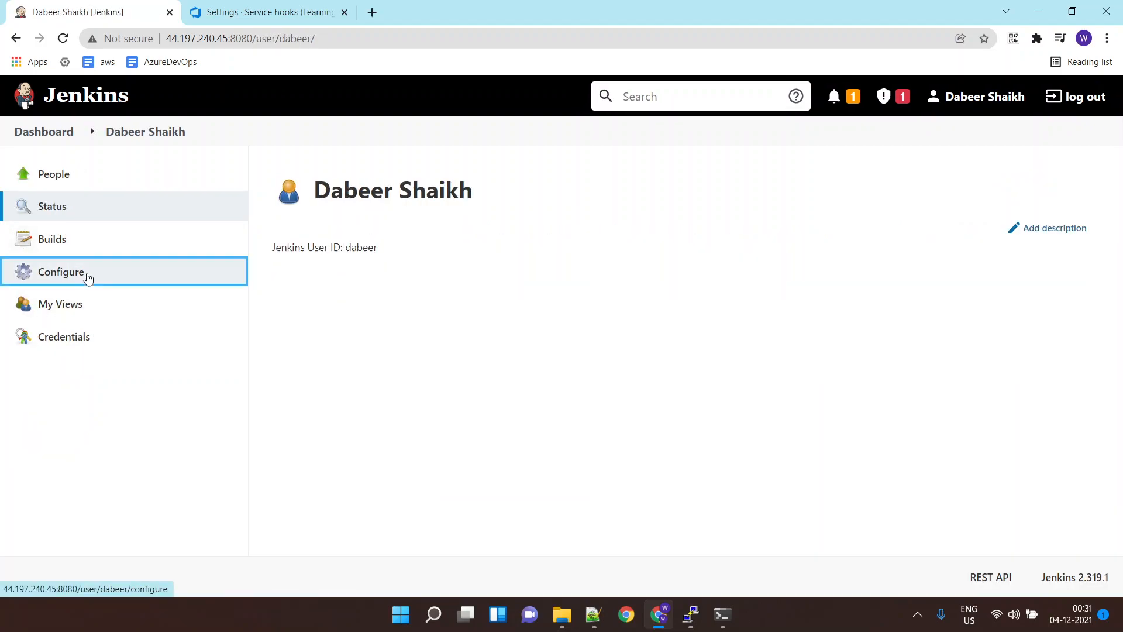
pyautogui.click(61, 272)
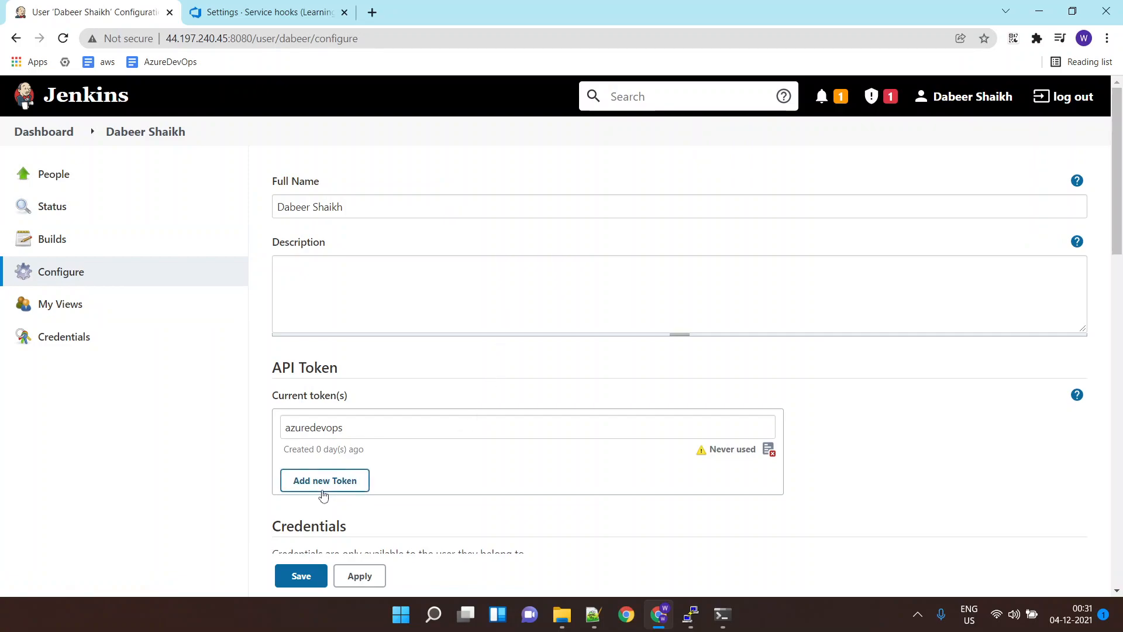
# Generate an API token named 'azuredevopstoken' and copy its value.
pyautogui.click(325, 480)
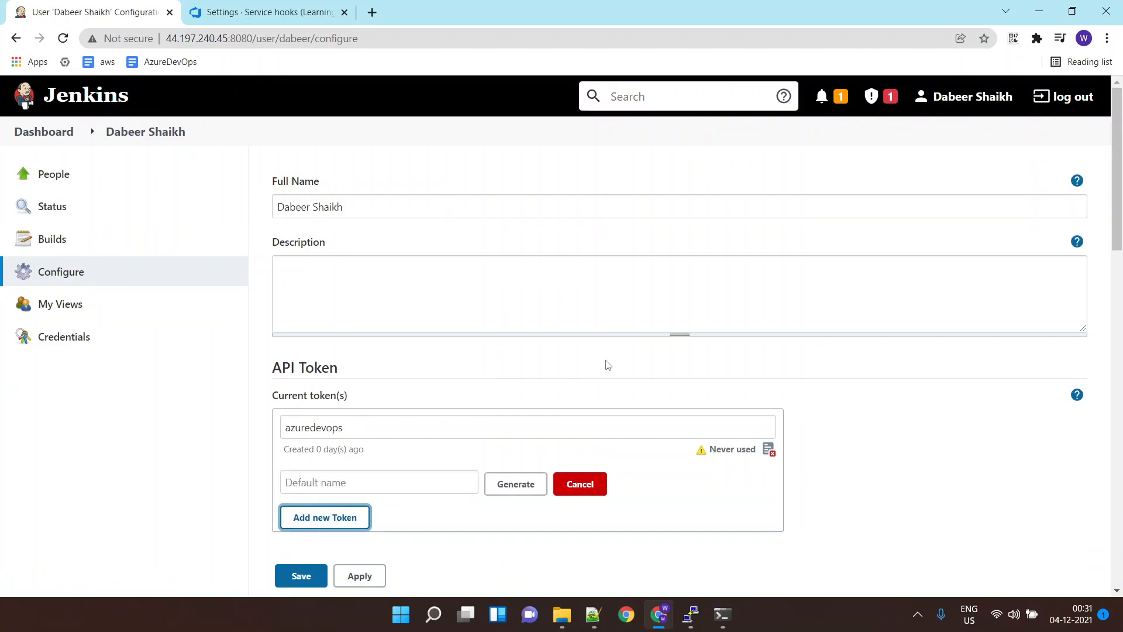
pyautogui.write('azur')
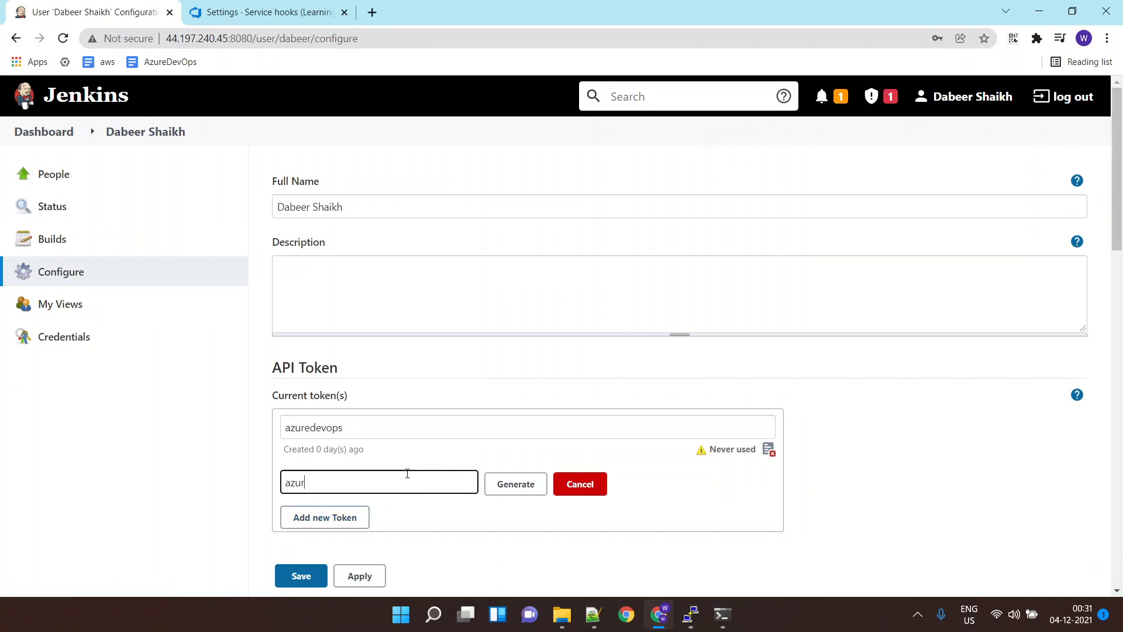
pyautogui.write('edevopst')
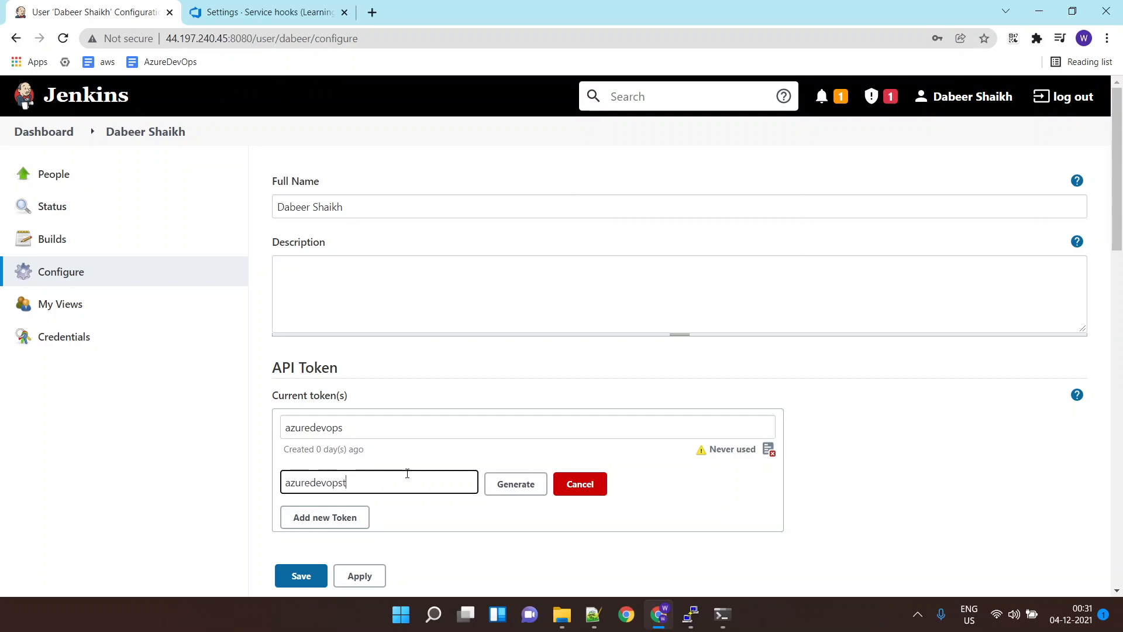
pyautogui.write('oken')
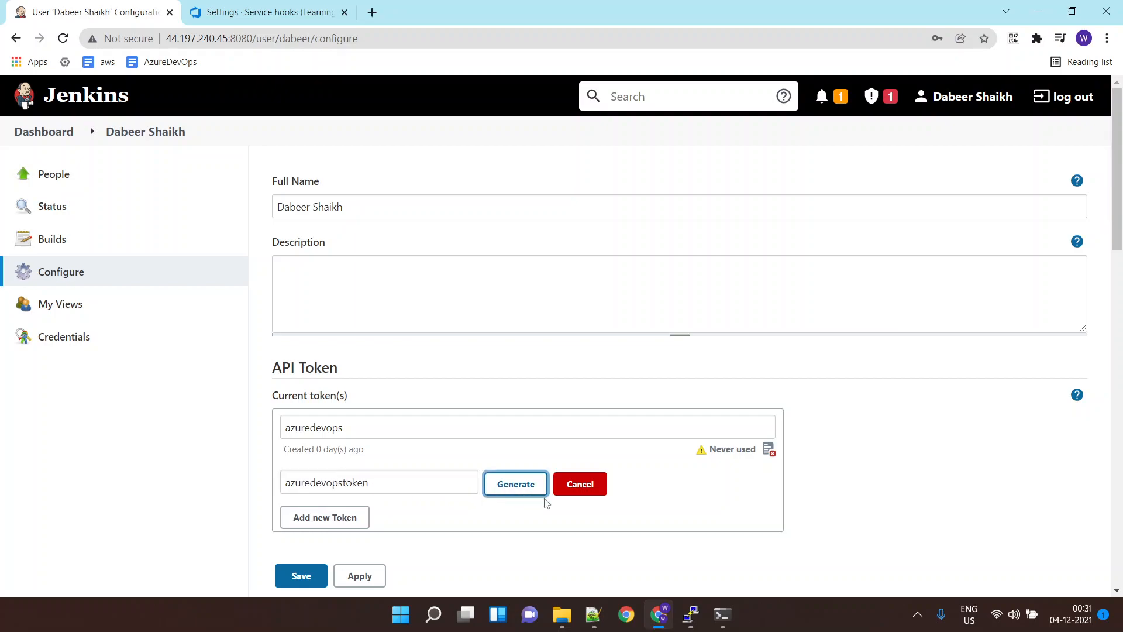
pyautogui.click(515, 484)
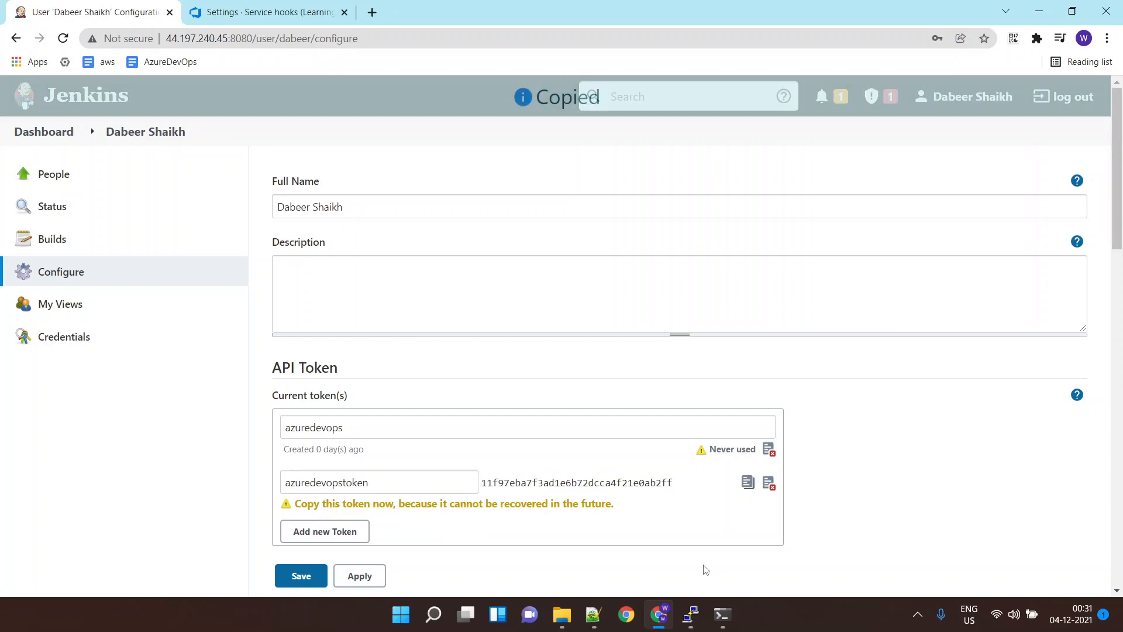
pyautogui.click(269, 12)
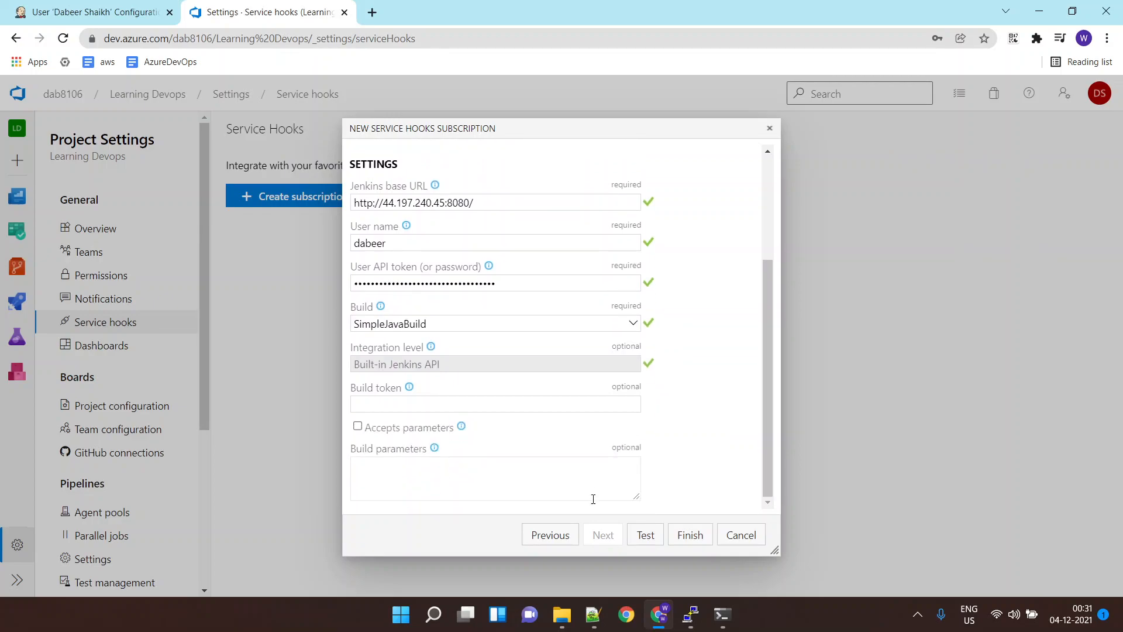
# Dismiss the successful test notification and finish the Code pushed service hook subscription.
pyautogui.click(644, 535)
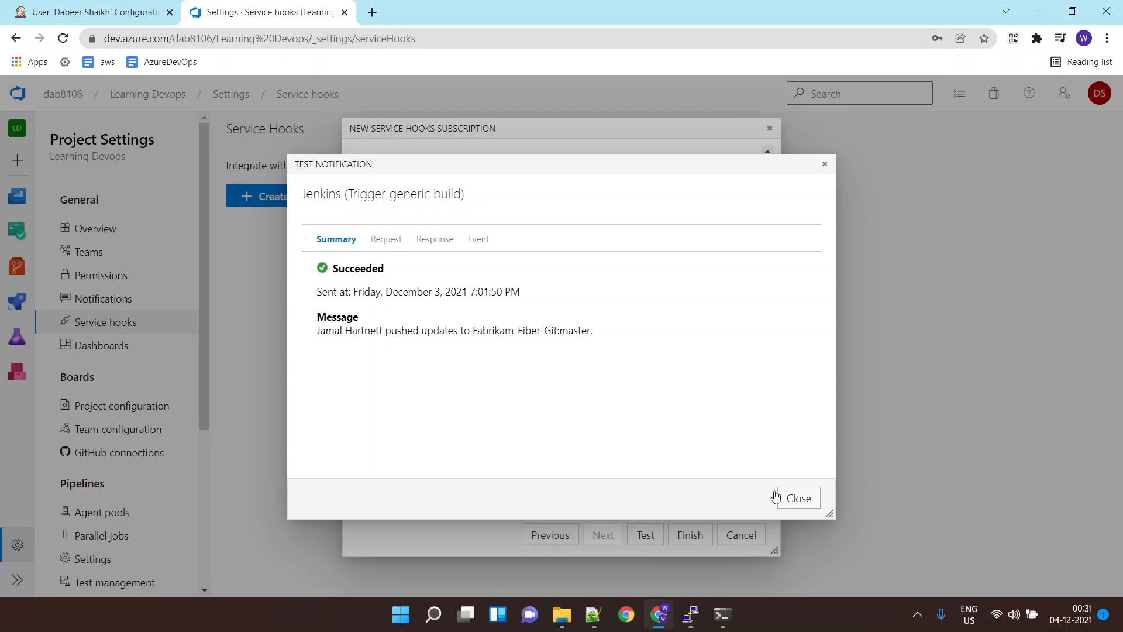
pyautogui.moveTo(820, 495)
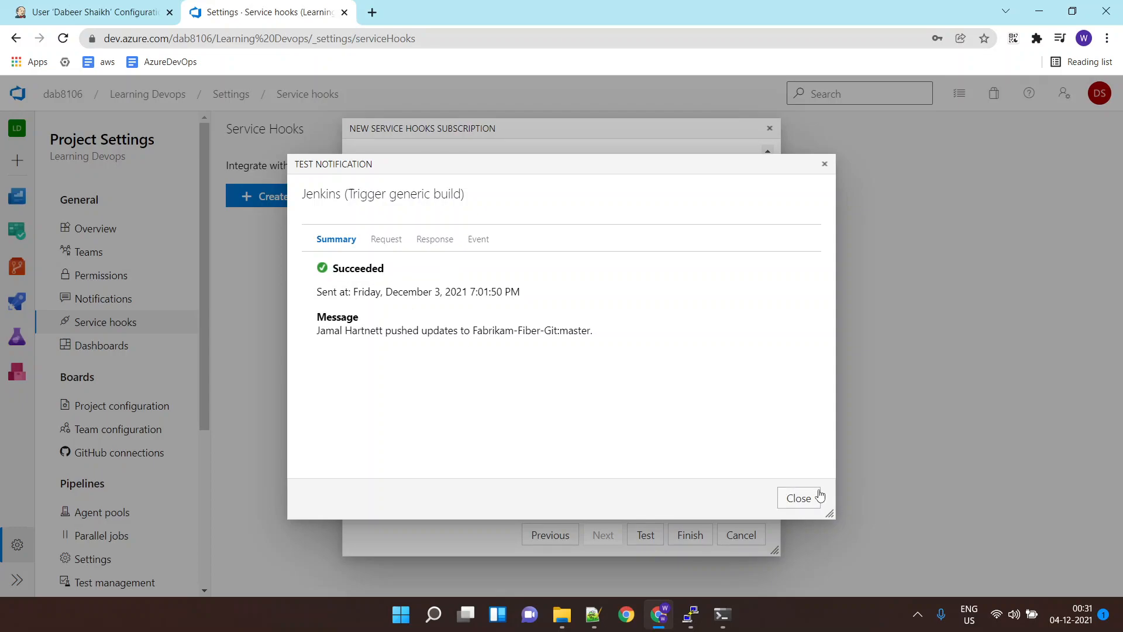
pyautogui.click(798, 498)
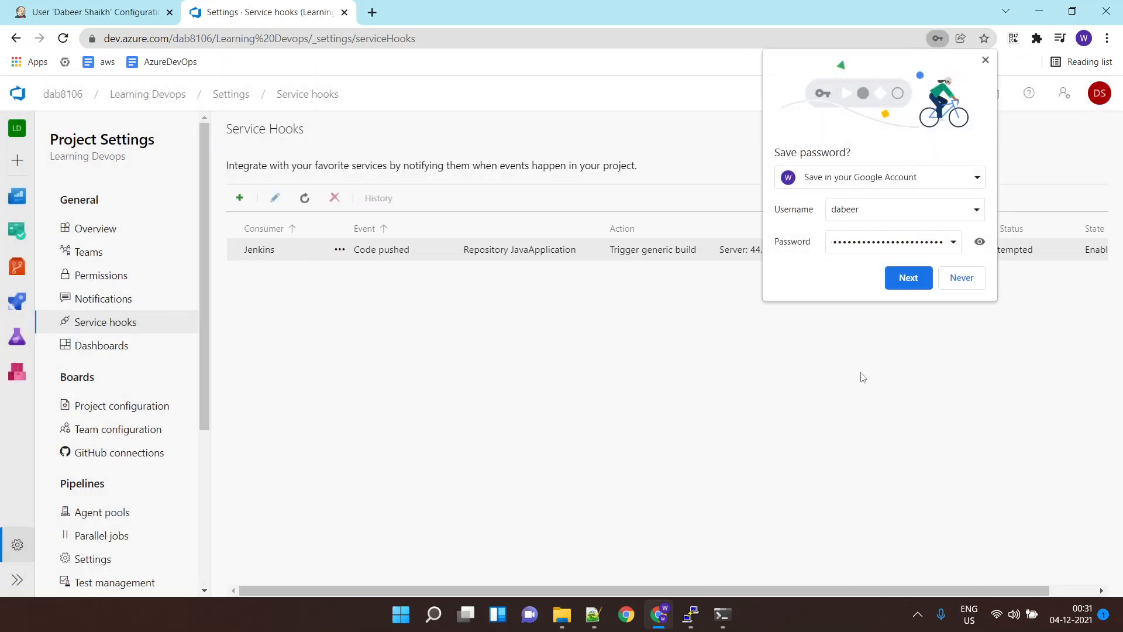
pyautogui.moveTo(1008, 180)
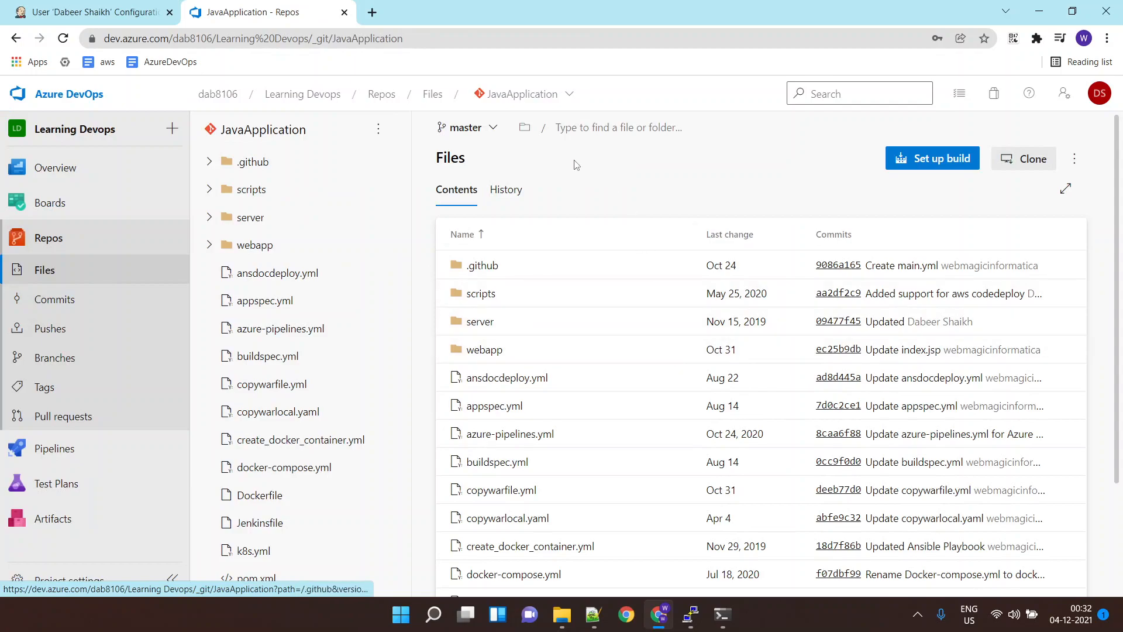
# Edit appspec.yml, commit 'Updated appspec.yml' to master, and return to Jenkins.
pyautogui.scroll(-3)
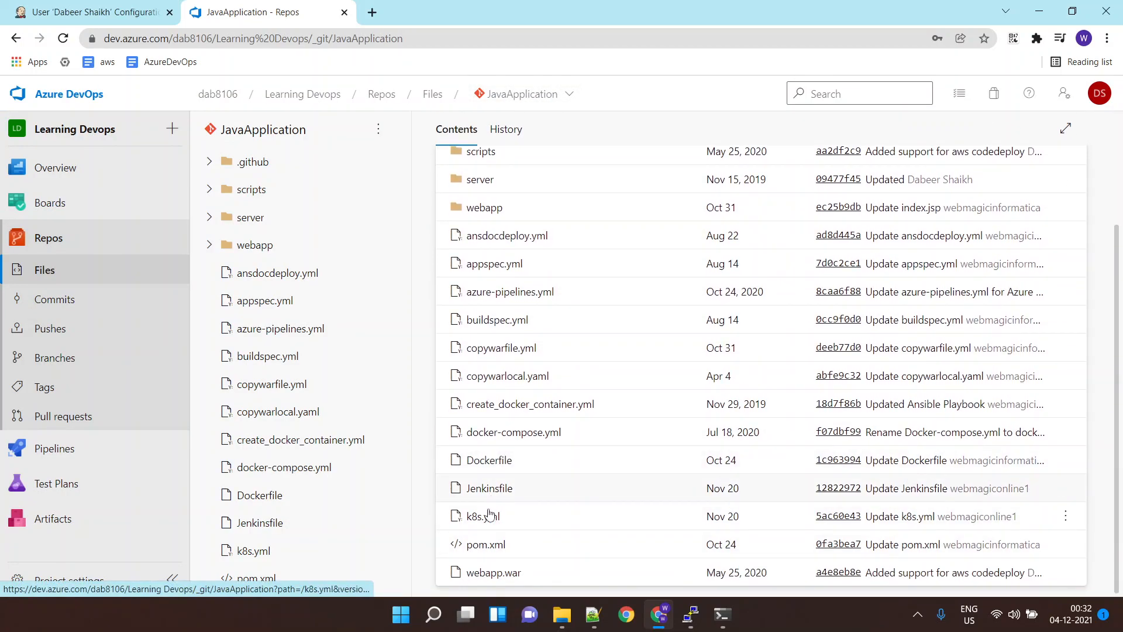
pyautogui.click(493, 262)
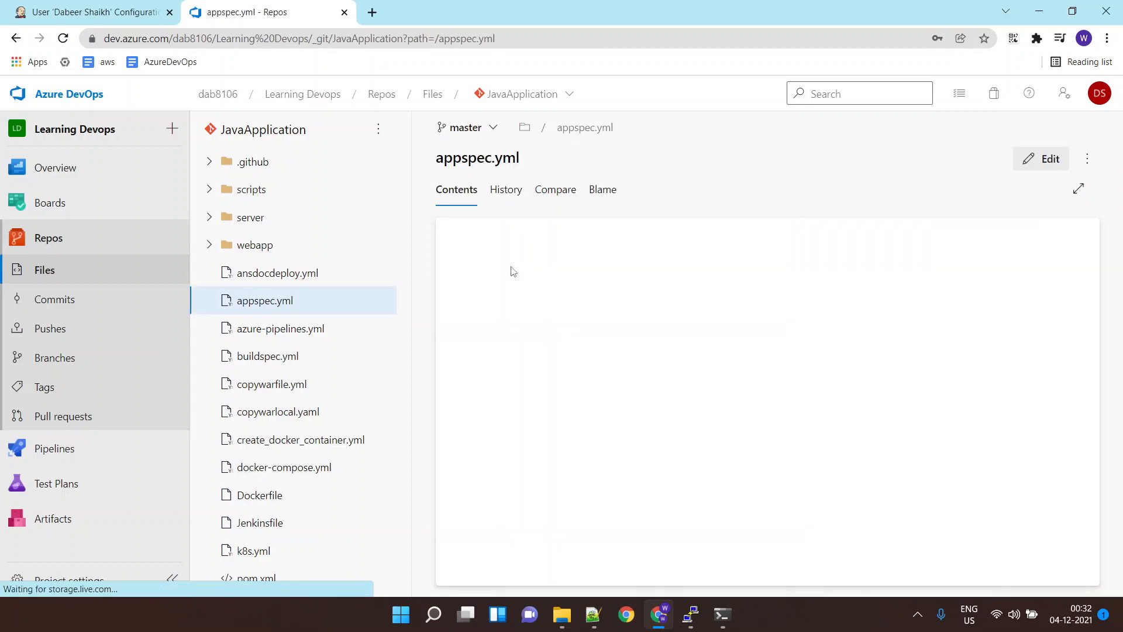
pyautogui.click(1041, 158)
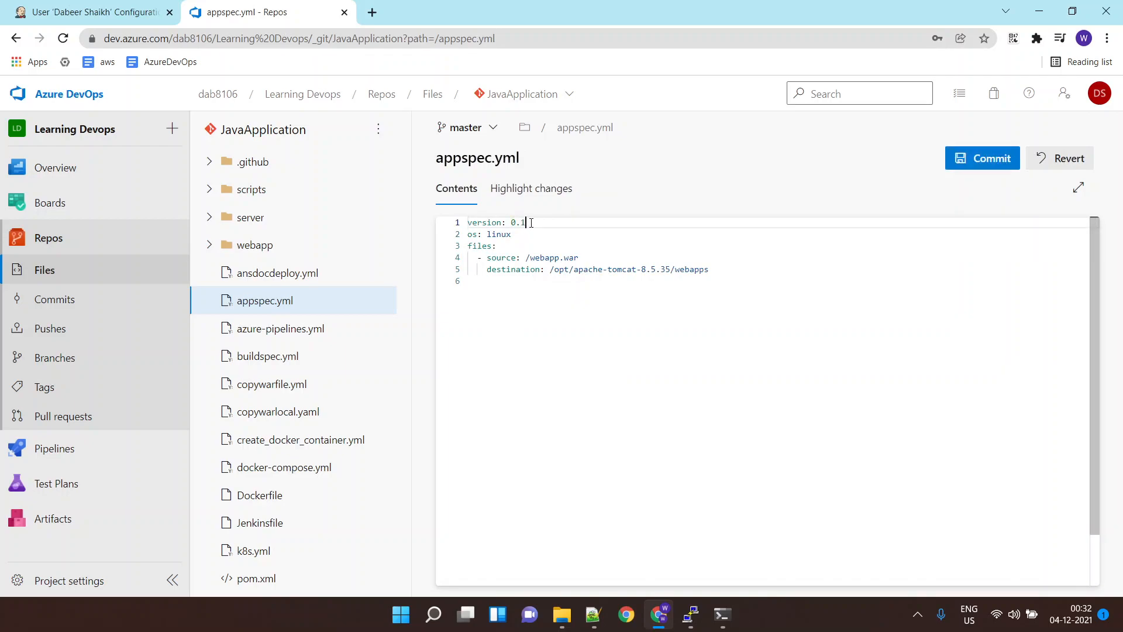
pyautogui.click(982, 158)
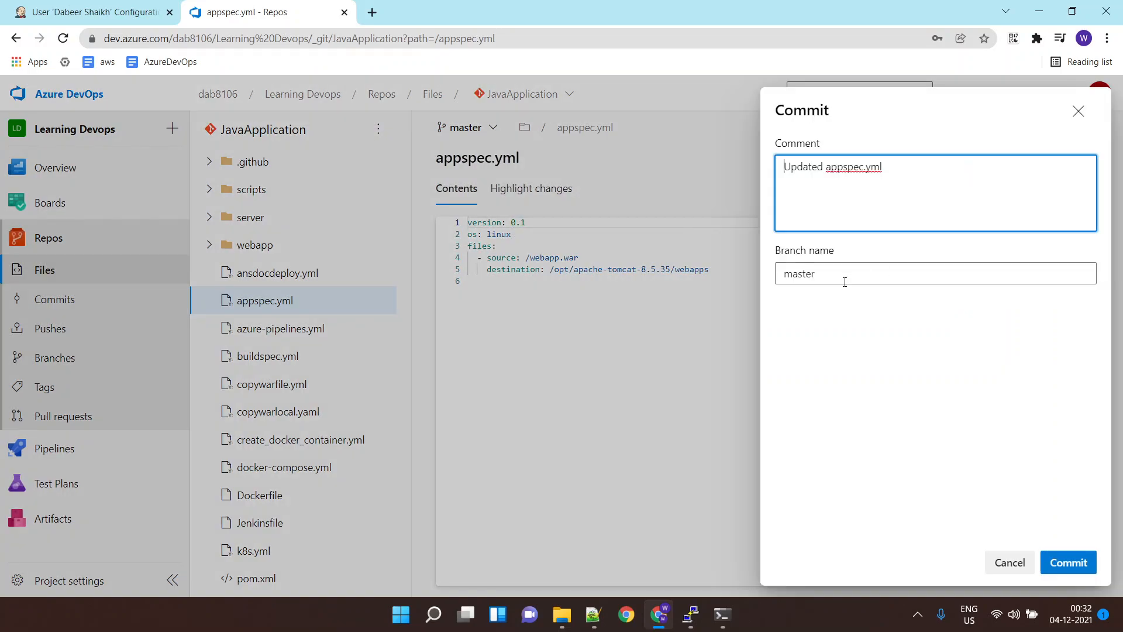
pyautogui.click(1066, 562)
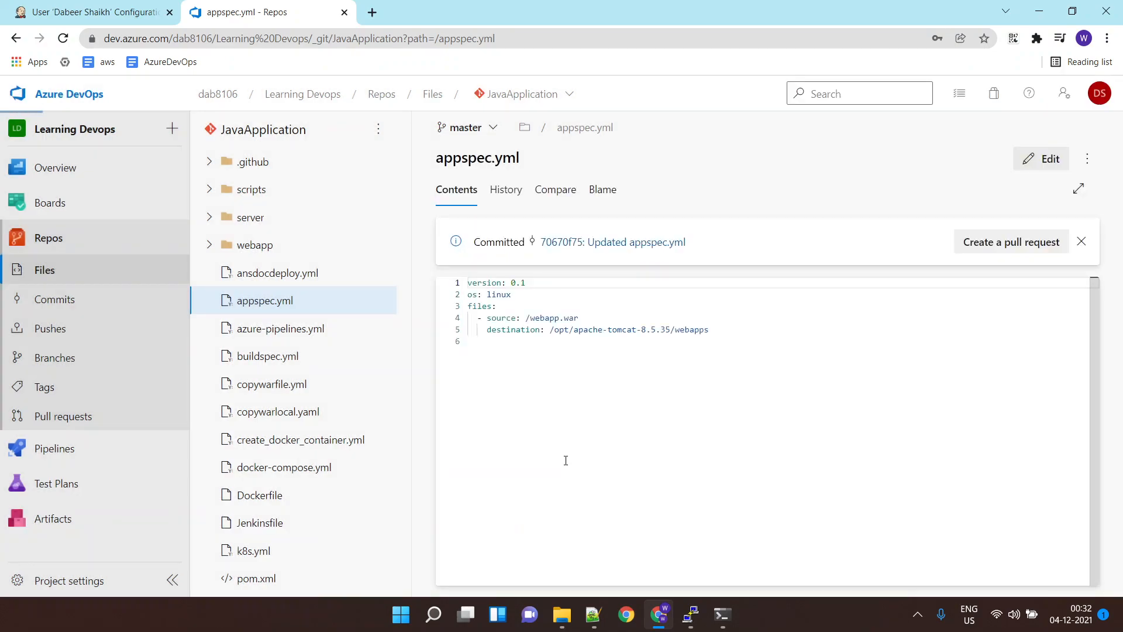
pyautogui.click(86, 12)
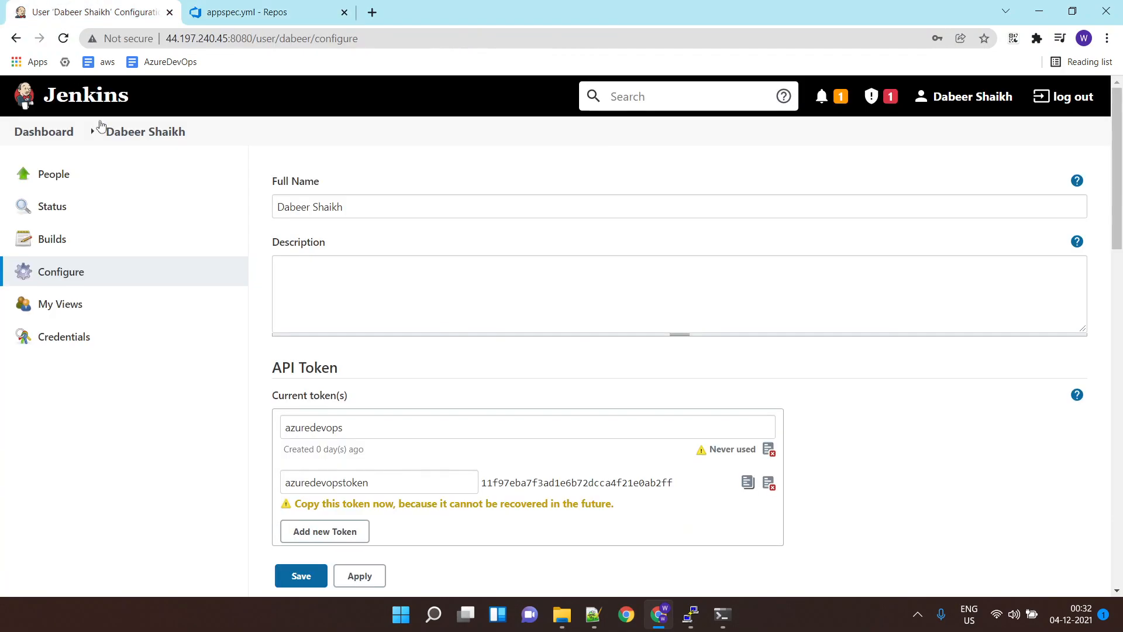
# Open SimpleJavaBuild from the Dashboard and follow triggered build #3 to its console.
pyautogui.click(44, 131)
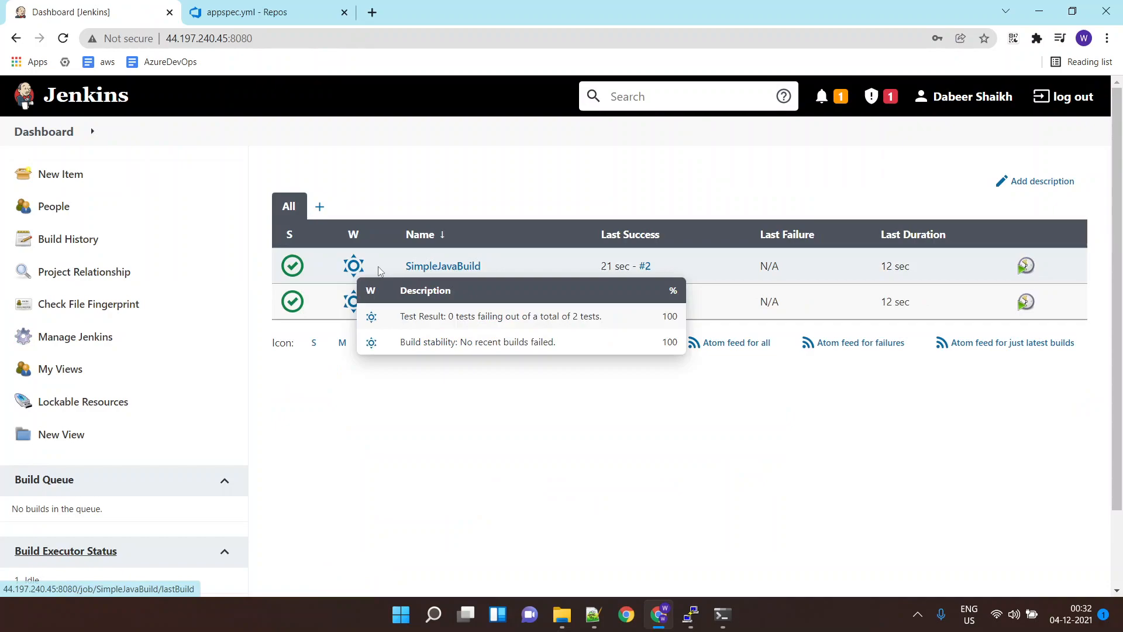
pyautogui.click(443, 266)
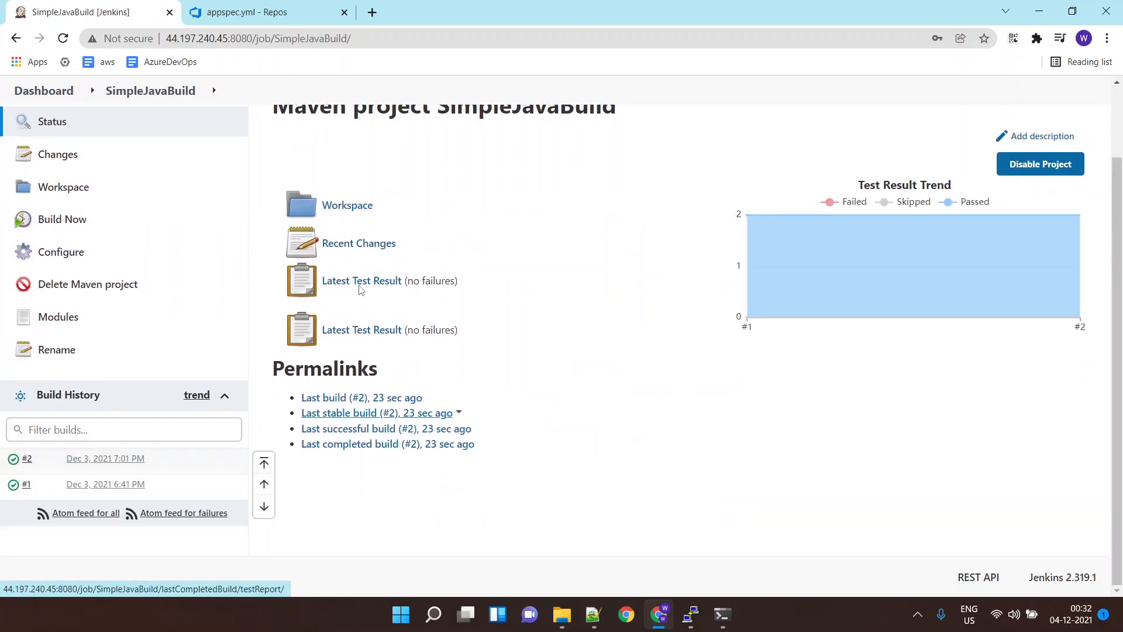
pyautogui.click(265, 12)
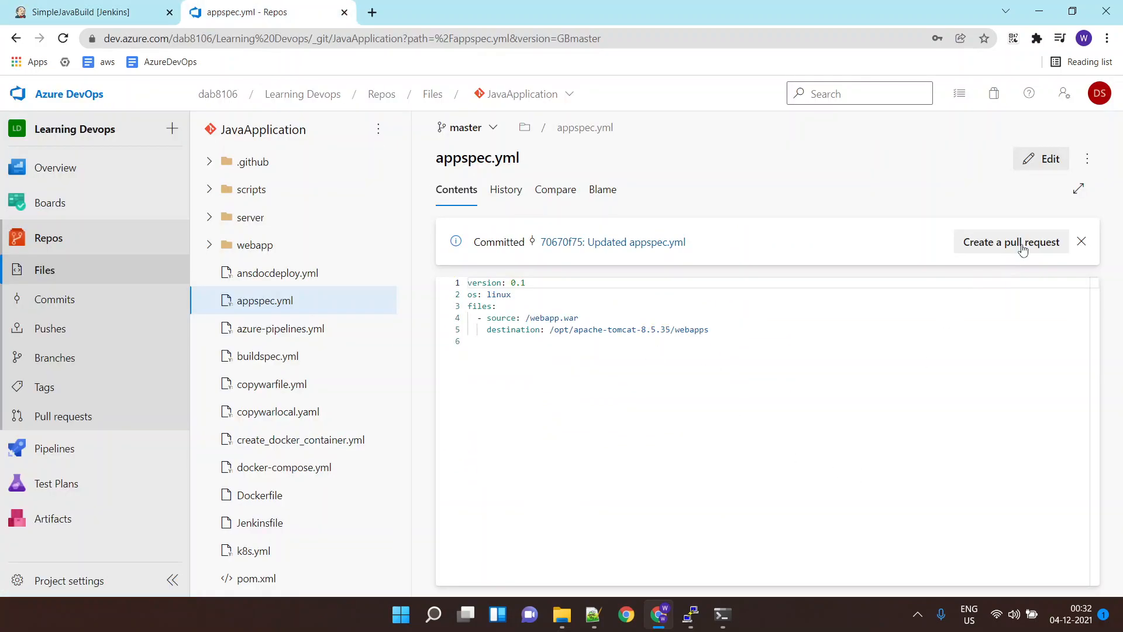
pyautogui.click(82, 12)
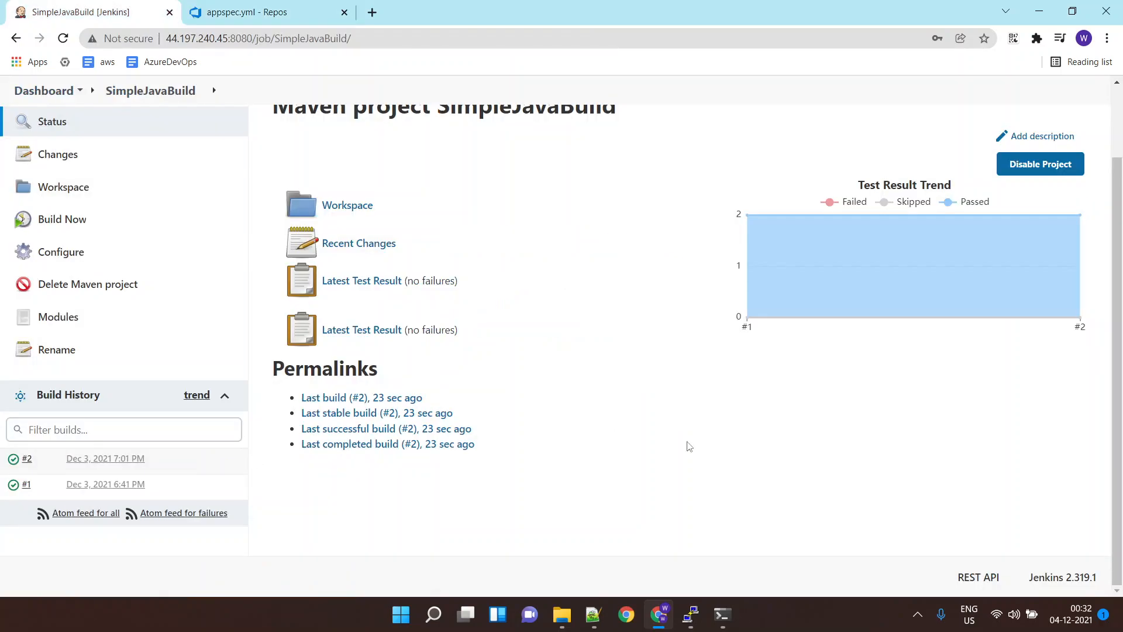
pyautogui.click(62, 220)
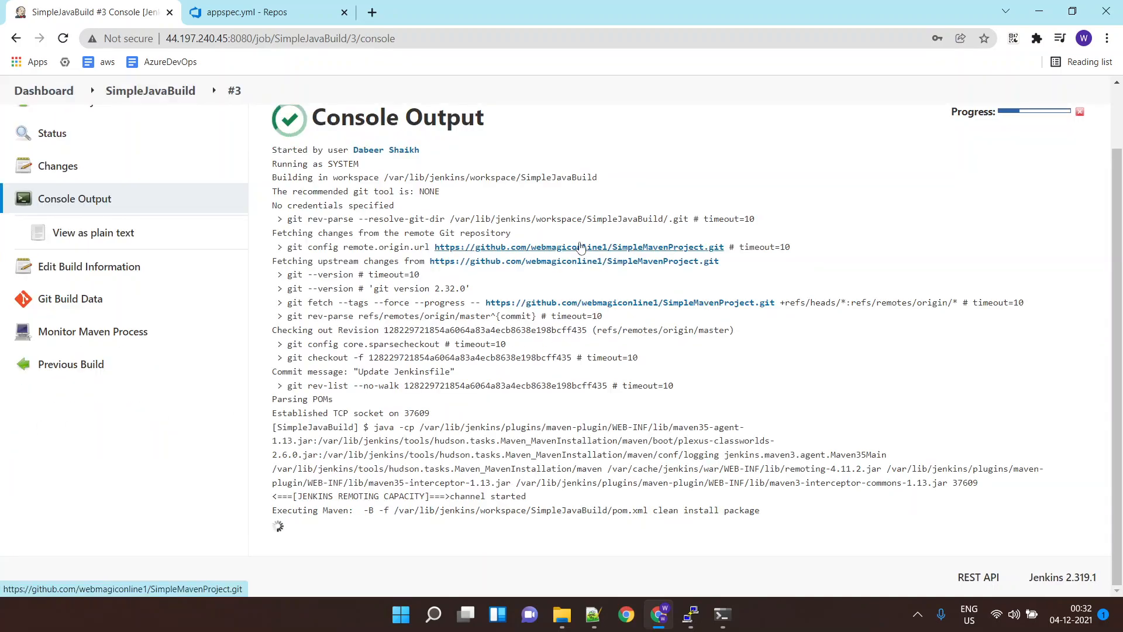
pyautogui.scroll(-3)
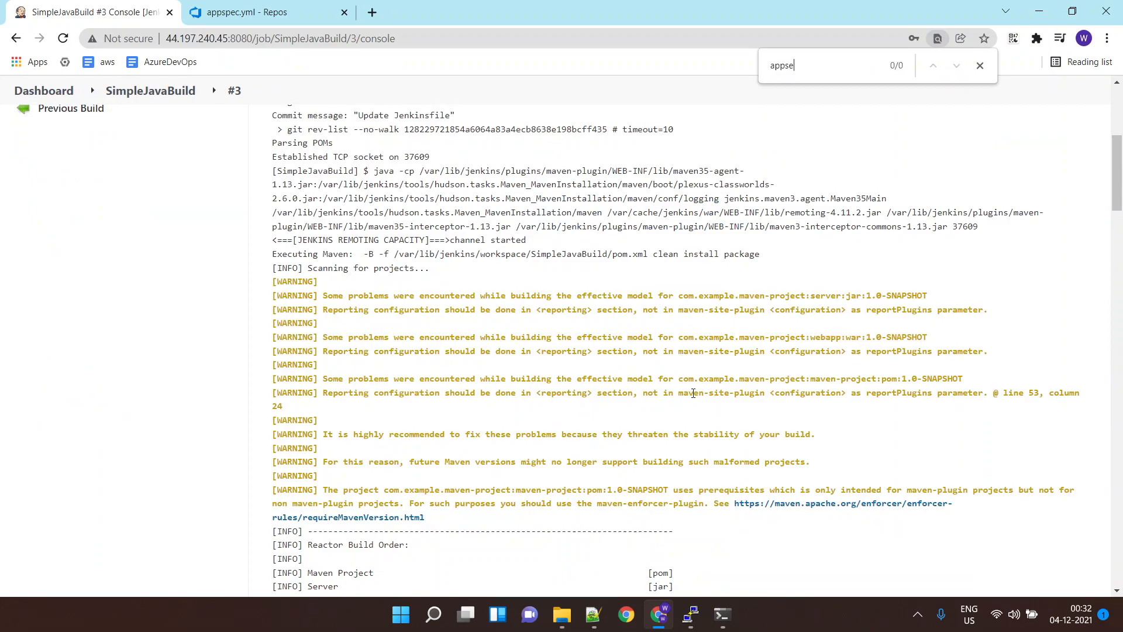
pyautogui.click(265, 12)
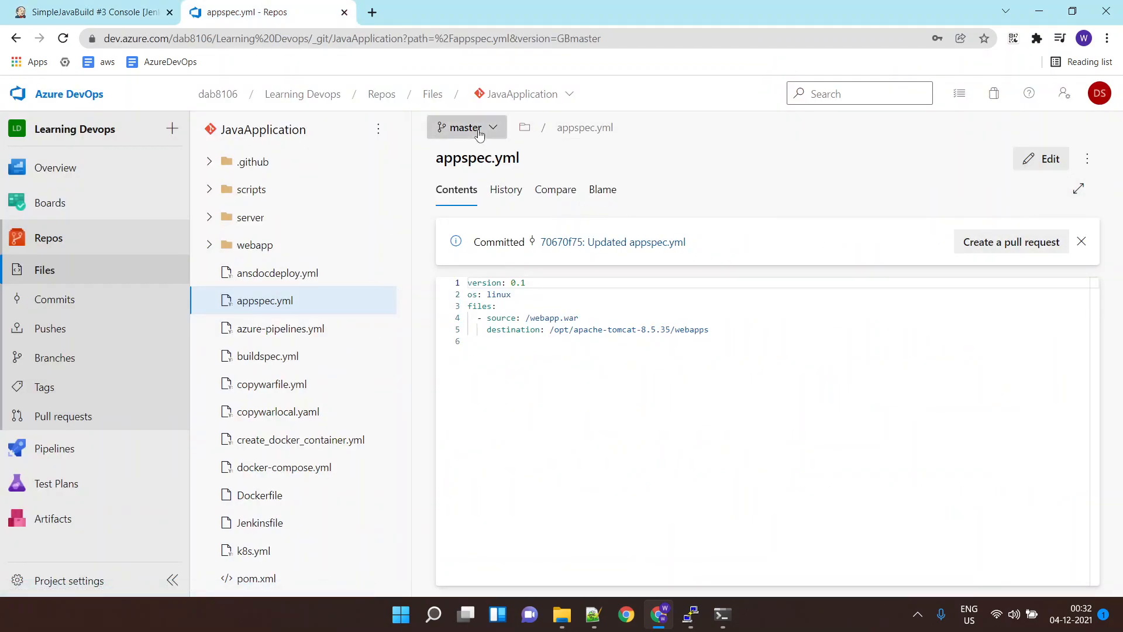
pyautogui.click(602, 189)
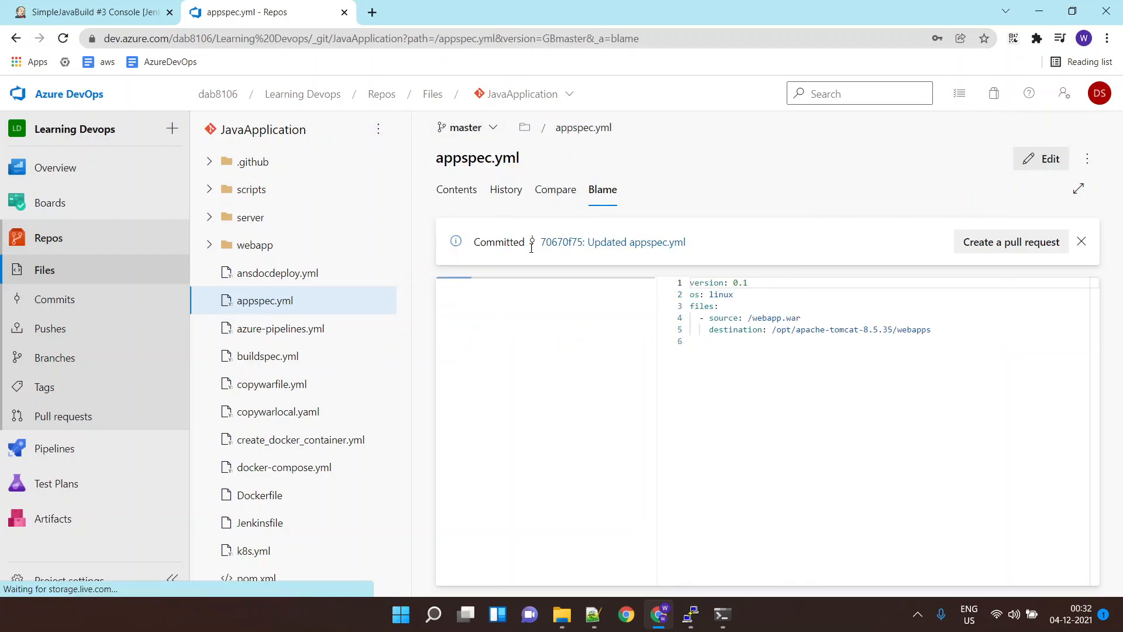
pyautogui.click(574, 241)
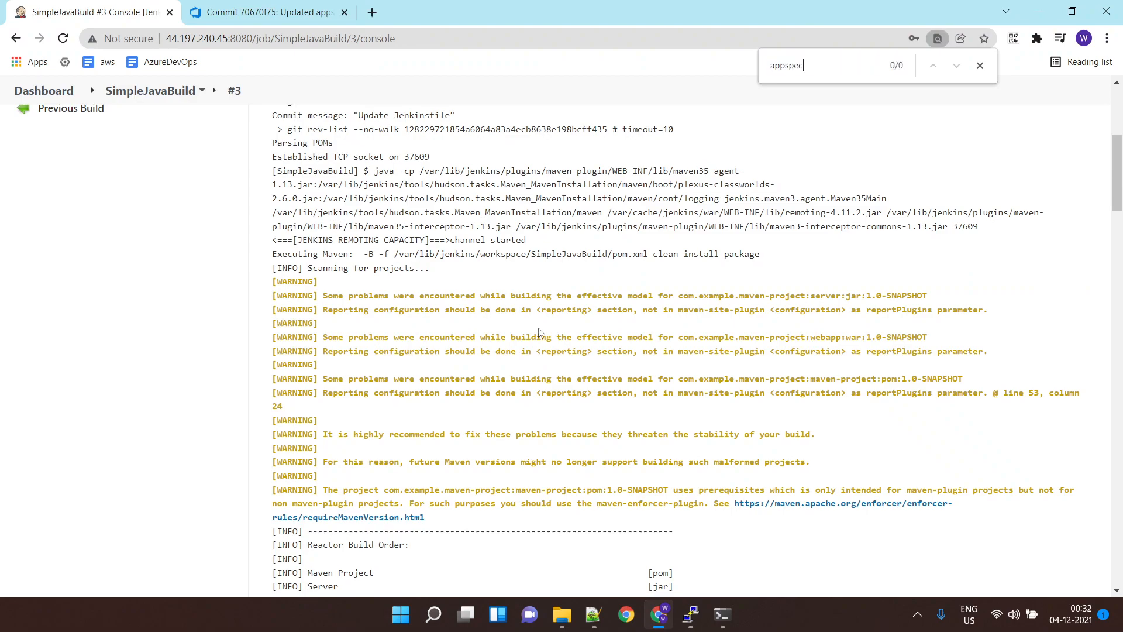
pyautogui.click(979, 65)
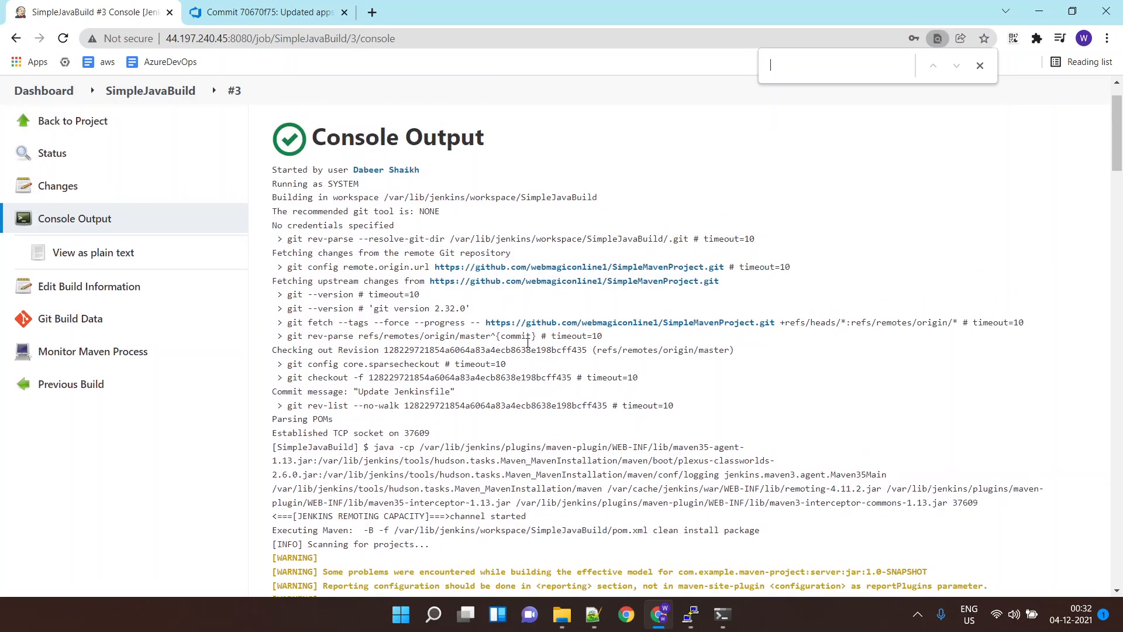
pyautogui.scroll(-3)
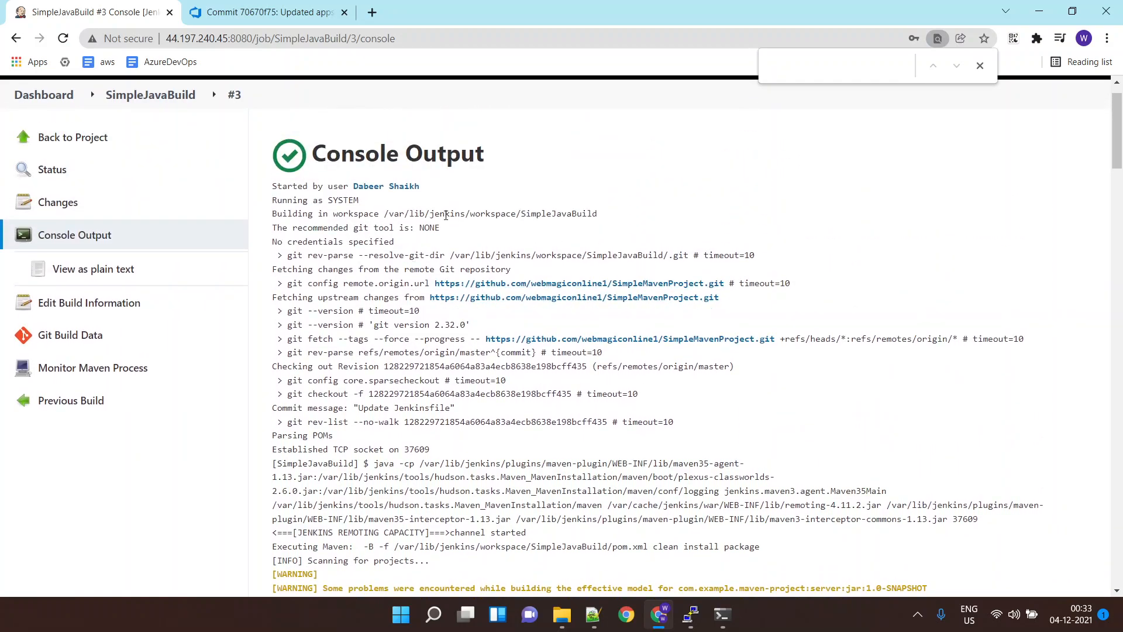
pyautogui.scroll(-3)
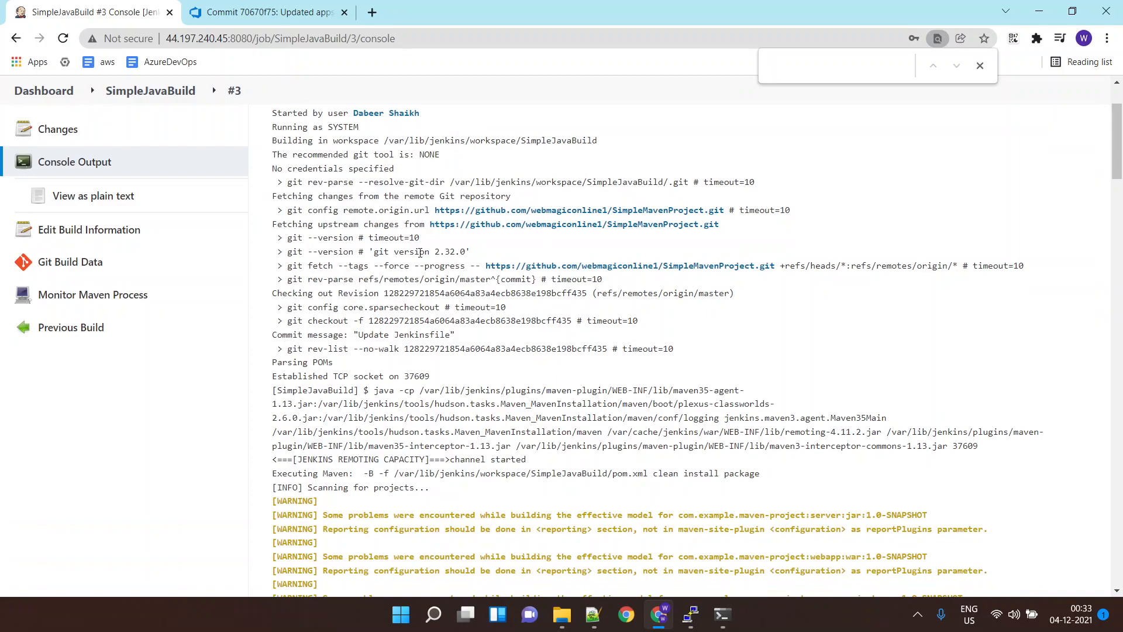
pyautogui.scroll(-3)
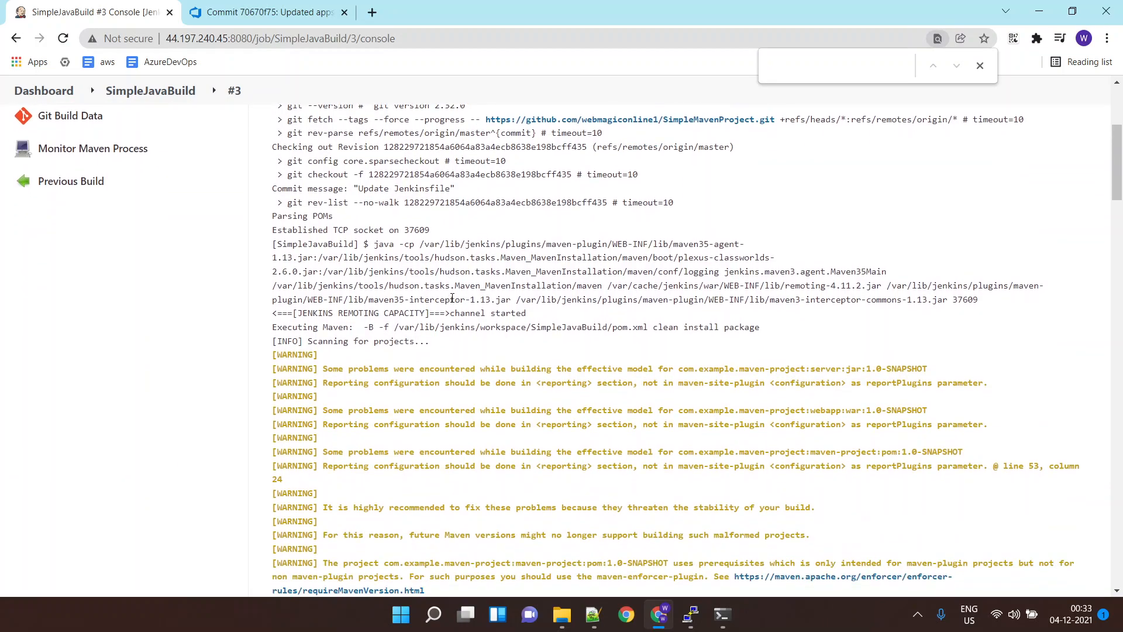
pyautogui.scroll(-3)
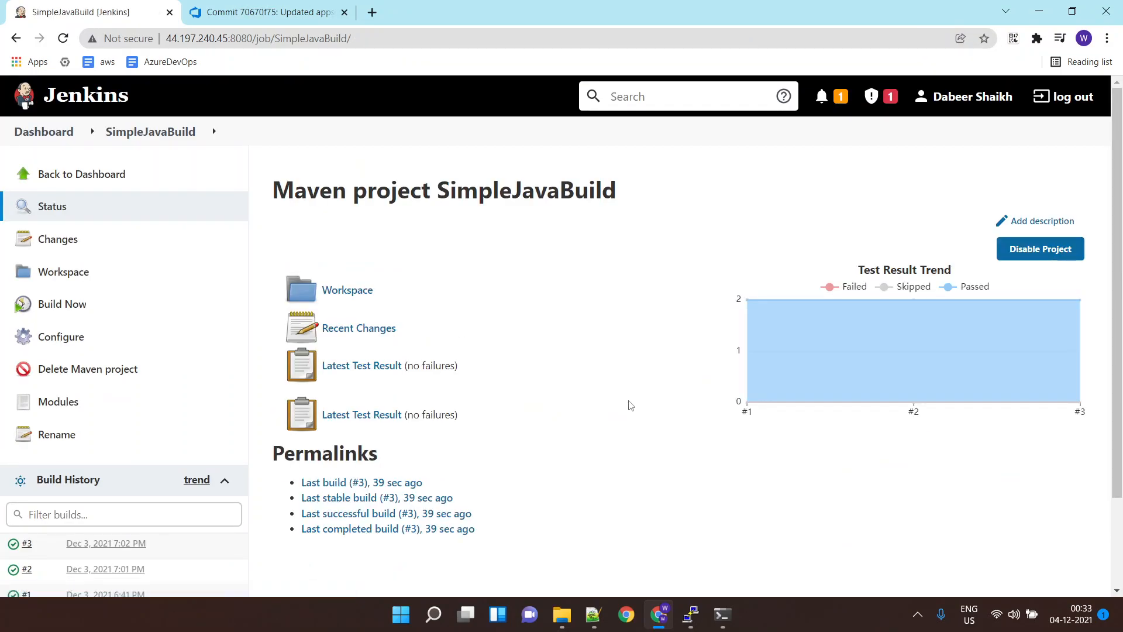
# Go back to the SimpleJavaBuild project page showing build #3 as last successful.
pyautogui.click(269, 13)
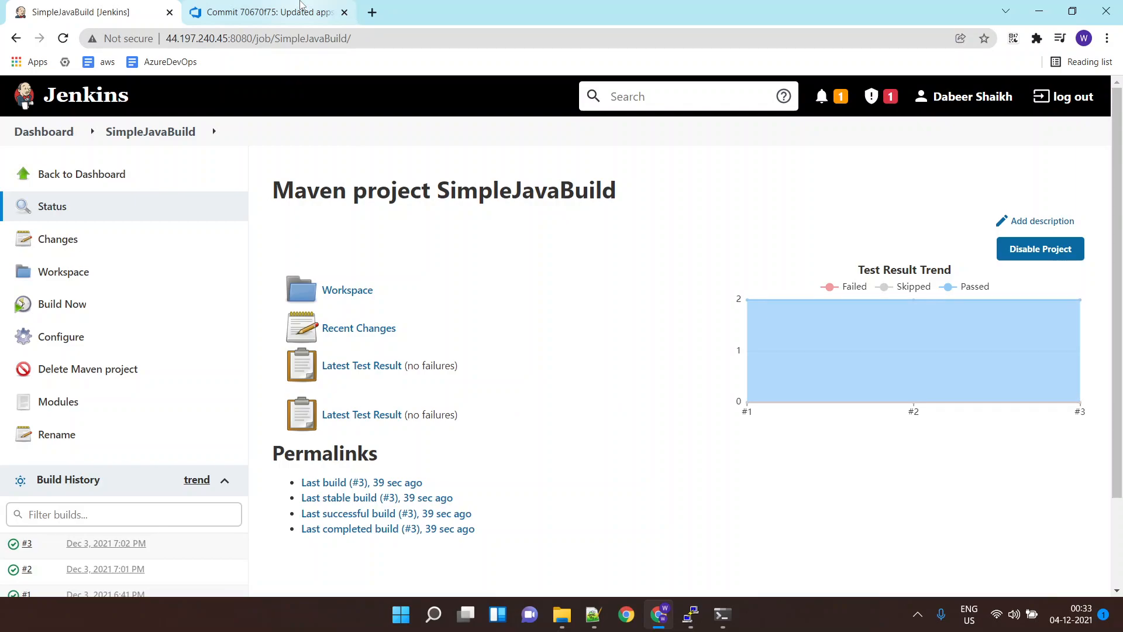